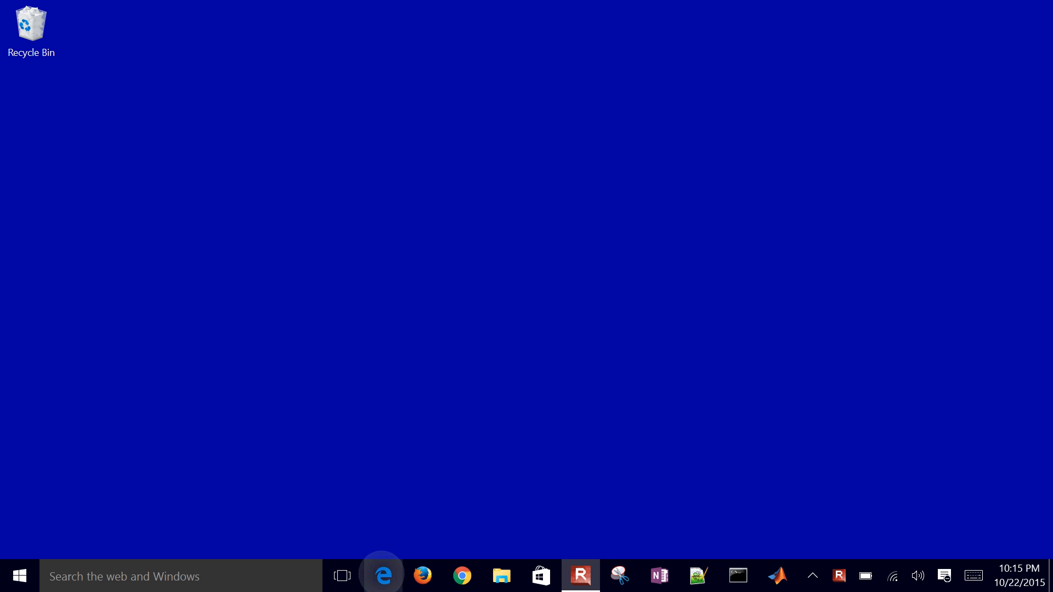
Launch Edge and browse the ChE263 homework page down to Assignment #14
{"action": "left_click", "coordinate": [382, 576]}
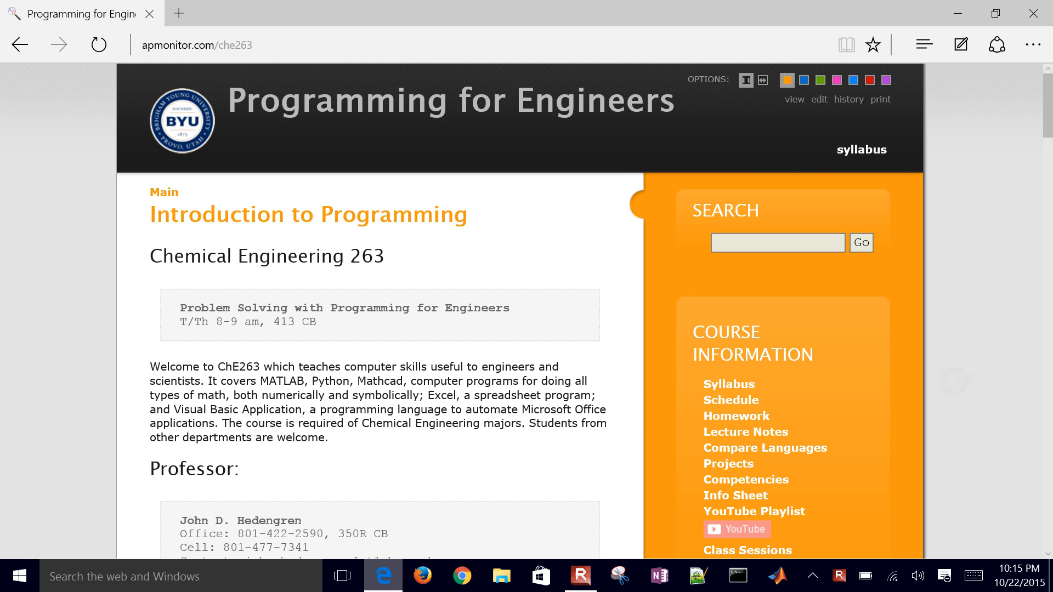
{"action": "scroll", "scroll_direction": "down", "scroll_amount": 3}
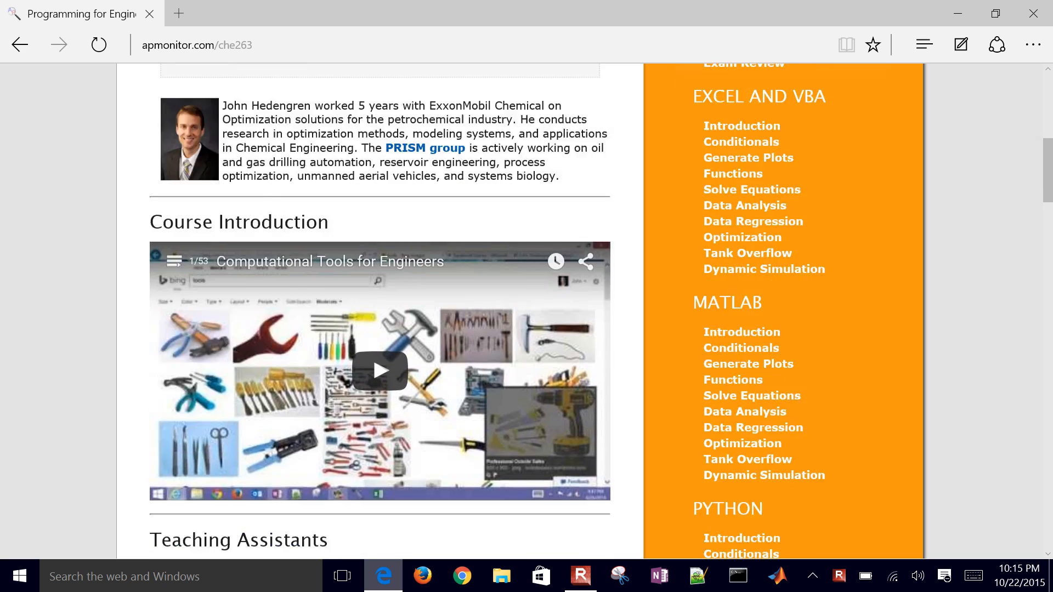
{"action": "scroll", "scroll_direction": "up", "scroll_amount": 3}
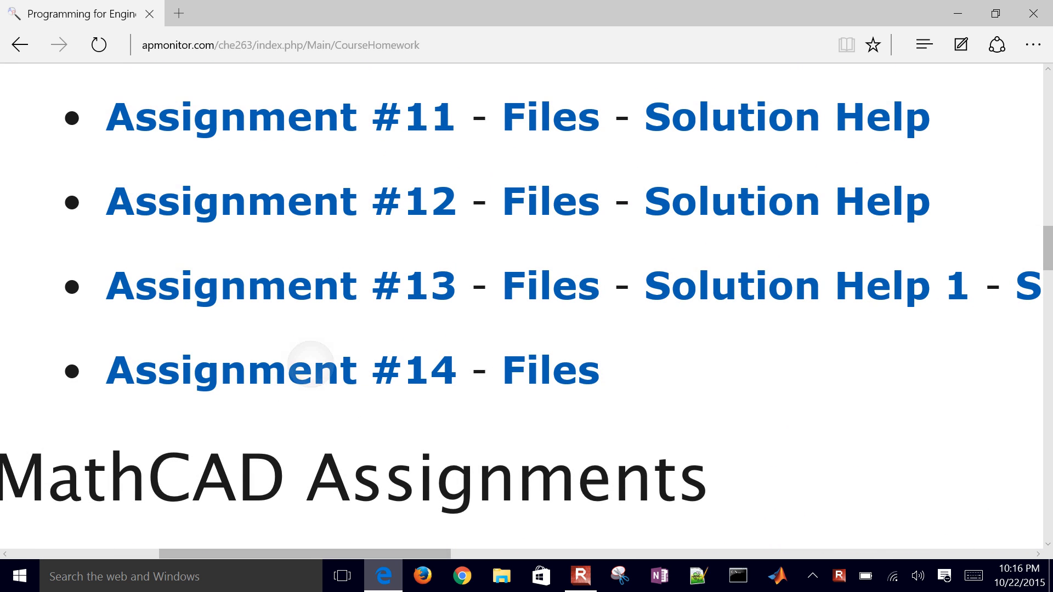
Preview the Assignment #14 PDF, then download its files as hw14.zip
{"action": "left_click", "coordinate": [548, 371]}
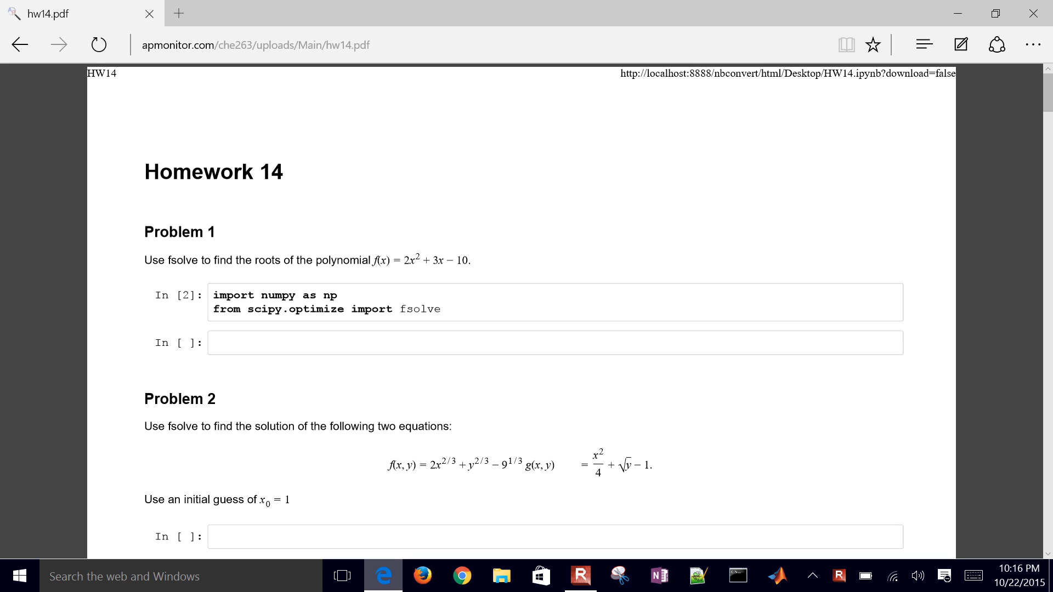
{"action": "left_click", "coordinate": [20, 44]}
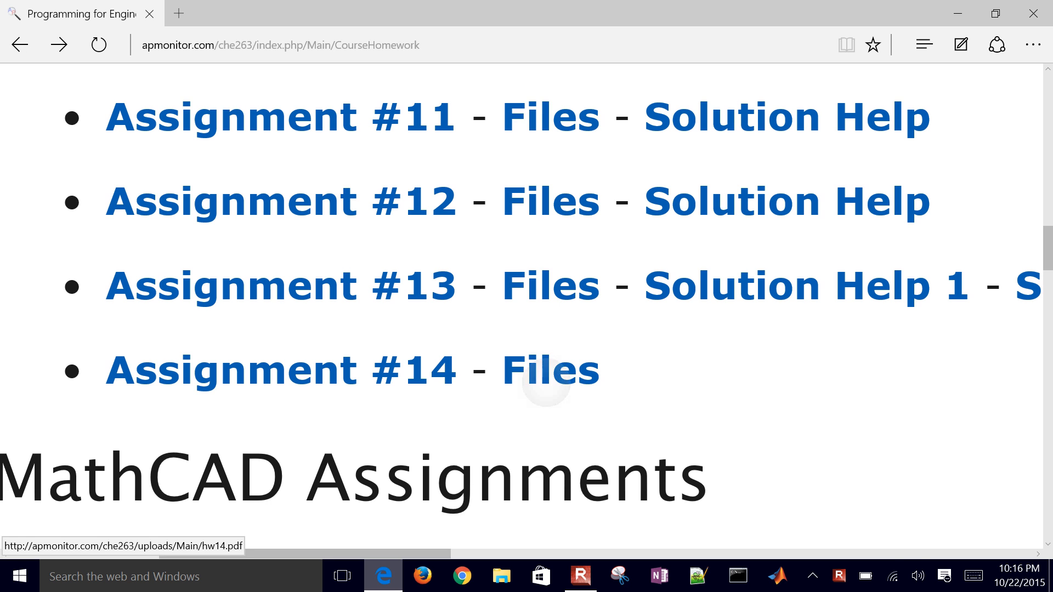
{"action": "left_click", "coordinate": [549, 369]}
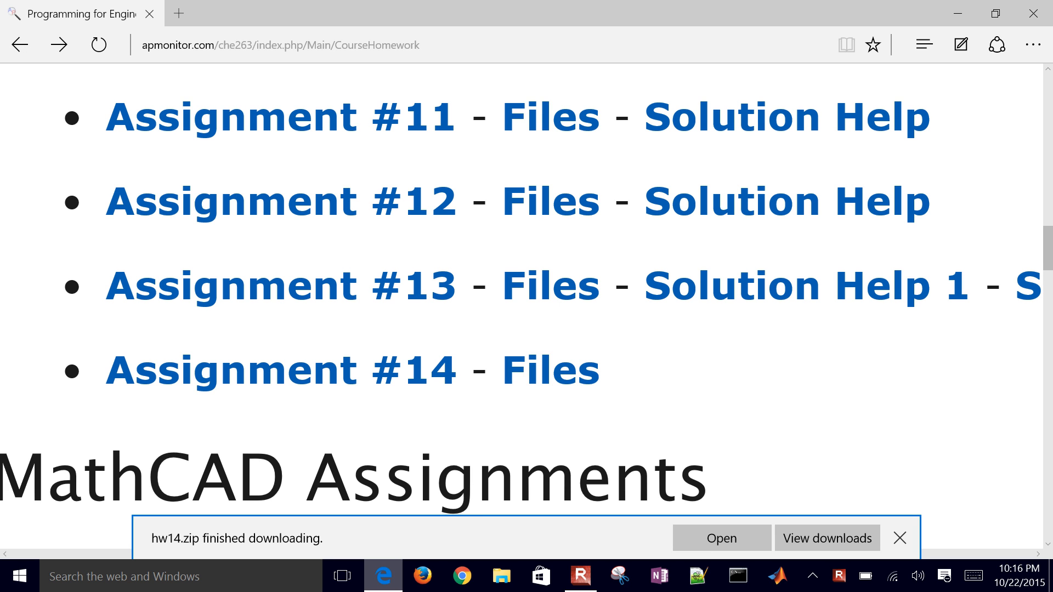
{"action": "left_click", "coordinate": [899, 537]}
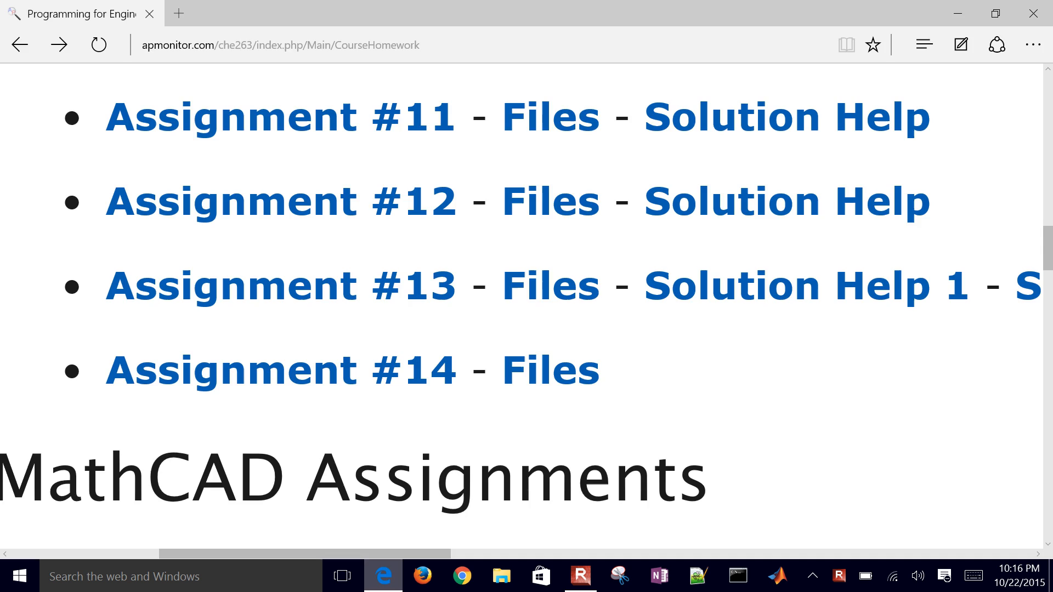
Extract hw14.zip into a Desktop hw14 folder and select HW14.ipynb
{"action": "left_click", "coordinate": [500, 575]}
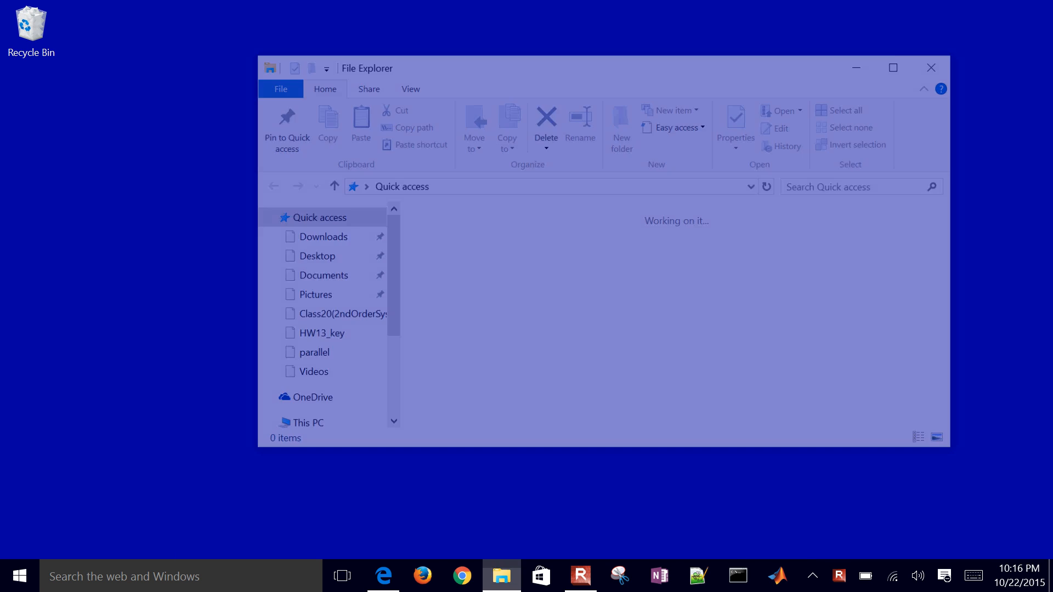
{"action": "left_click", "coordinate": [324, 237]}
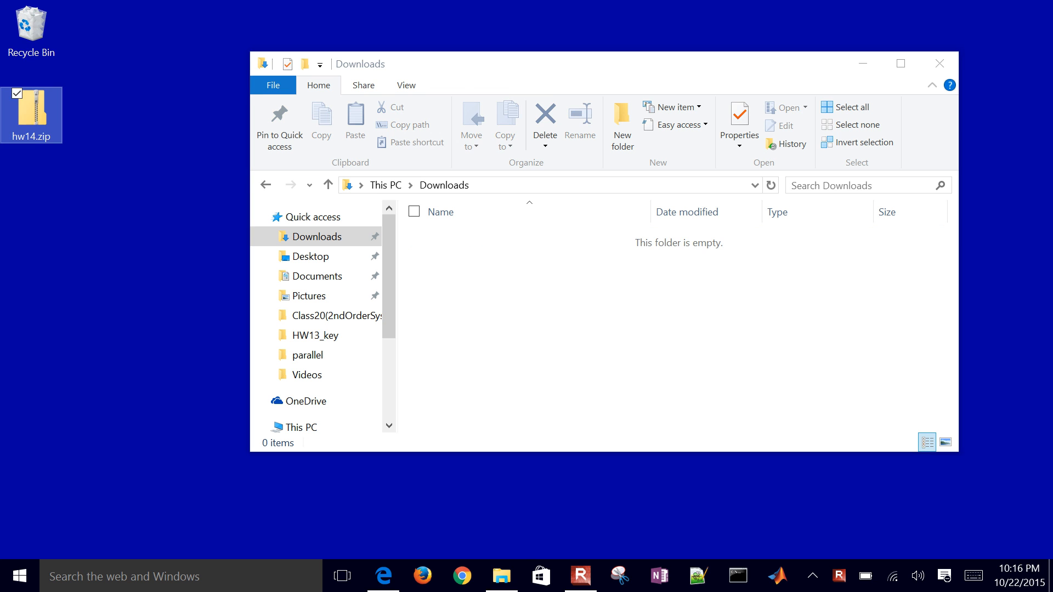
{"action": "right_click", "coordinate": [31, 114]}
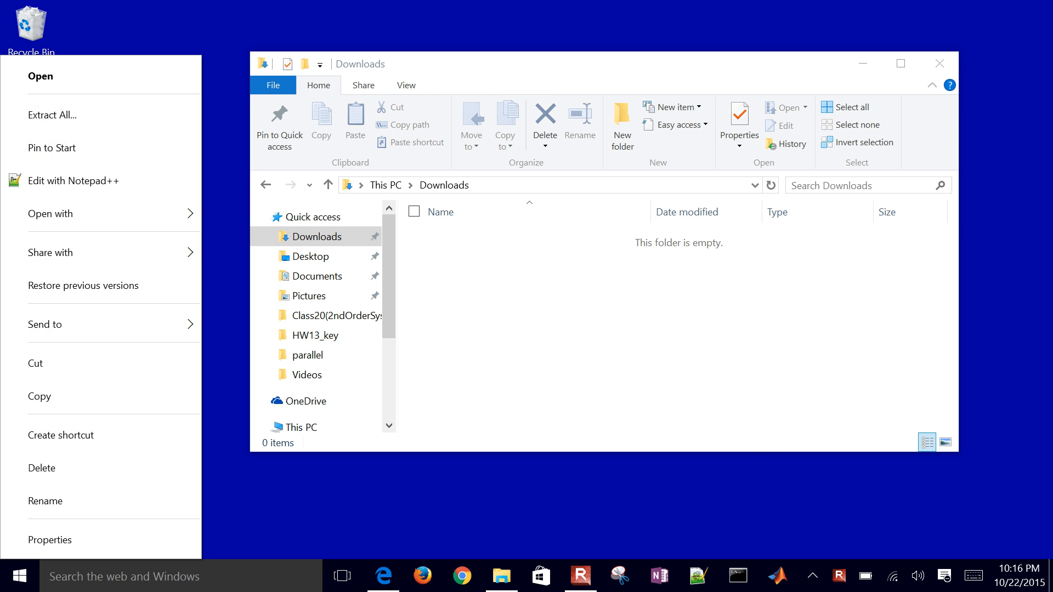
{"action": "left_click", "coordinate": [52, 115]}
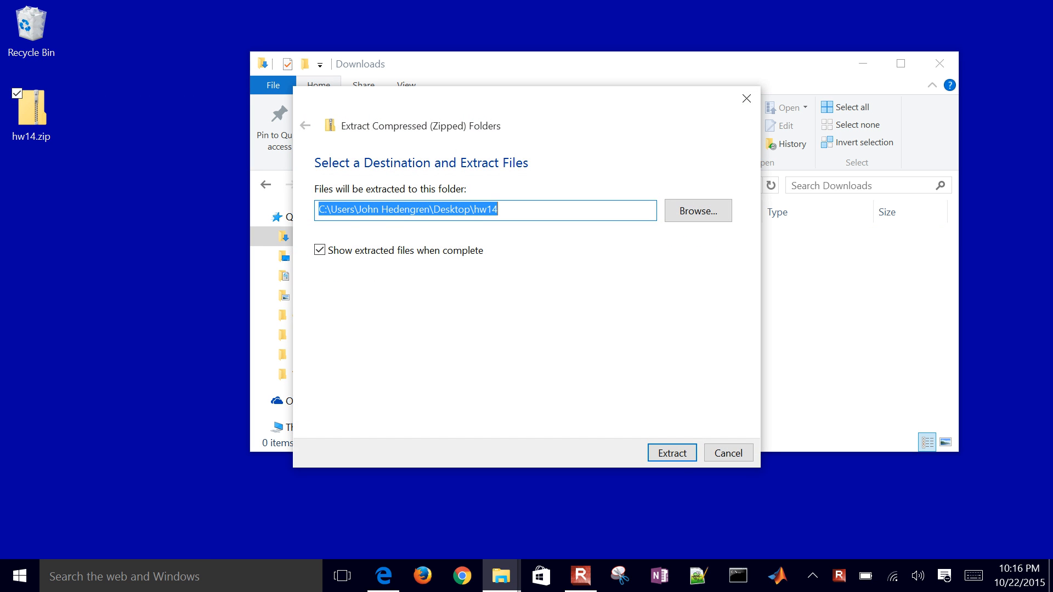
{"action": "left_click", "coordinate": [671, 453]}
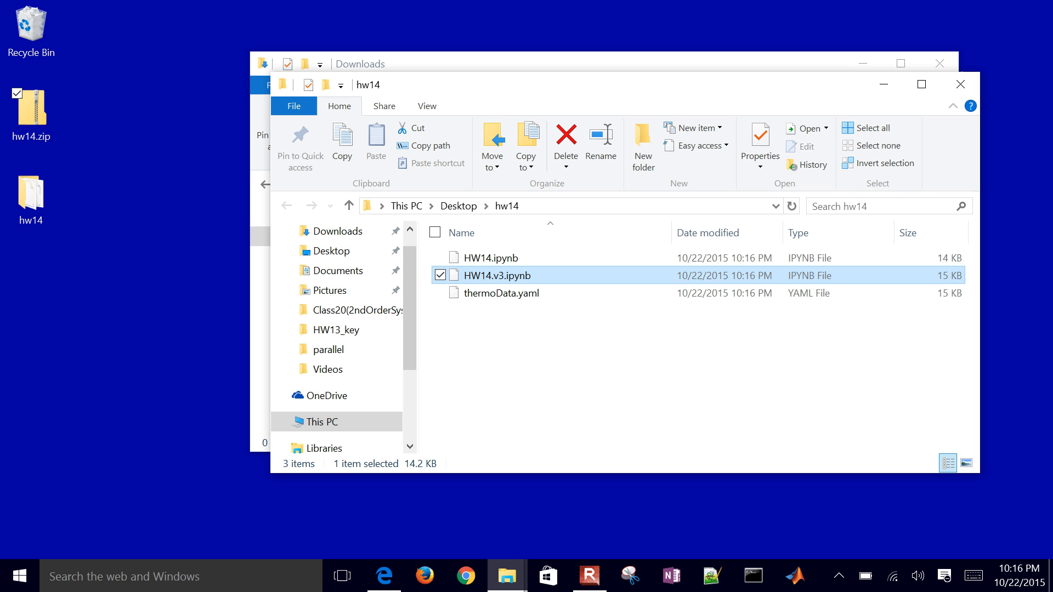
{"action": "left_click", "coordinate": [490, 257]}
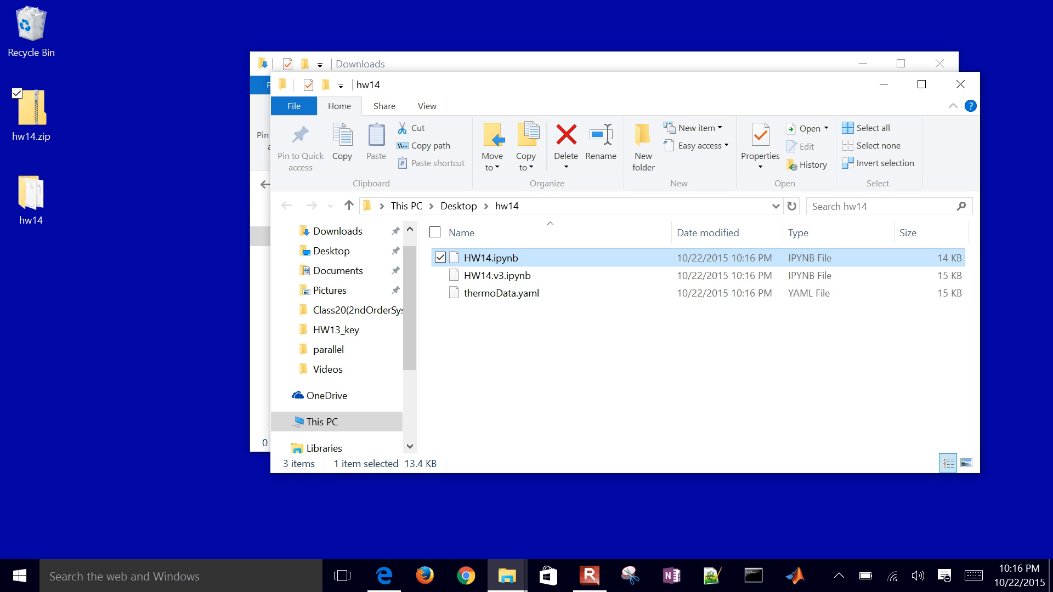
Search Start for ipython and launch IPython (Py 2.7) Notebook
{"action": "left_click", "coordinate": [18, 576]}
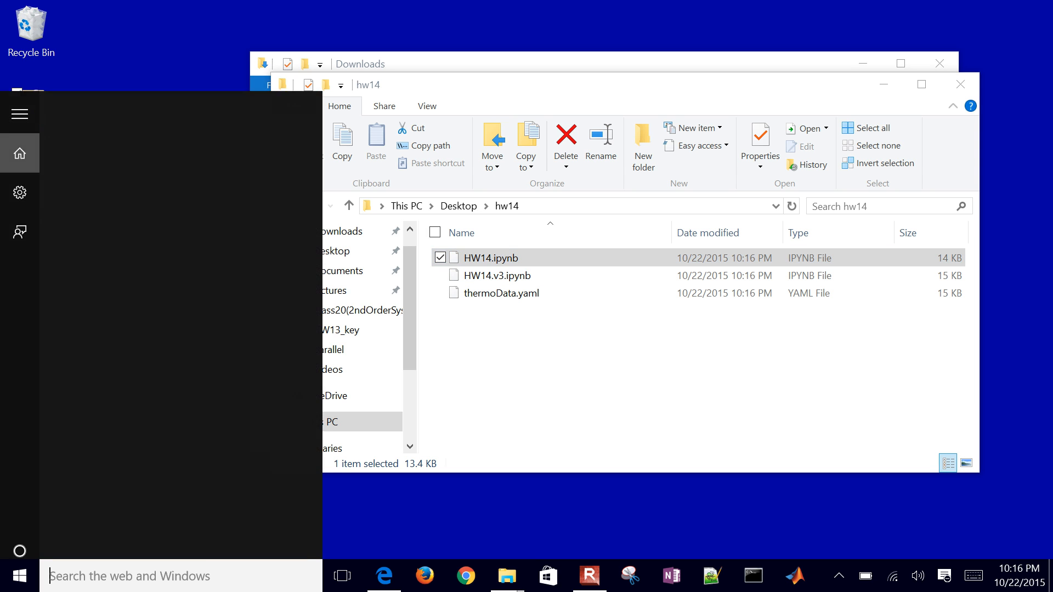
{"action": "left_click", "coordinate": [500, 292]}
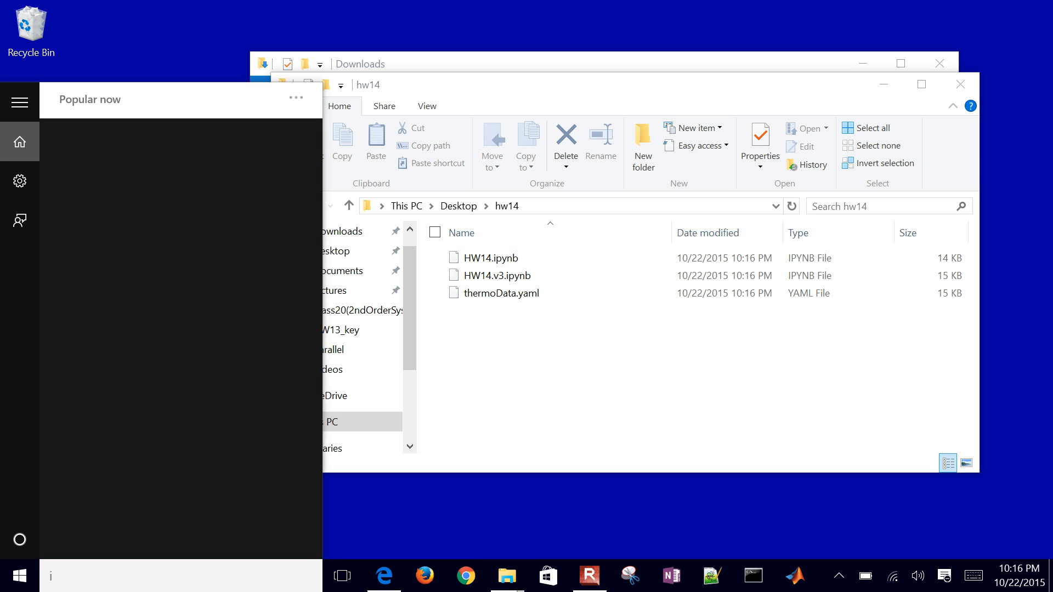
{"action": "type", "text": "python"}
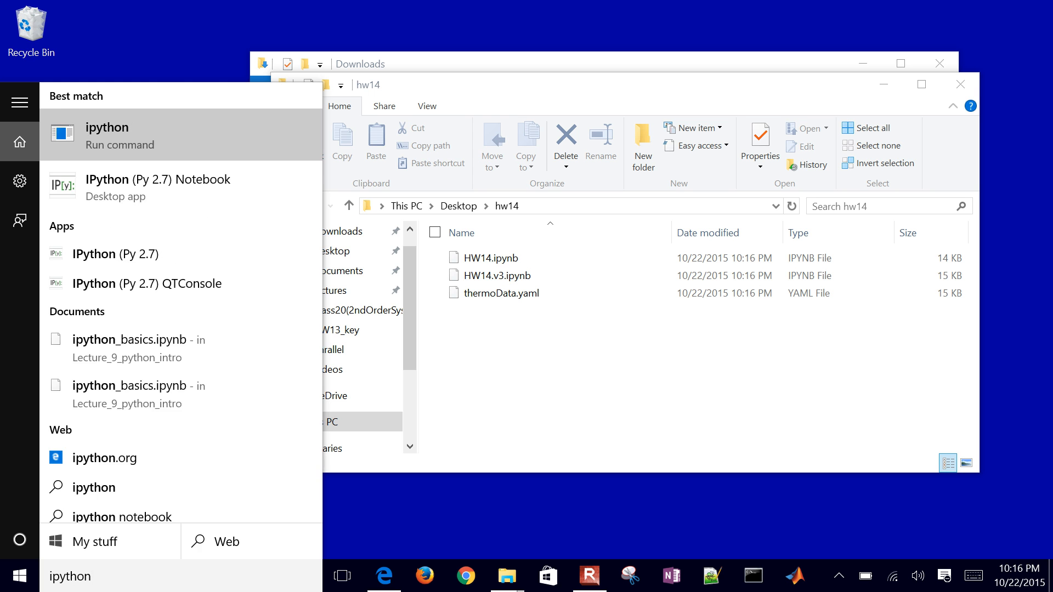
{"action": "left_click", "coordinate": [158, 186]}
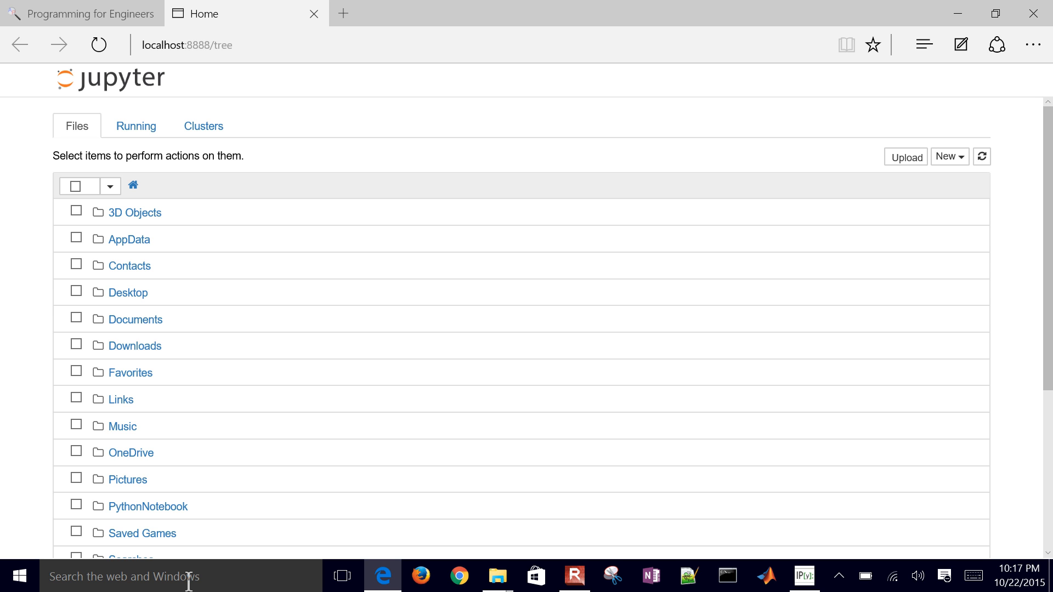
Navigate Desktop > hw14 in the Jupyter tree and open HW14.ipynb
{"action": "left_click", "coordinate": [126, 291]}
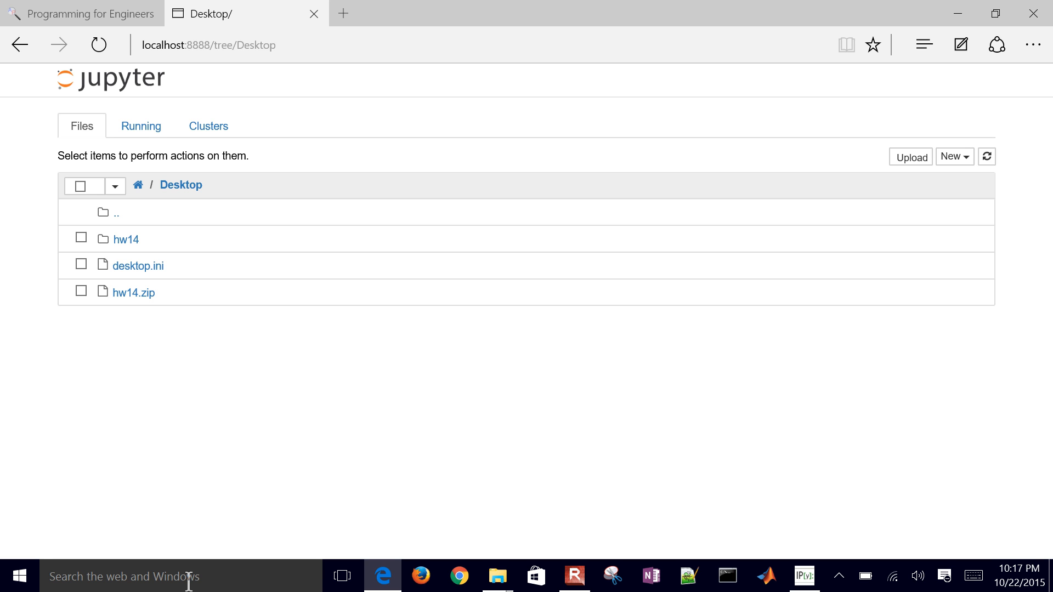
{"action": "left_click", "coordinate": [125, 239]}
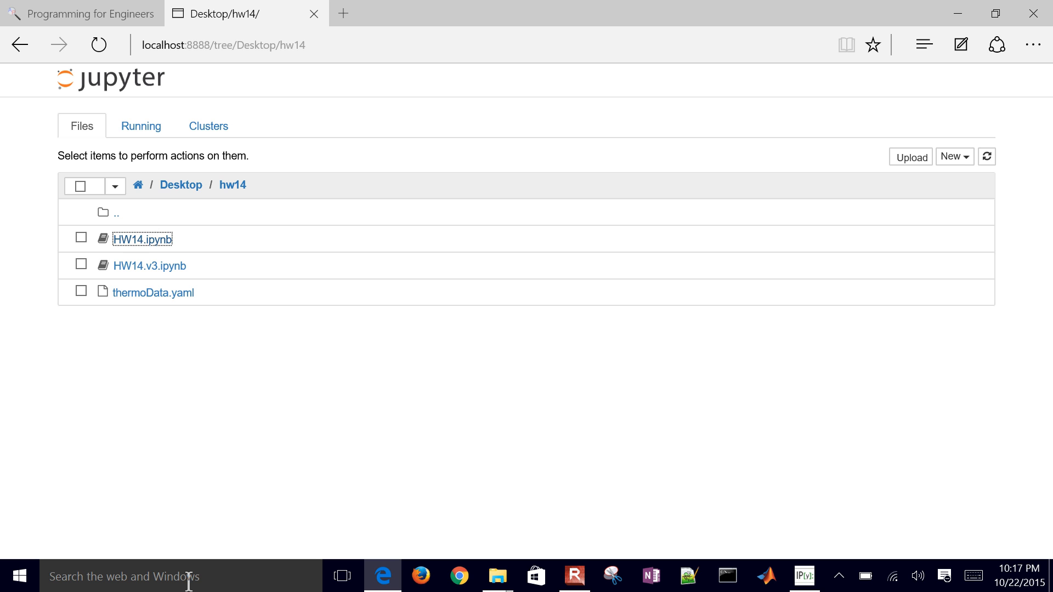
{"action": "left_click", "coordinate": [141, 239]}
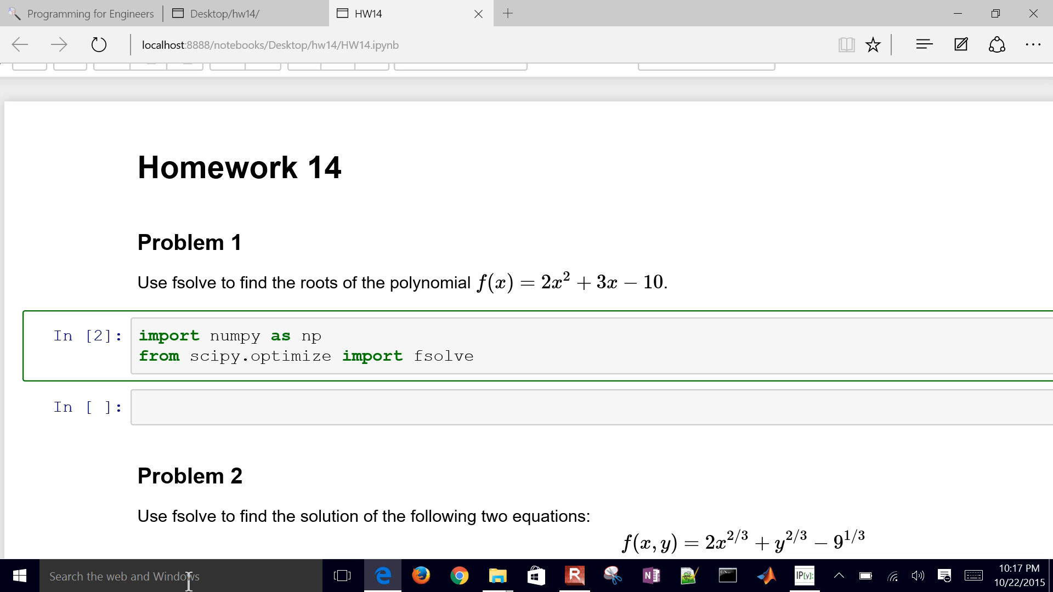
Define f(x) returning y = 2.0*x**2 + 3.0*x - 10.0 in the Problem 1 cell
{"action": "left_click", "coordinate": [470, 355]}
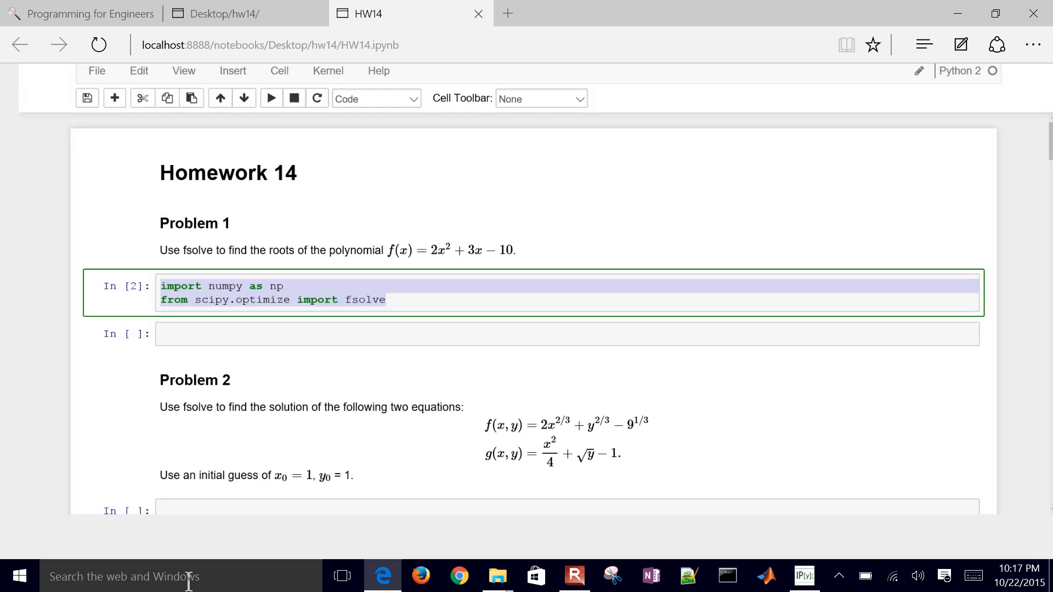
{"action": "scroll", "scroll_direction": "up", "scroll_amount": 3}
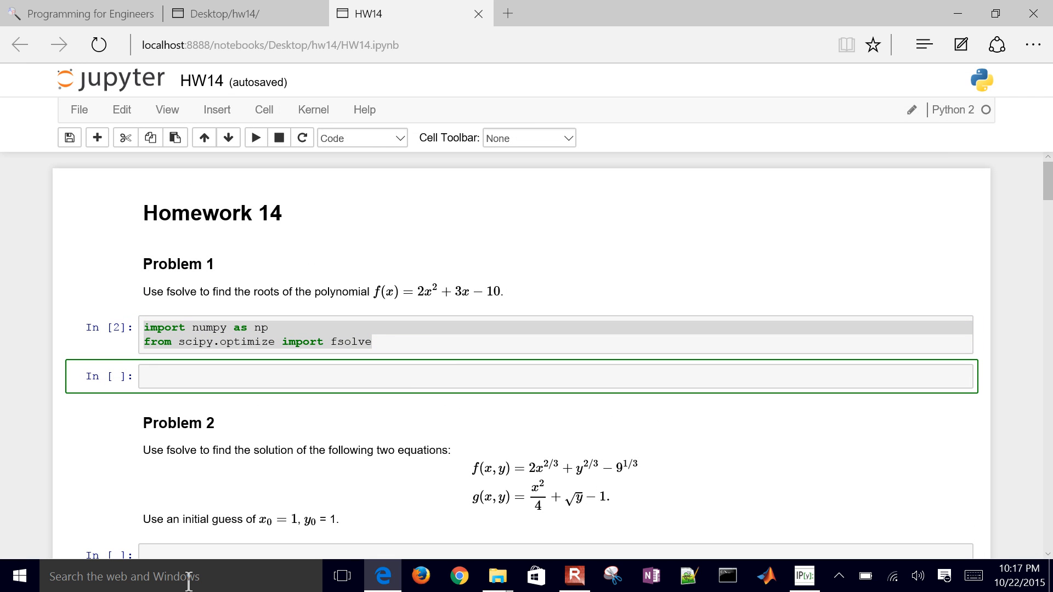
{"action": "type", "text": "def"}
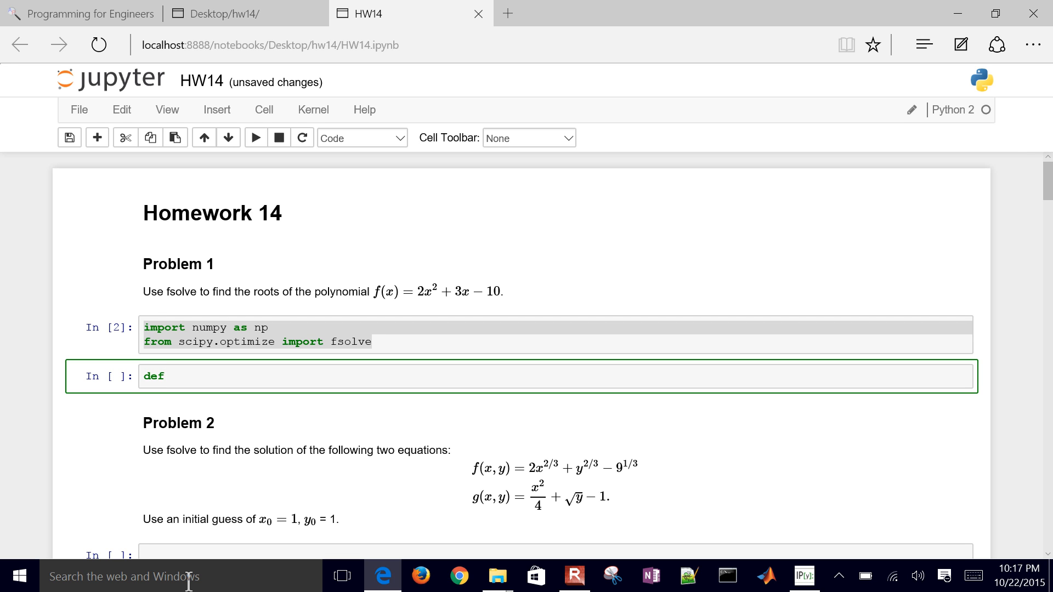
{"action": "type", "text": "f"}
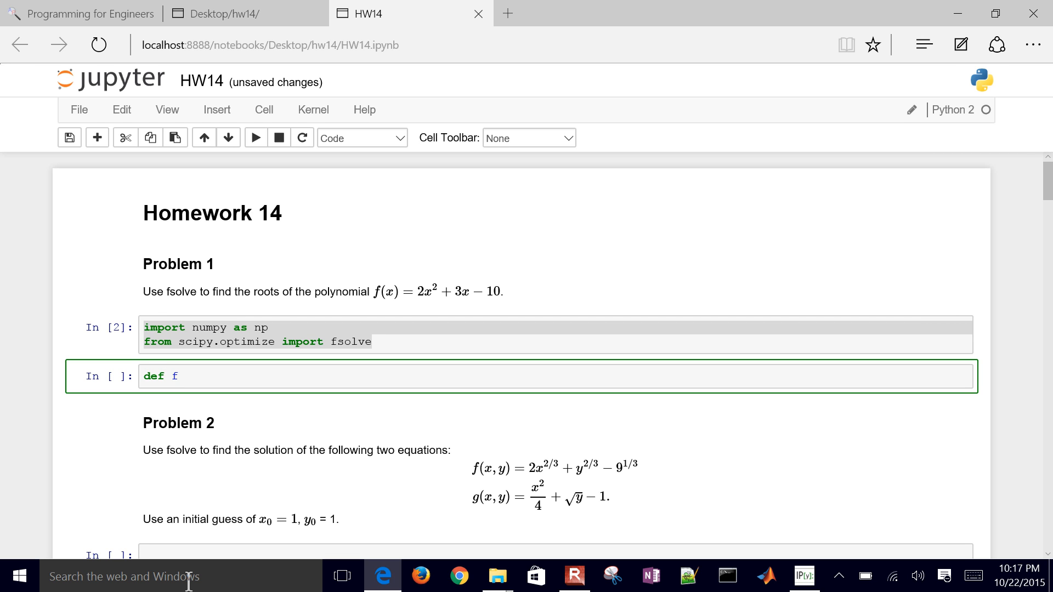
{"action": "type", "text": "(x)"}
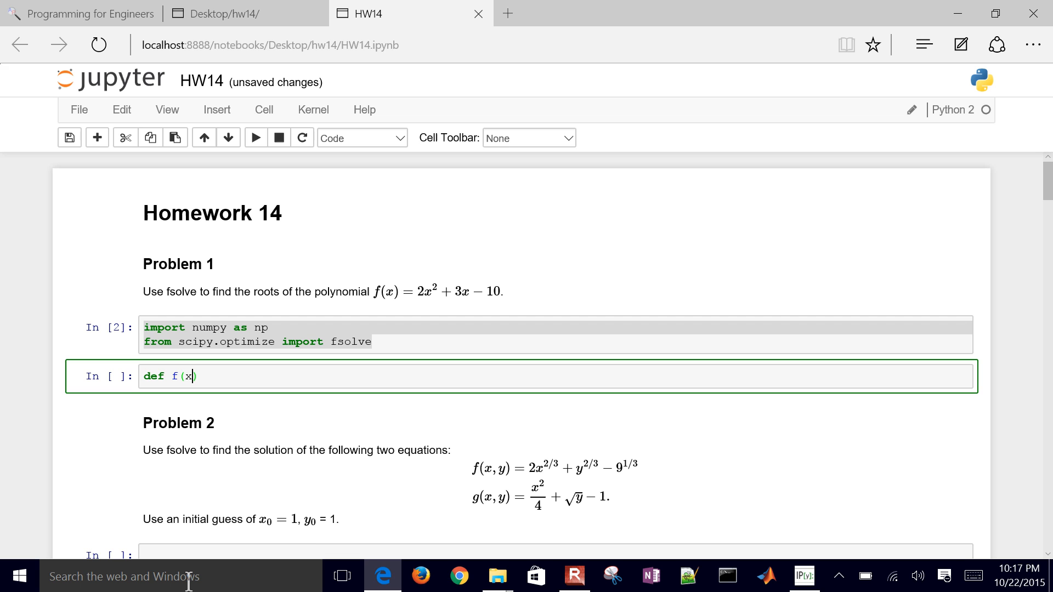
{"action": "type", "text": ":"}
{"action": "type", "text": "y ="}
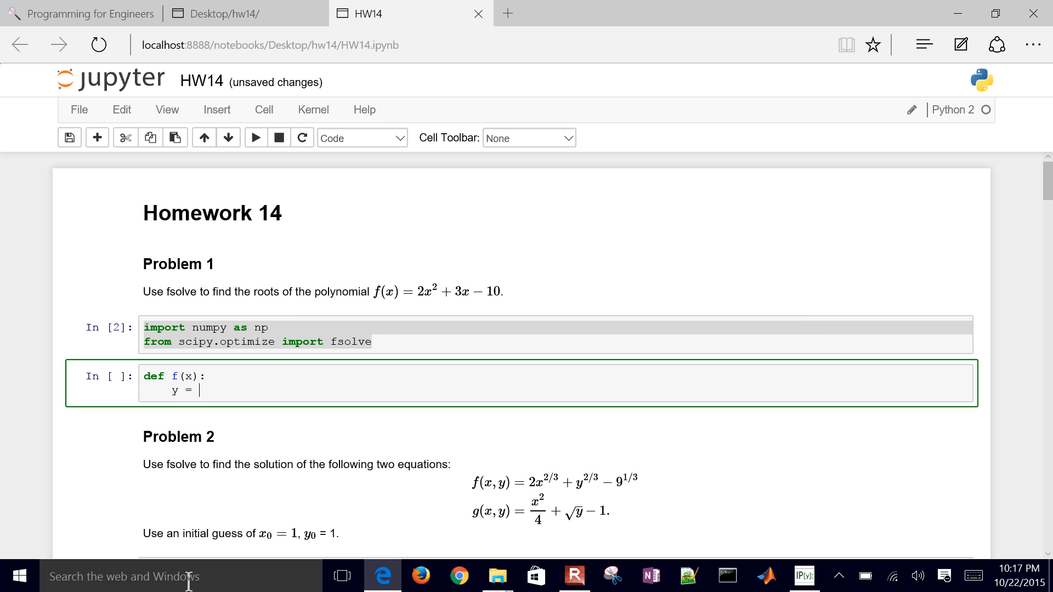
{"action": "type", "text": "2.0 *"}
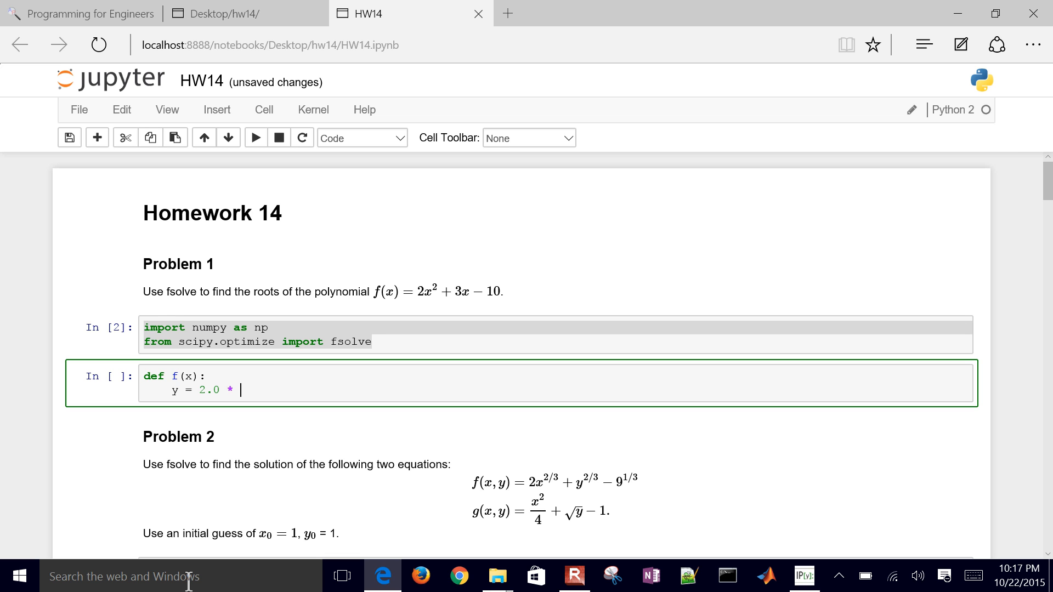
{"action": "type", "text": "x**2"}
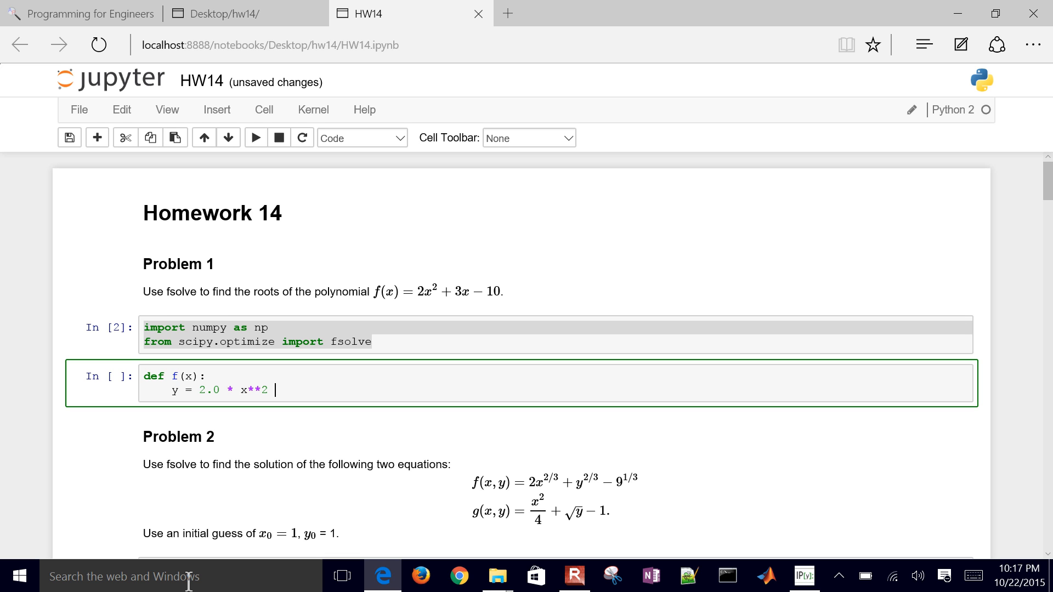
{"action": "type", "text": "+ 3*x -"}
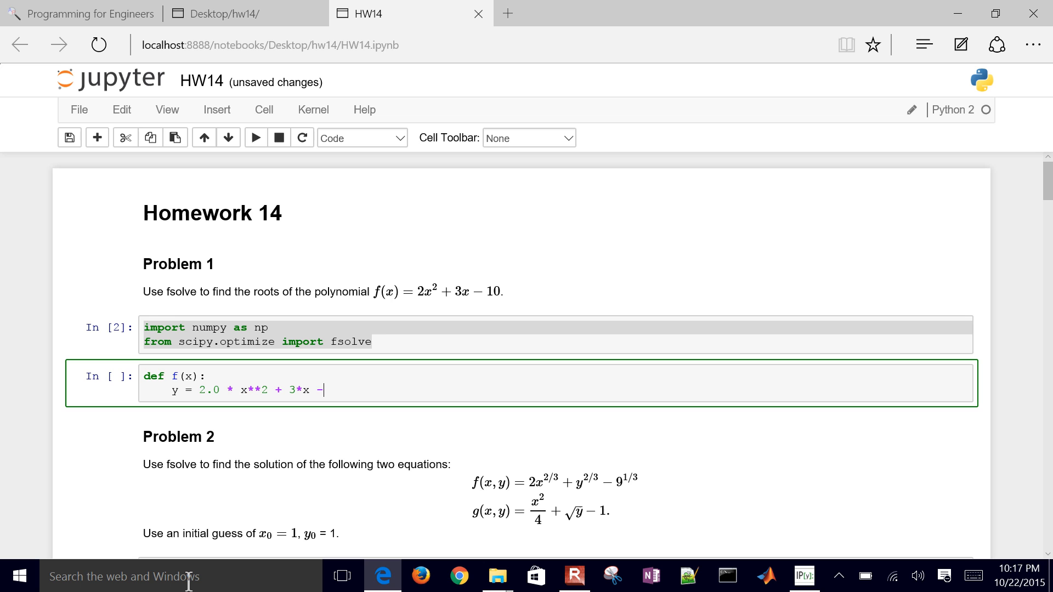
{"action": "type", "text": "10.0"}
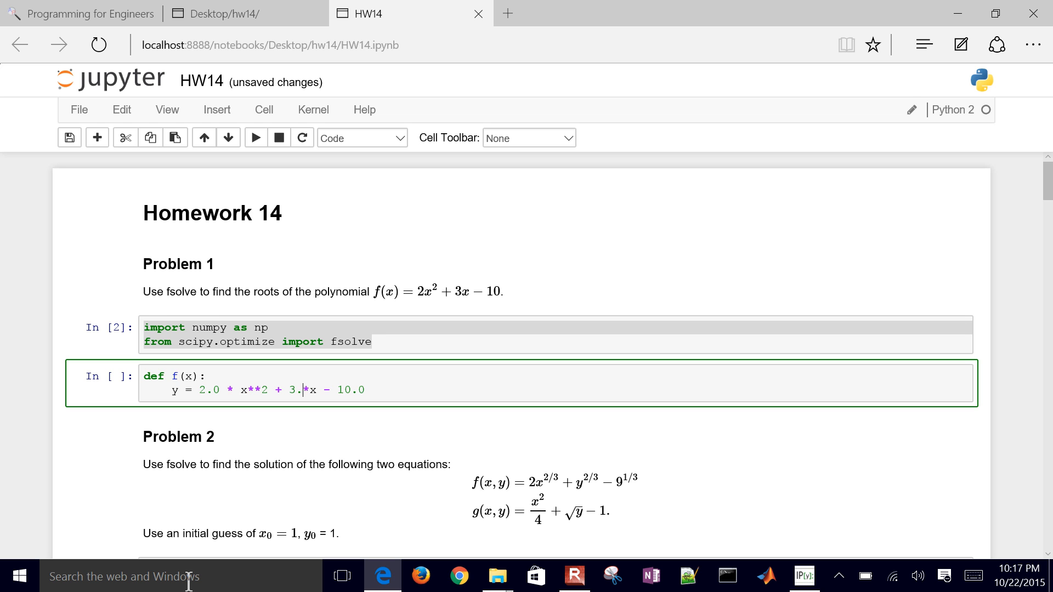
{"action": "type", "text": "0"}
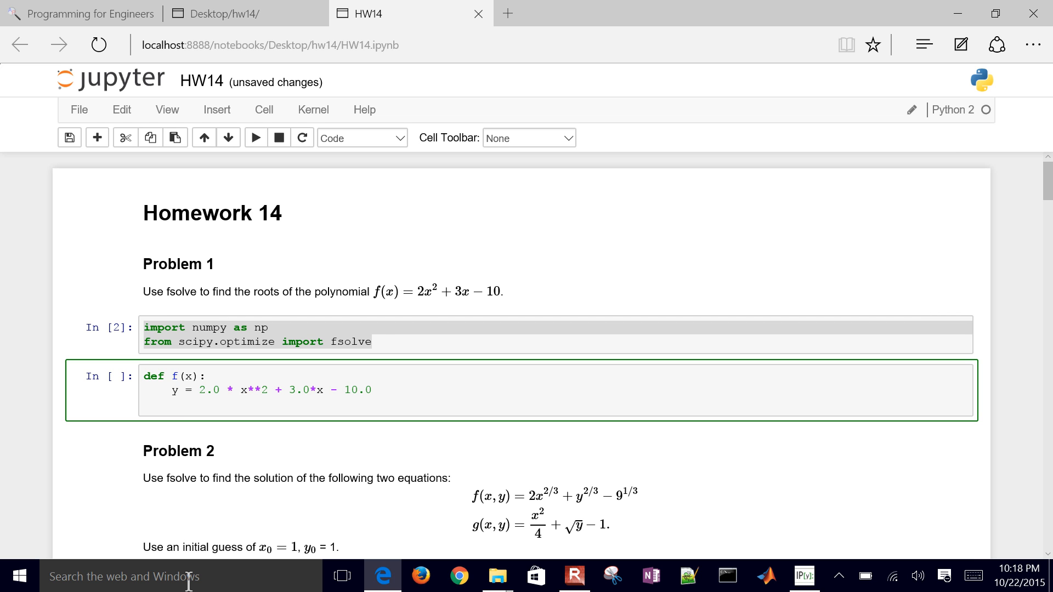
{"action": "type", "text": "return y"}
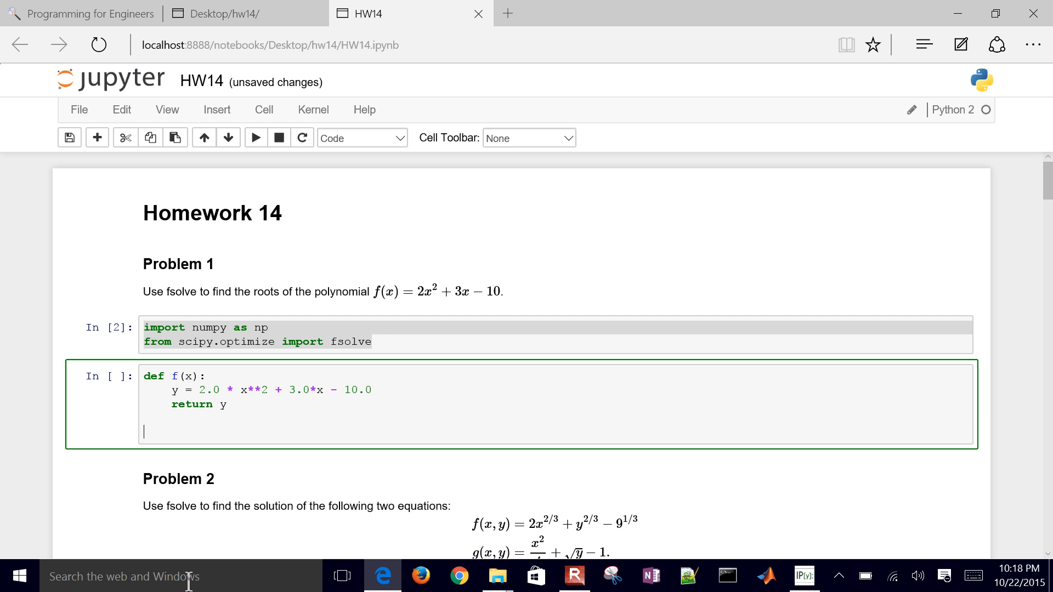
Add a print(f(2)) line to test the function
{"action": "type", "text": "print(f"}
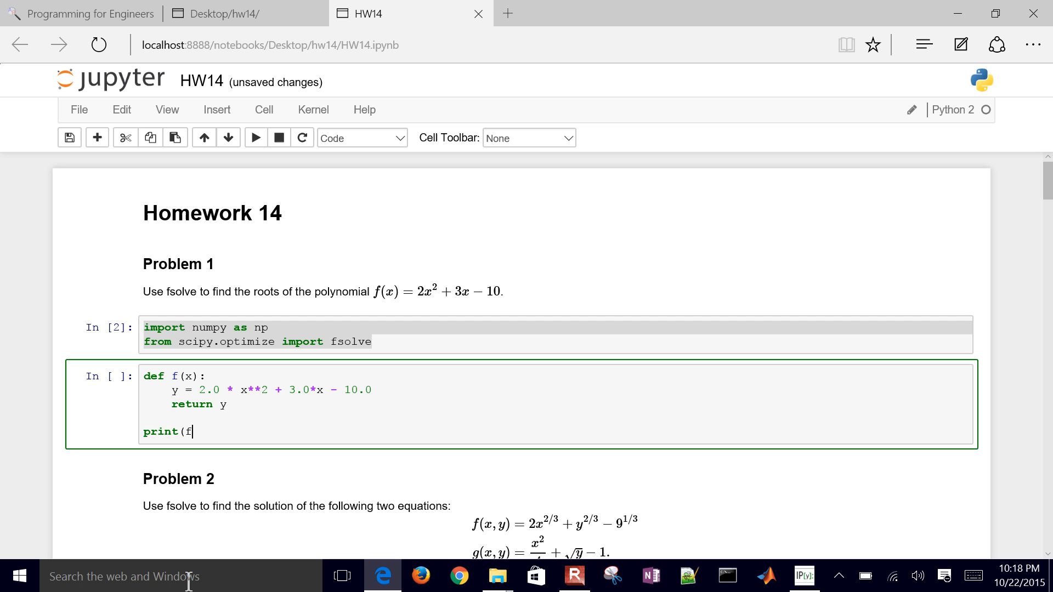
{"action": "type", "text": "2))"}
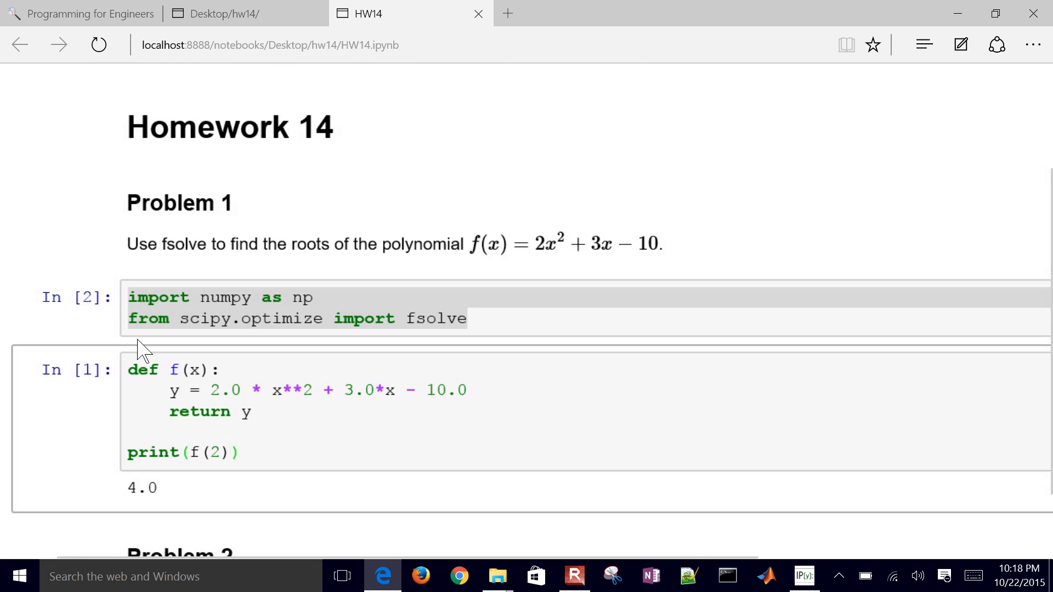
Add print(f(3)) and print(f(4)) and rerun, giving 4.0, 17.0 and 34.0
{"action": "scroll", "scroll_direction": "down", "scroll_amount": 3}
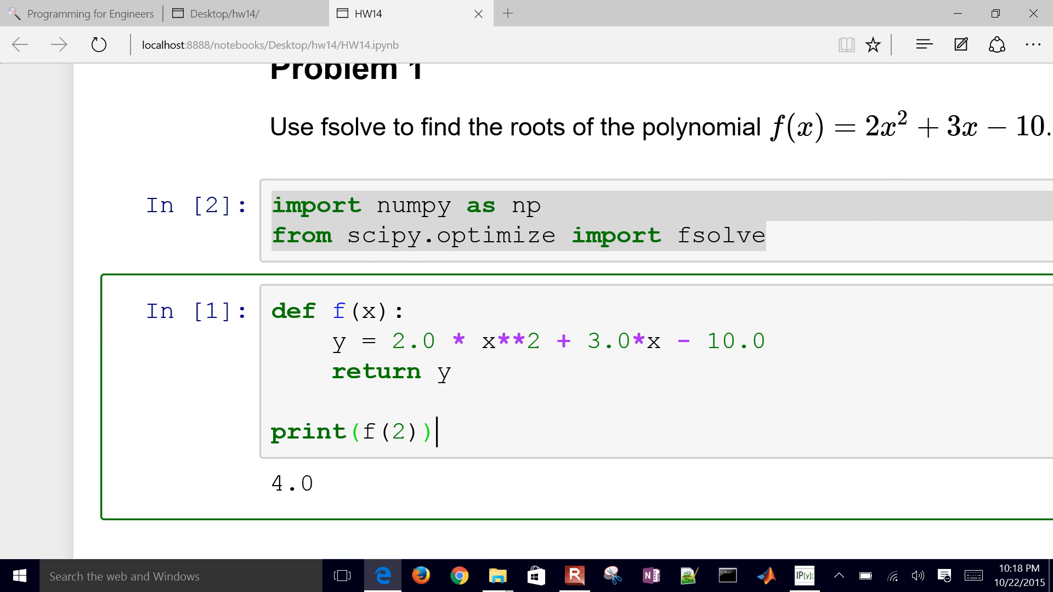
{"action": "scroll", "scroll_direction": "down", "scroll_amount": 3}
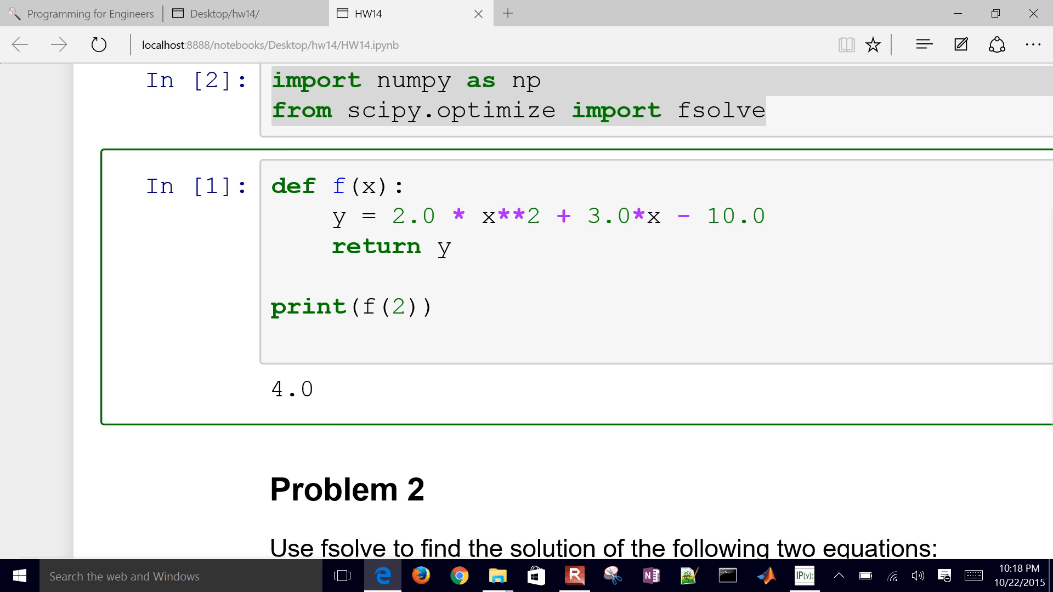
{"action": "scroll", "scroll_direction": "up", "scroll_amount": 3}
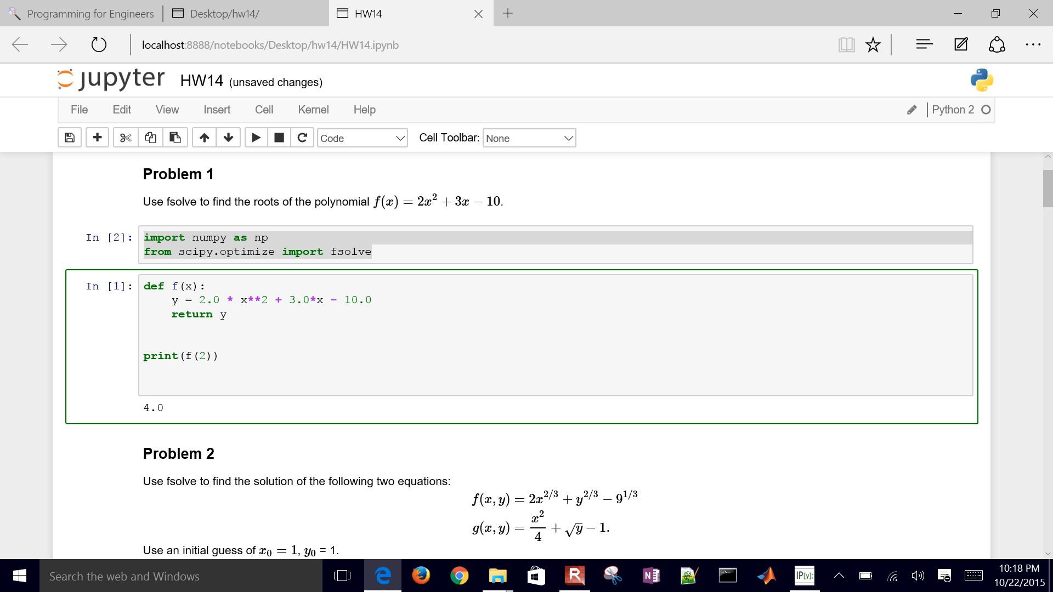
{"action": "left_click", "coordinate": [143, 369]}
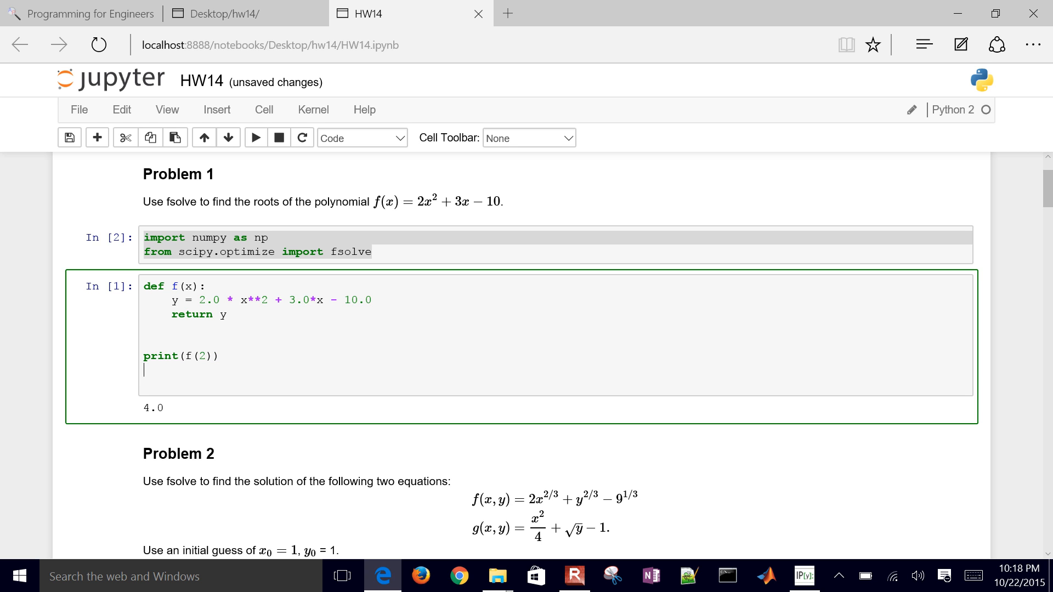
{"action": "type", "text": "print(f"}
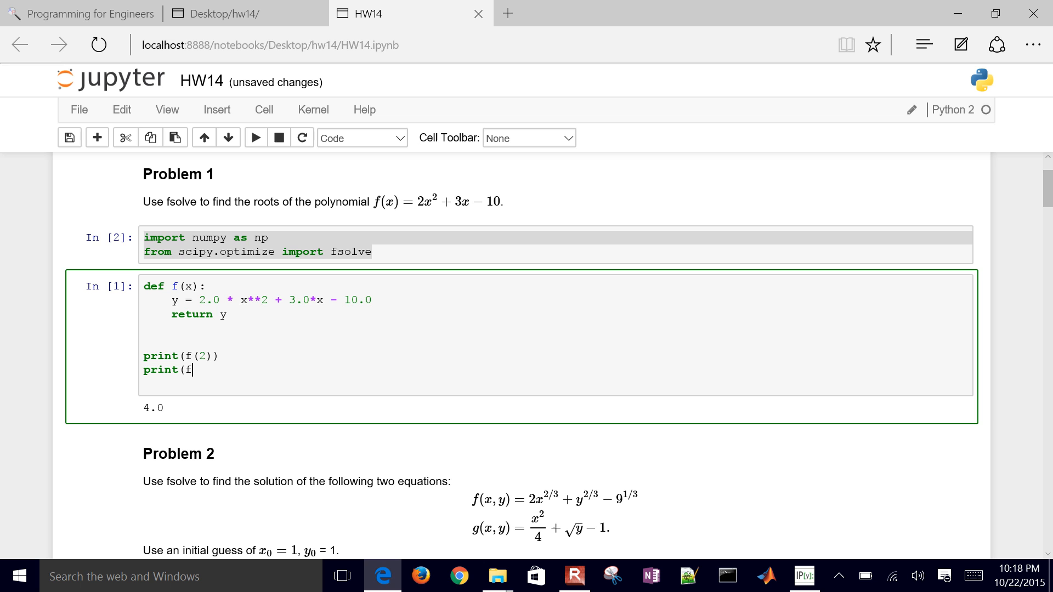
{"action": "type", "text": "(3))"}
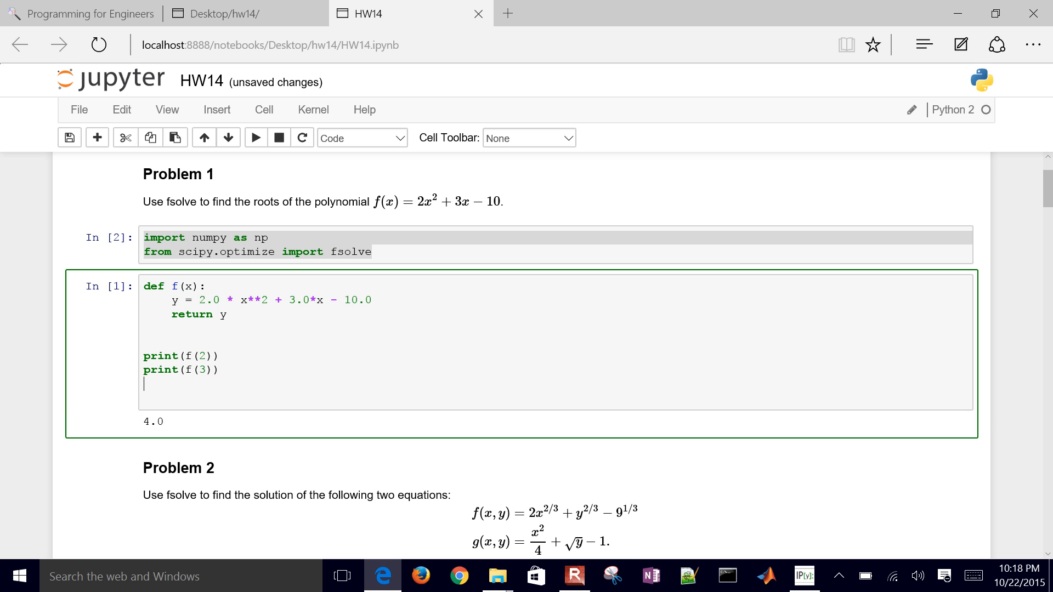
{"action": "type", "text": "print"}
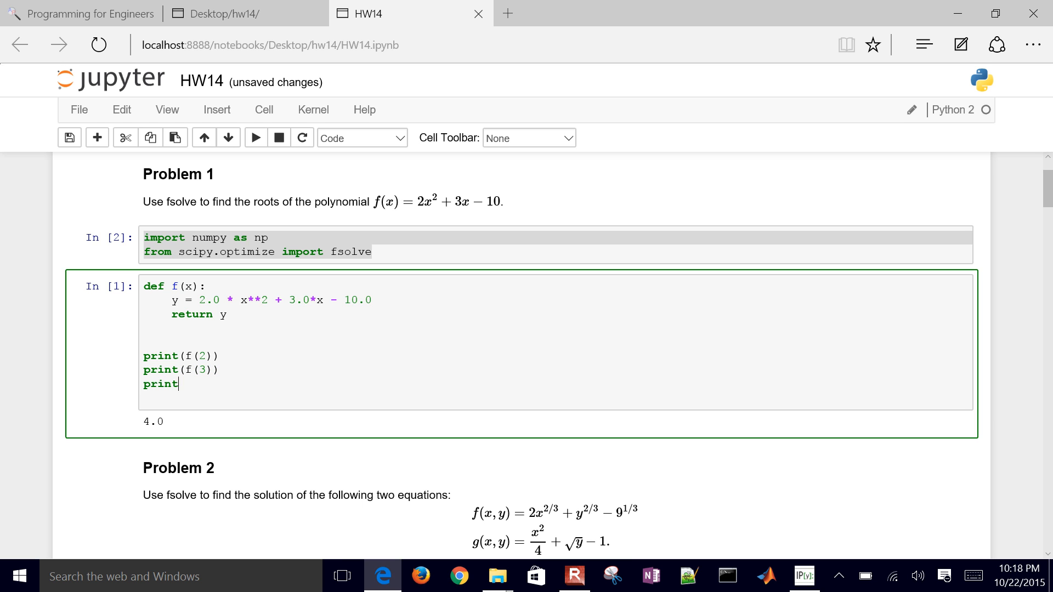
{"action": "type", "text": "(f(4))"}
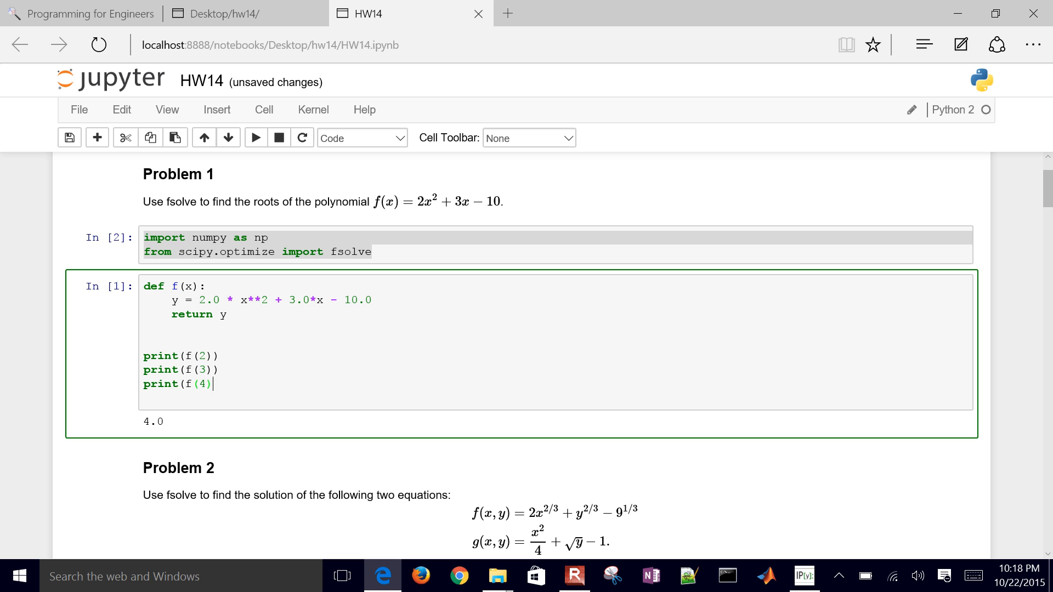
{"action": "left_click", "coordinate": [254, 138]}
{"action": "type", "text": "x"}
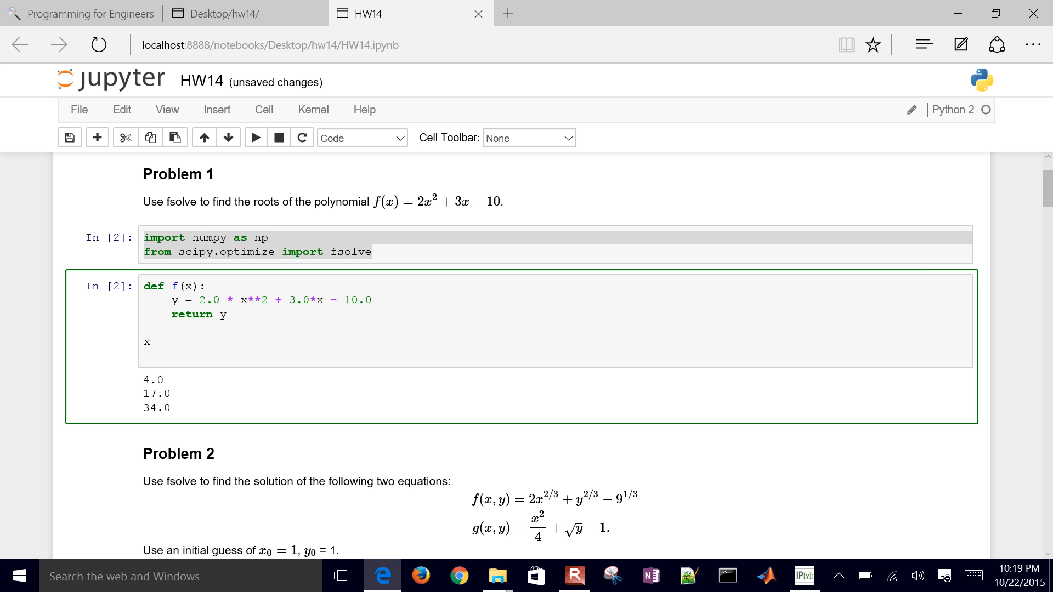
Replace the prints with x = np.linspace(-5,3) and print(x), then rerun after importing numpy
{"action": "type", "text": "="}
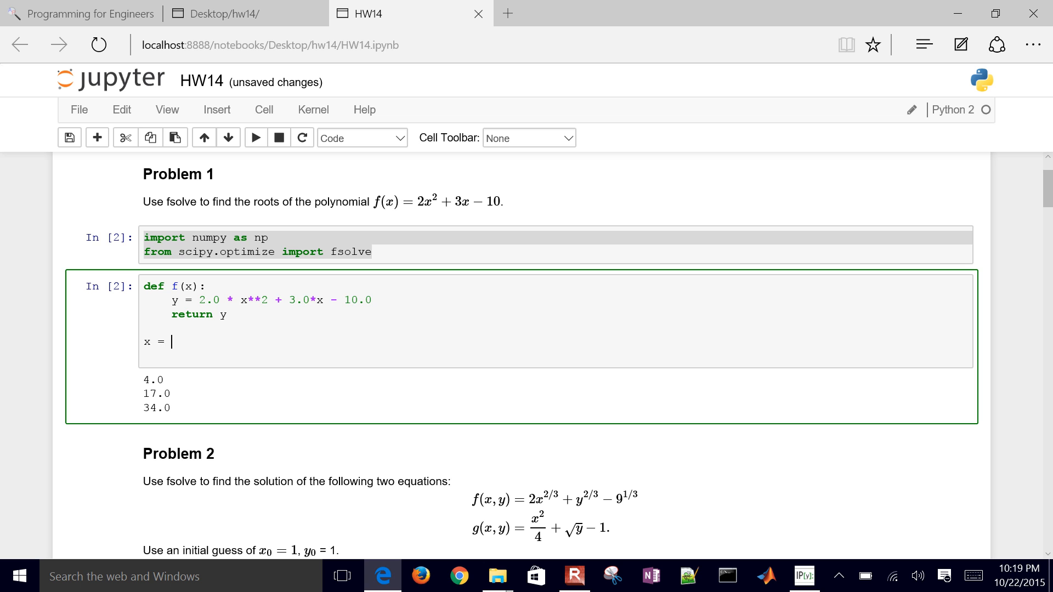
{"action": "type", "text": "np"}
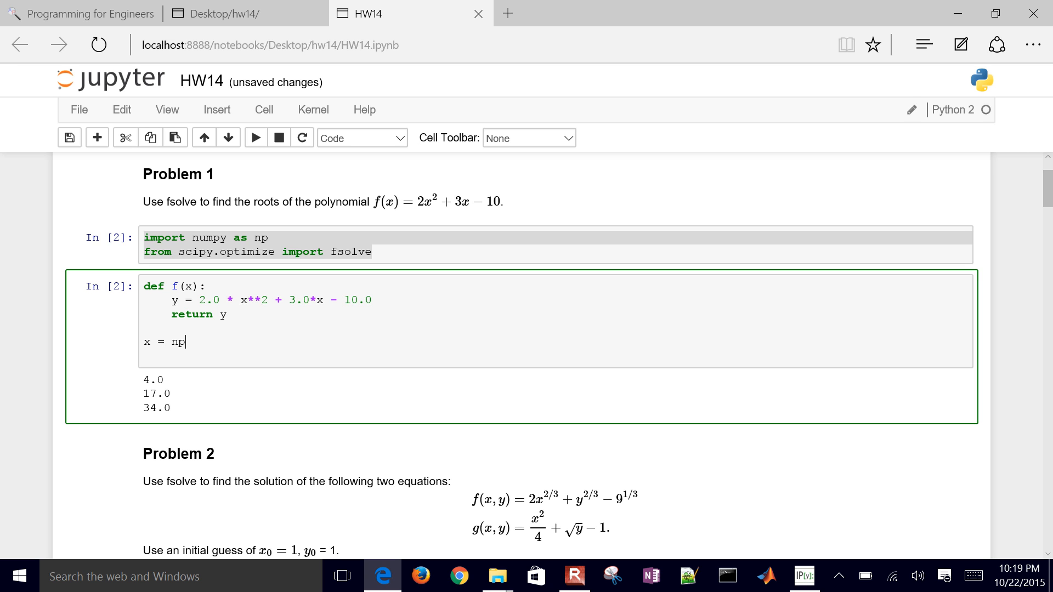
{"action": "type", "text": ".linspace("}
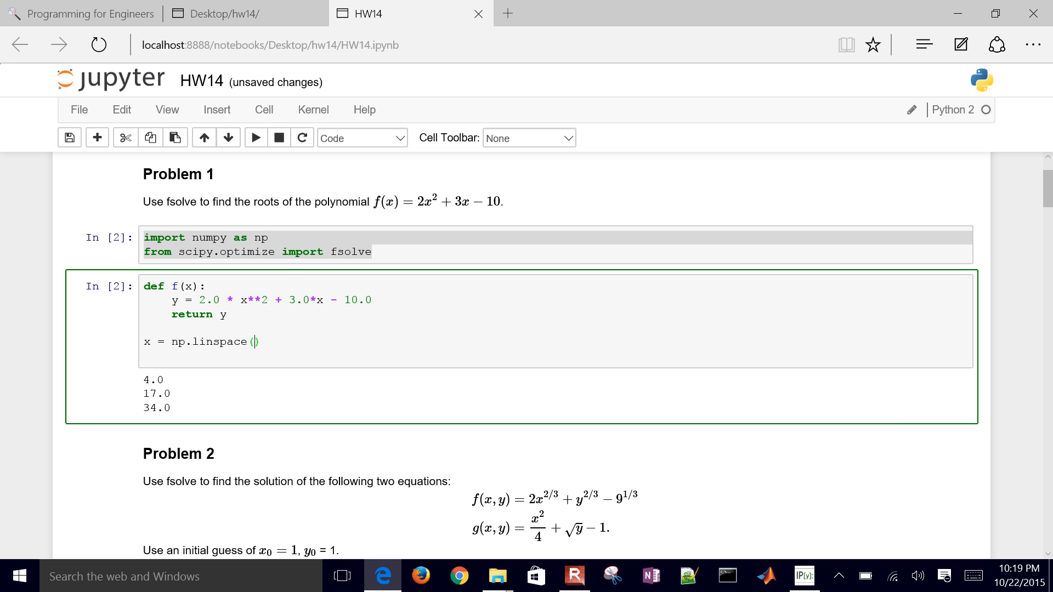
{"action": "type", "text": "-5,3"}
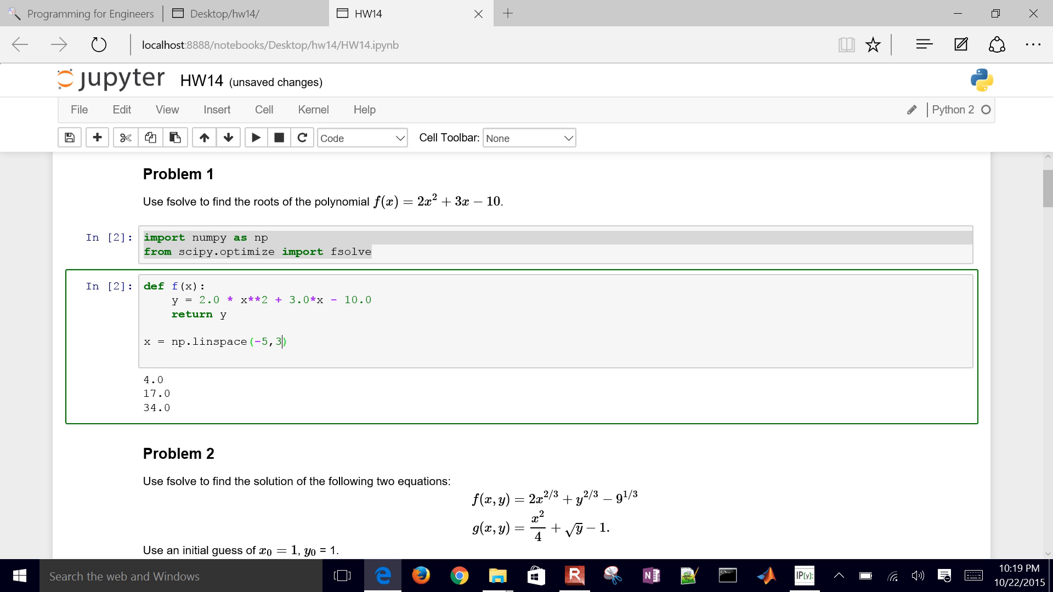
{"action": "type", "text": "print(x"}
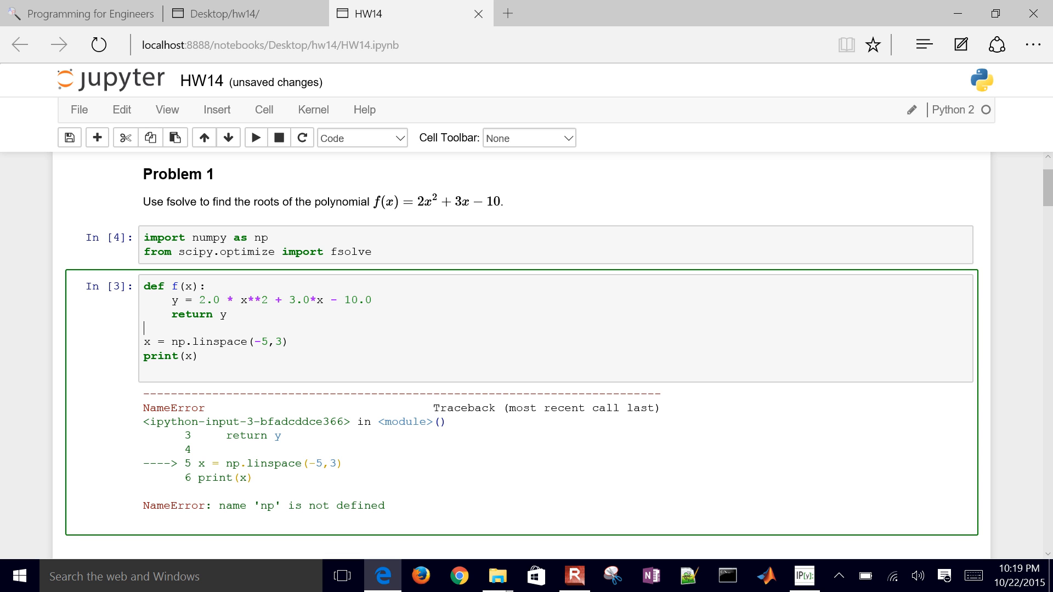
{"action": "left_click", "coordinate": [254, 138]}
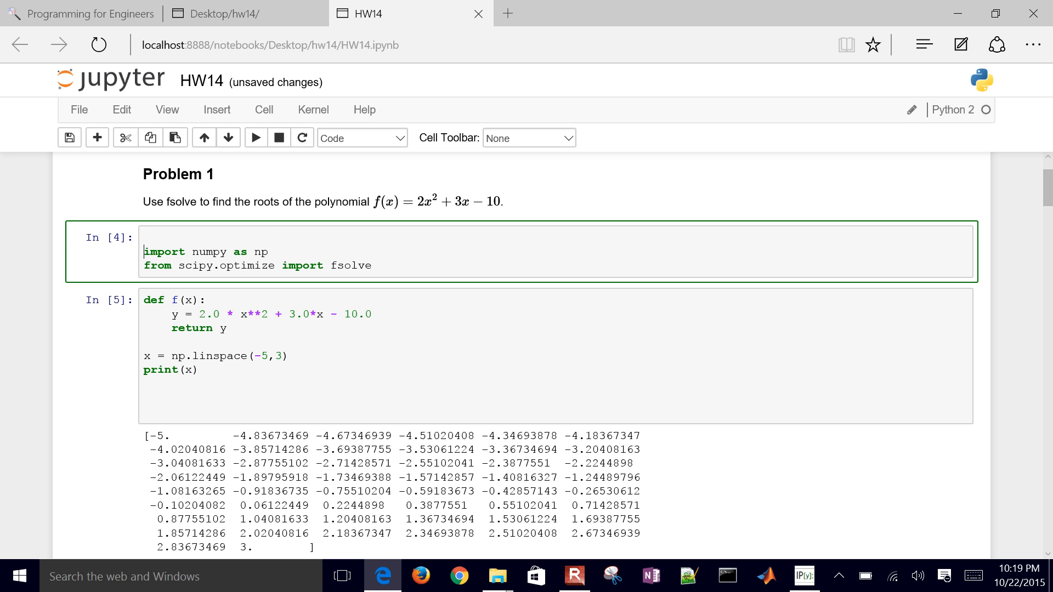
Add import matplotlib.pyplot as plt and %matplotlib inline to the import cell and run it
{"action": "left_click", "coordinate": [142, 237]}
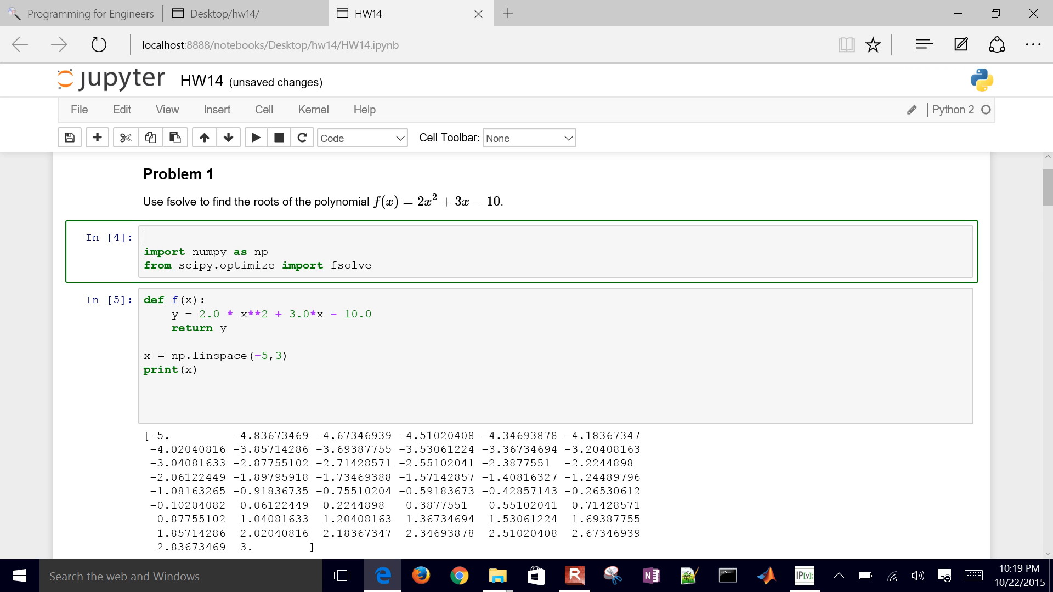
{"action": "type", "text": "import"}
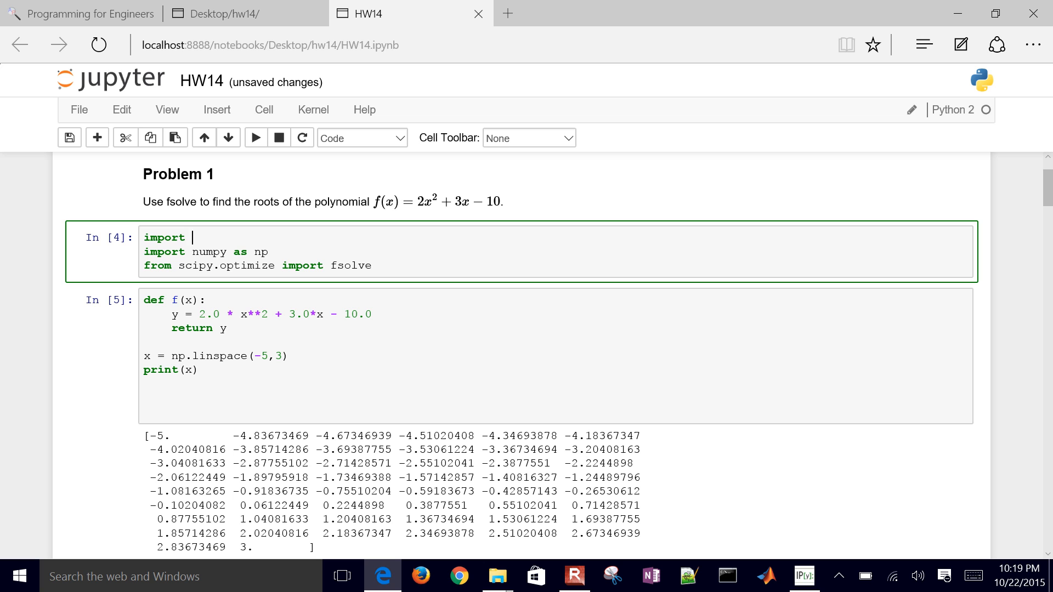
{"action": "type", "text": "m"}
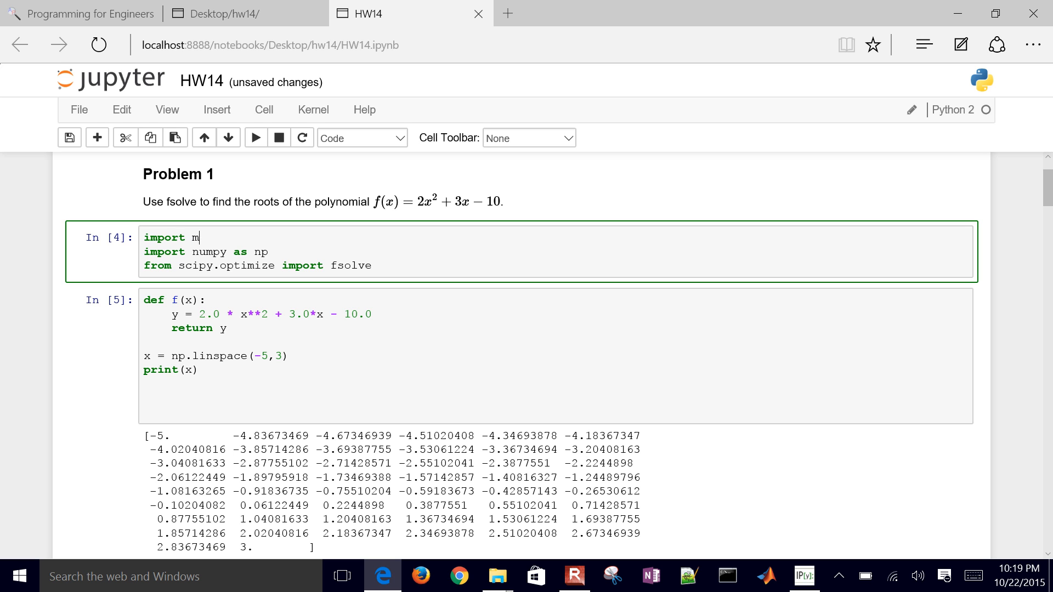
{"action": "type", "text": "atplotlib"}
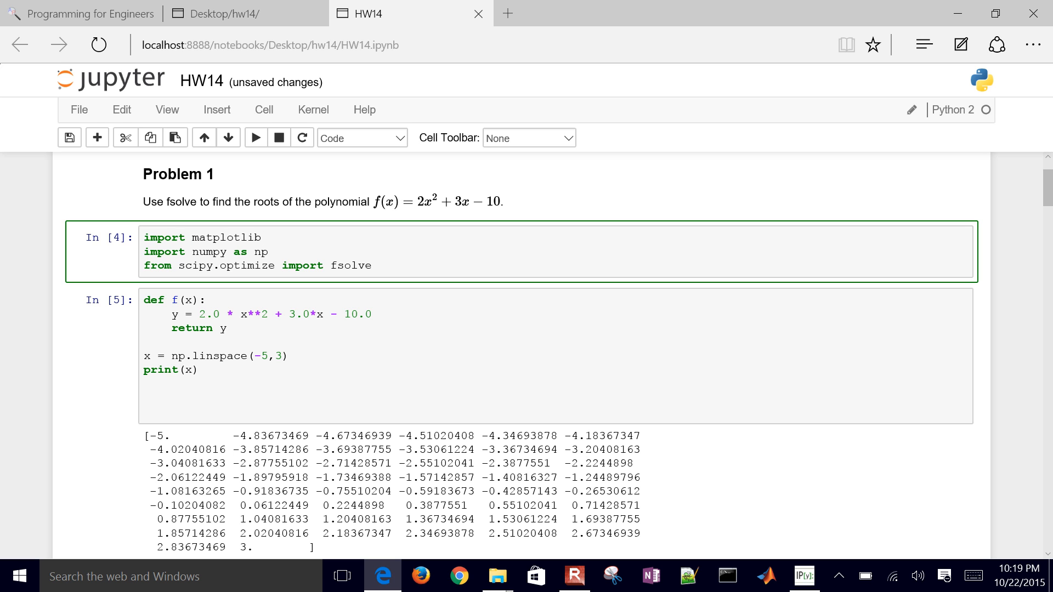
{"action": "type", "text": ".pyplt"}
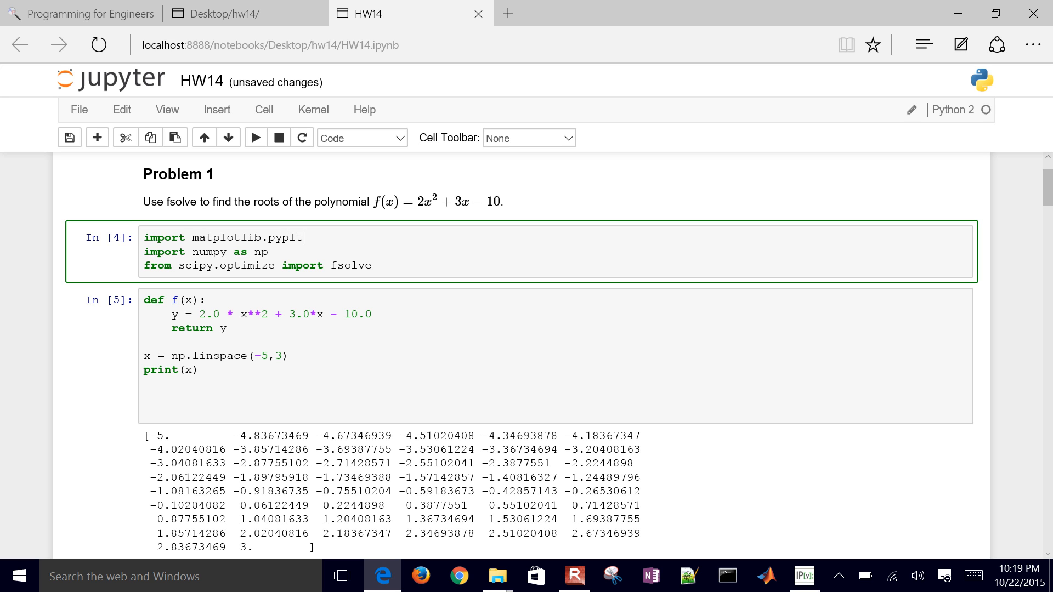
{"action": "type", "text": "as plt"}
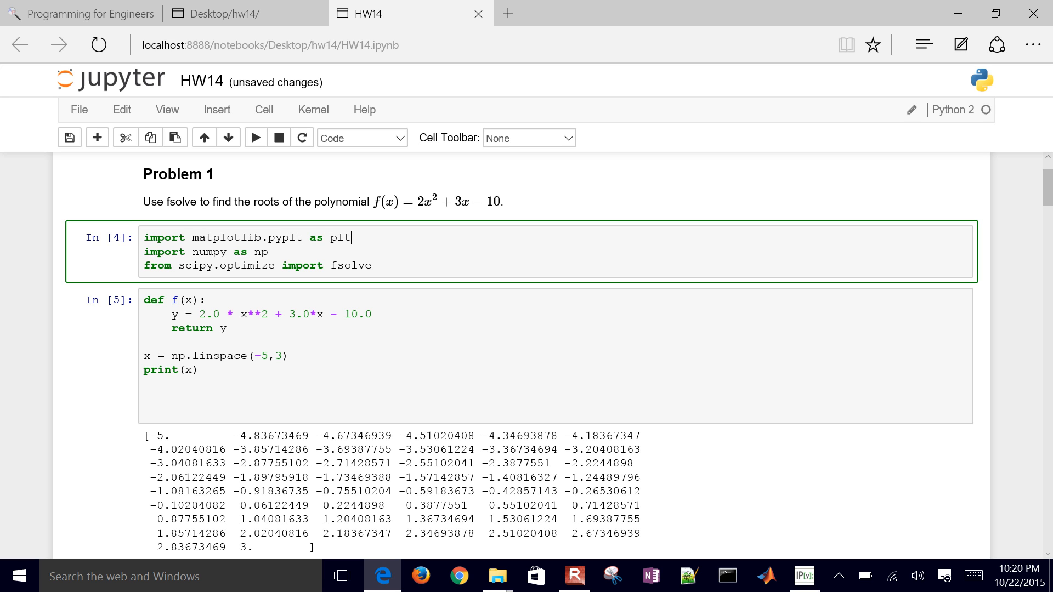
{"action": "type", "text": "\\"}
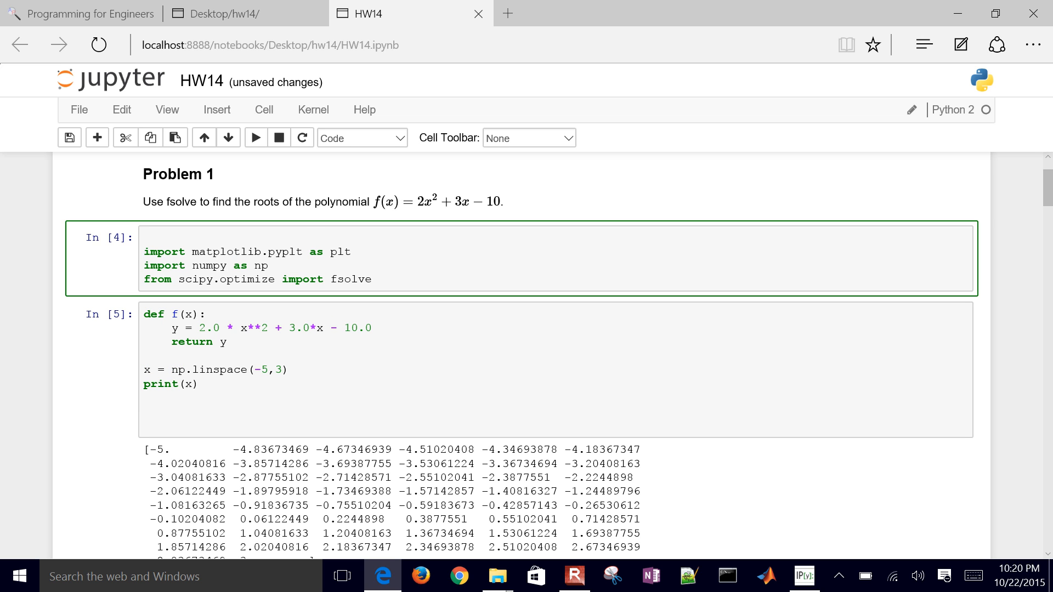
{"action": "type", "text": "%matplo"}
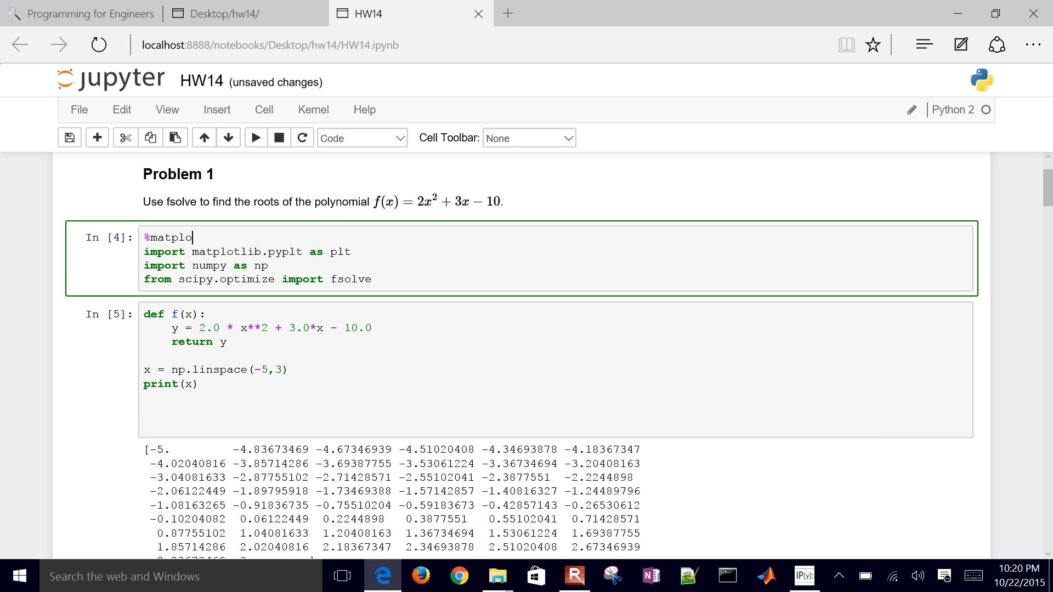
{"action": "type", "text": "tlib inline"}
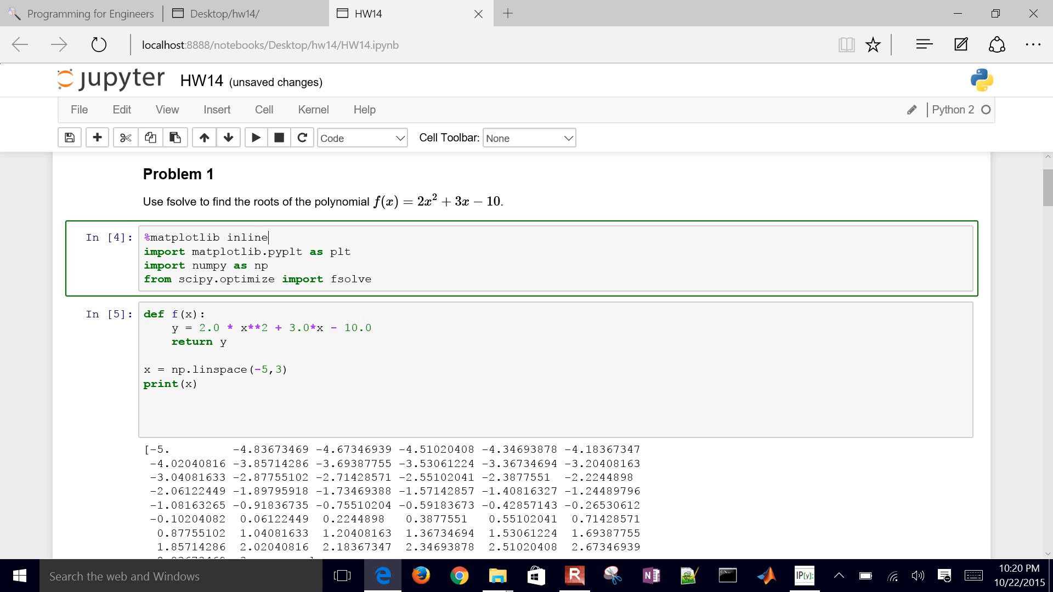
{"action": "left_click", "coordinate": [144, 265]}
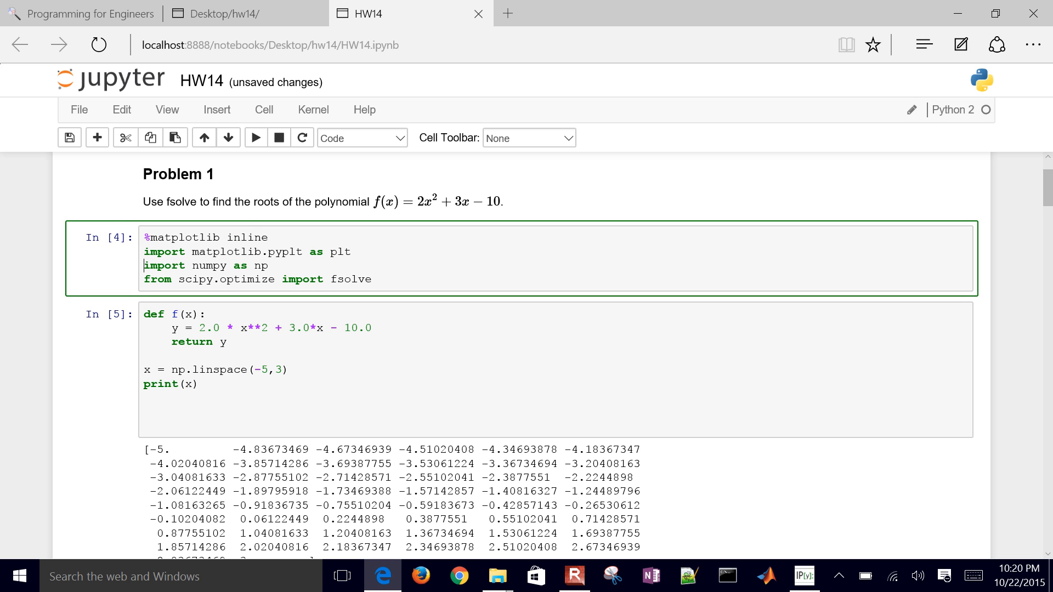
{"action": "left_click", "coordinate": [254, 137]}
{"action": "type", "text": "o"}
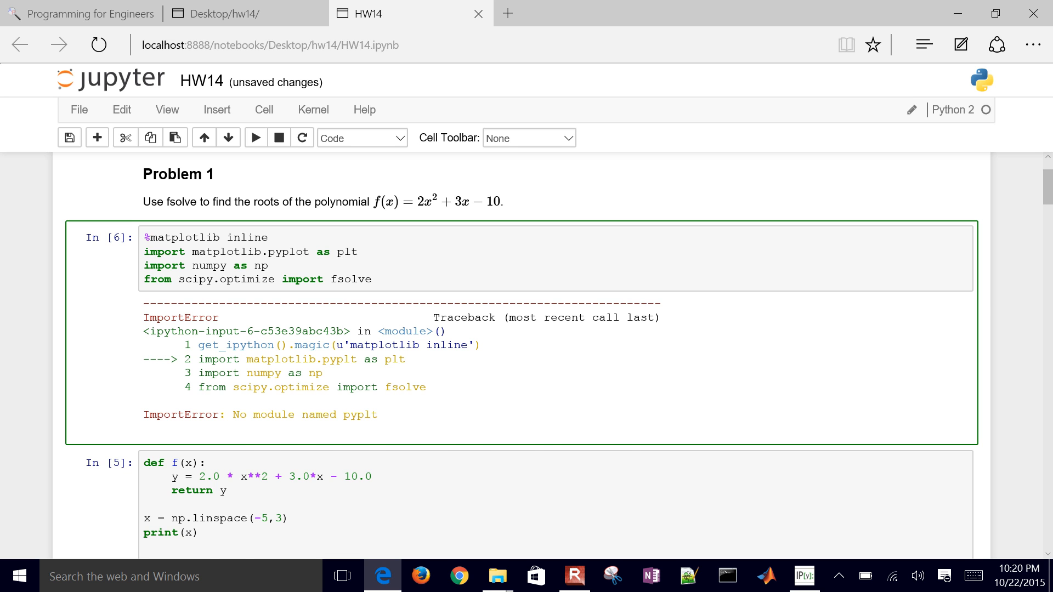
Correct pyplt to pyplot and rerun the import cell cleanly
{"action": "left_click", "coordinate": [255, 138]}
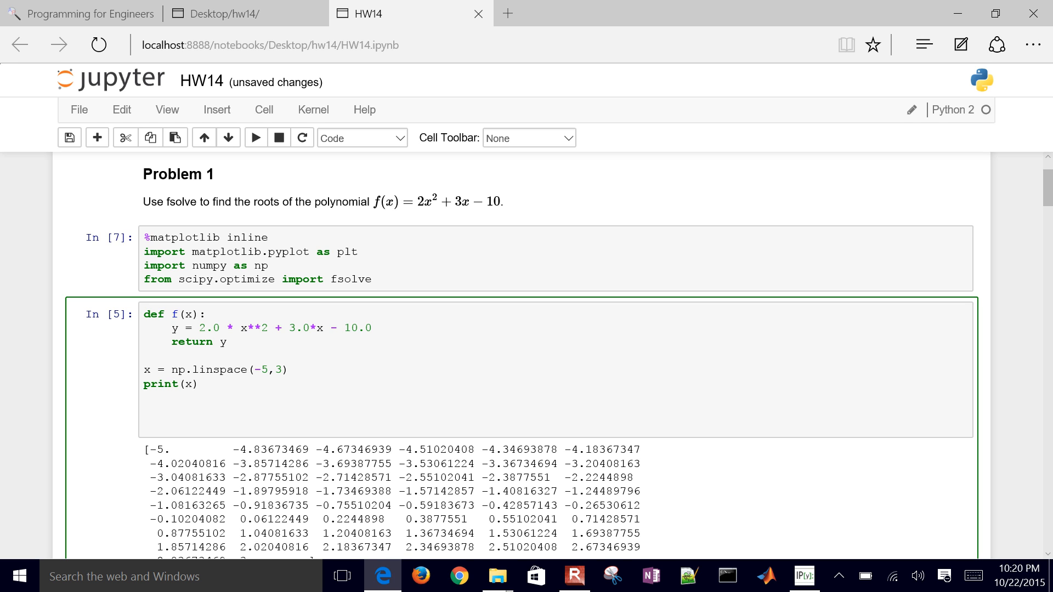
Add plt.plot(x,f(x)) and run to show the parabola under the cell
{"action": "type", "text": "plt"}
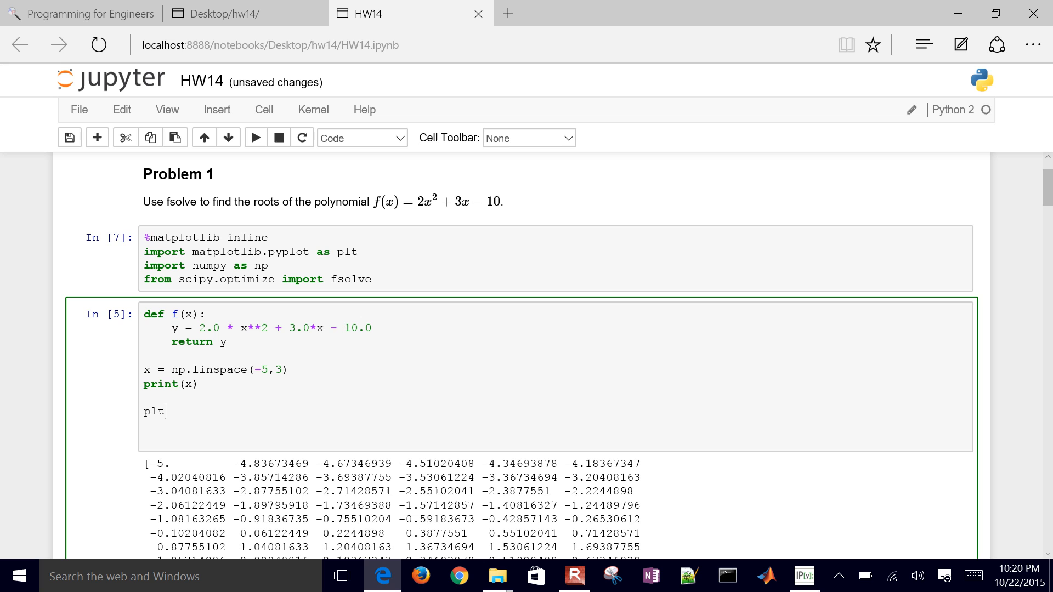
{"action": "type", "text": ".plot()"}
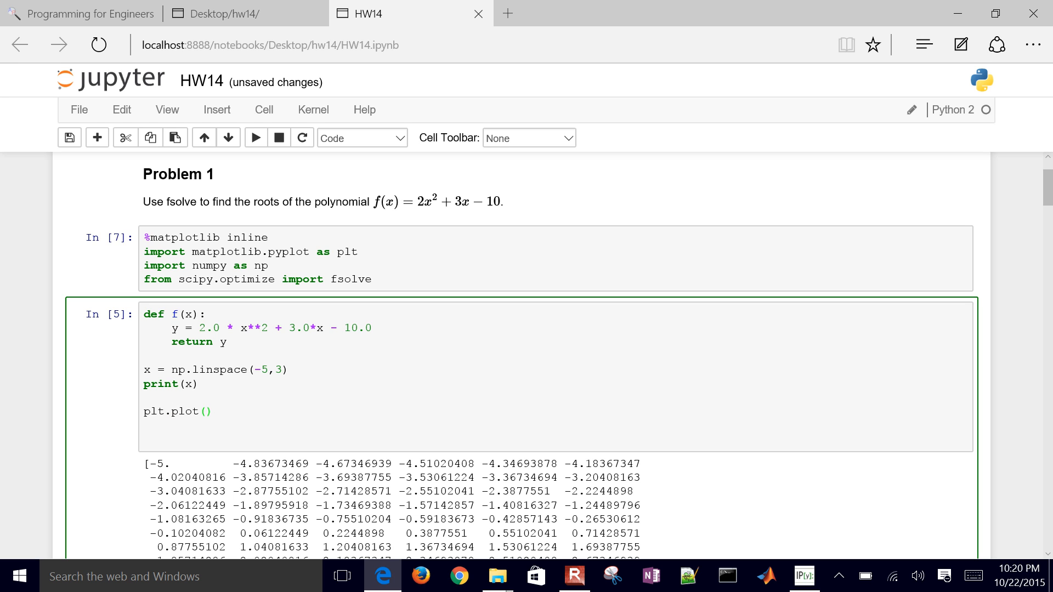
{"action": "type", "text": "x,f"}
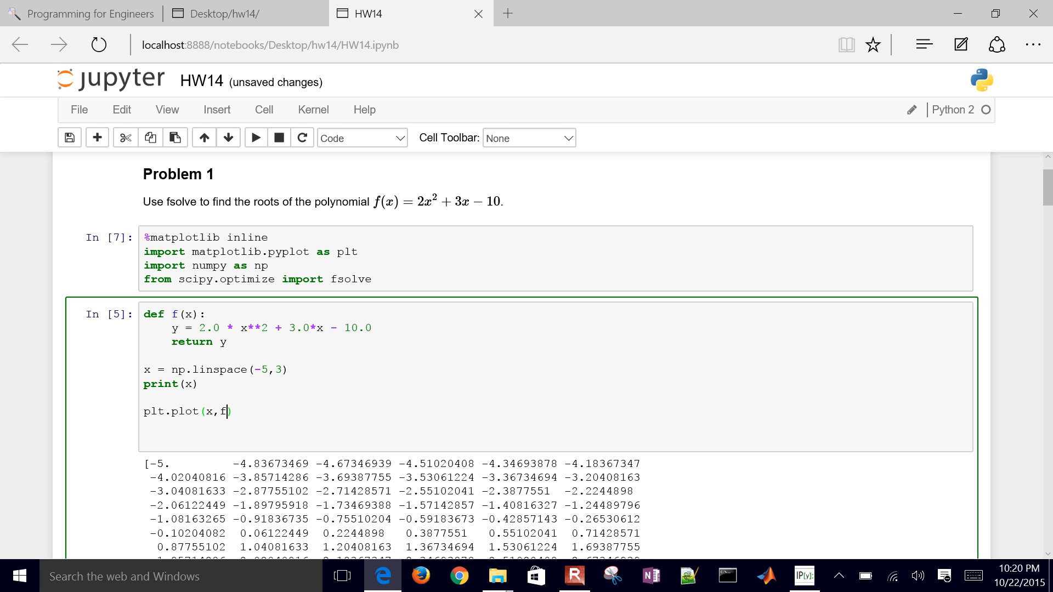
{"action": "type", "text": "(x)"}
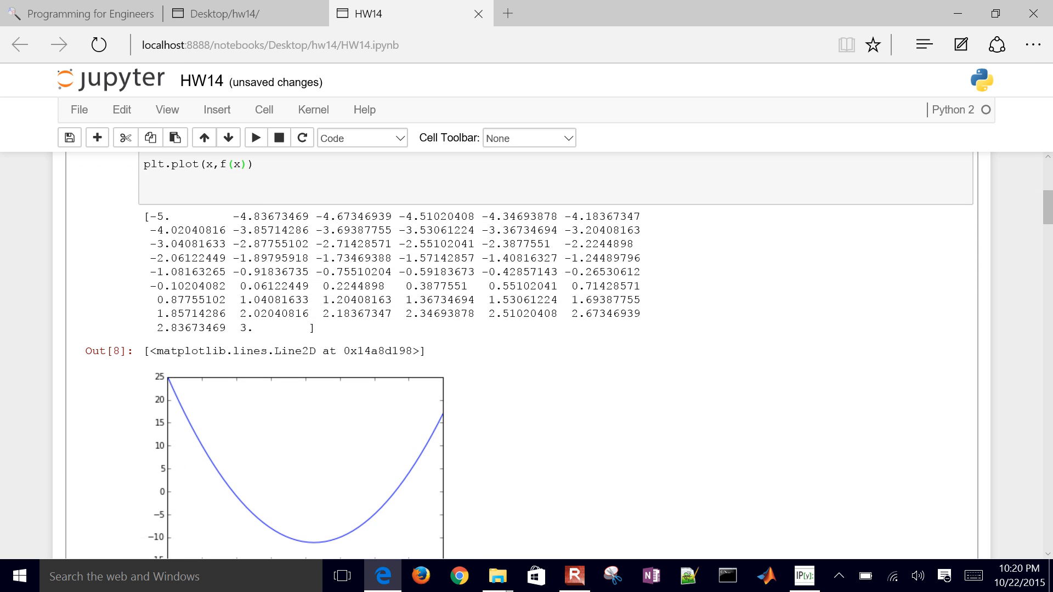
{"action": "scroll", "scroll_direction": "down", "scroll_amount": 3}
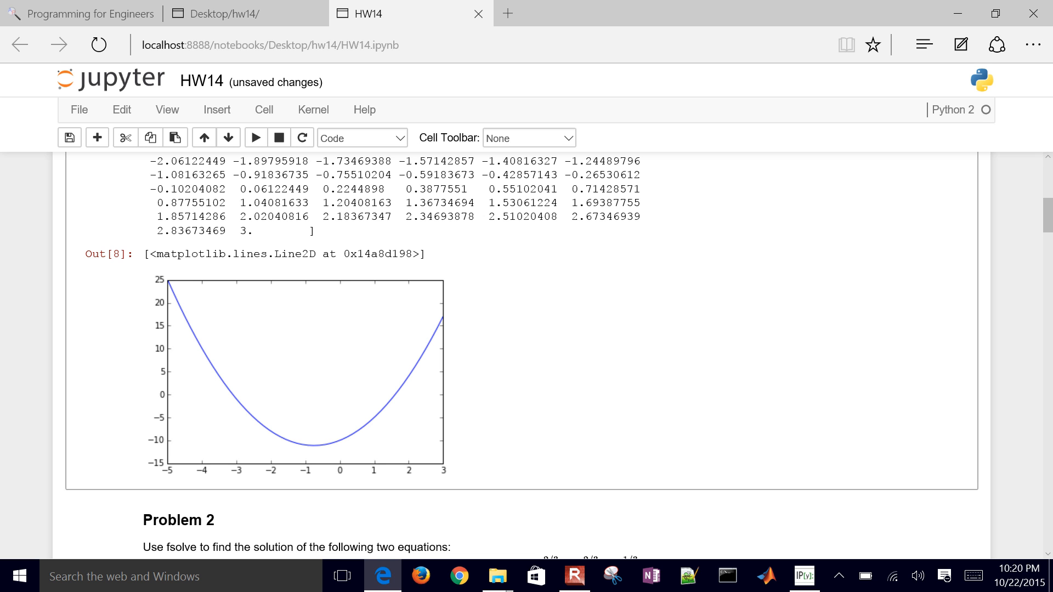
{"action": "scroll", "scroll_direction": "up", "scroll_amount": 3}
{"action": "type", "text": "plt"}
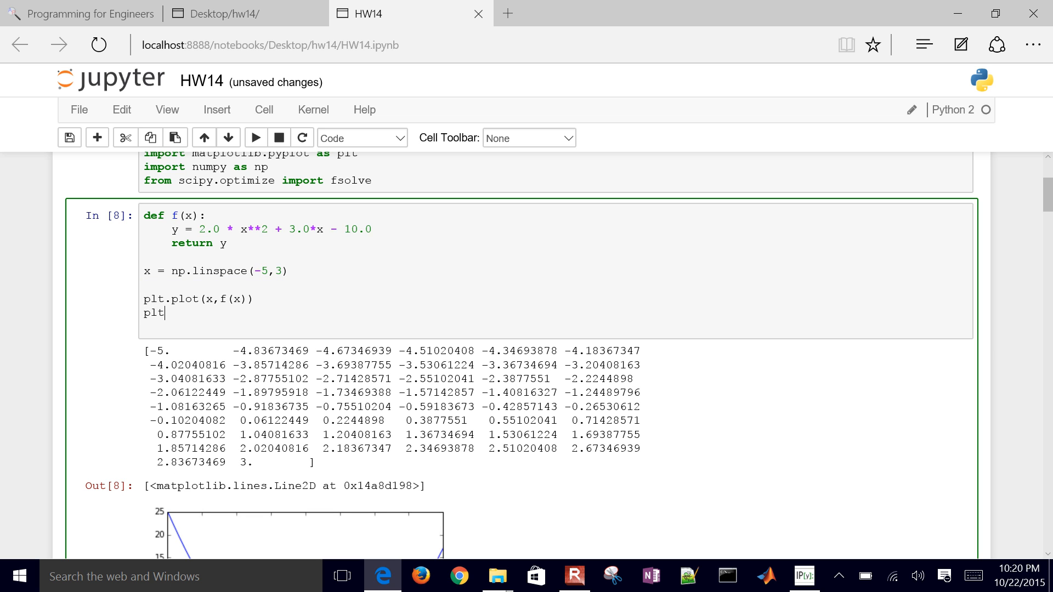
Add plt.plot(x,np.zeros(len(x))) as a zero line, rerun the plot cell and save the notebook
{"action": "type", "text": ".plt"}
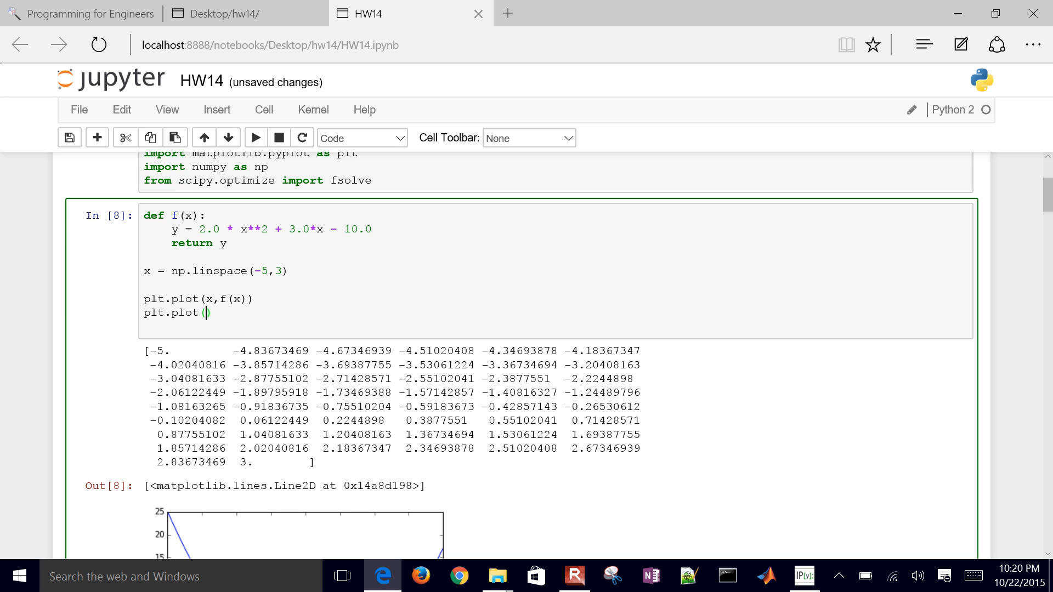
{"action": "type", "text": "x,np.zeros("}
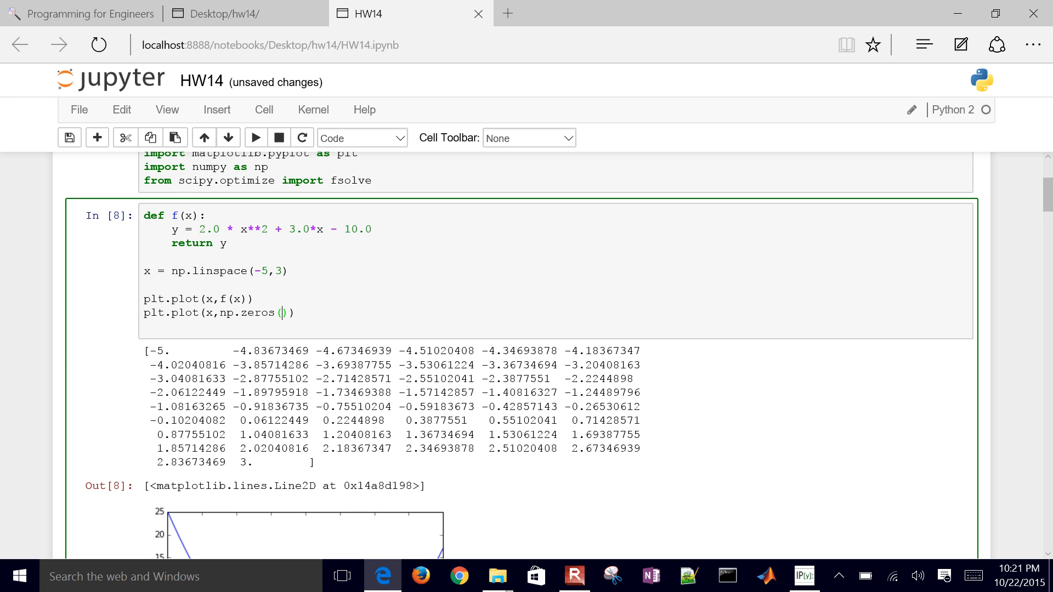
{"action": "type", "text": "len(x"}
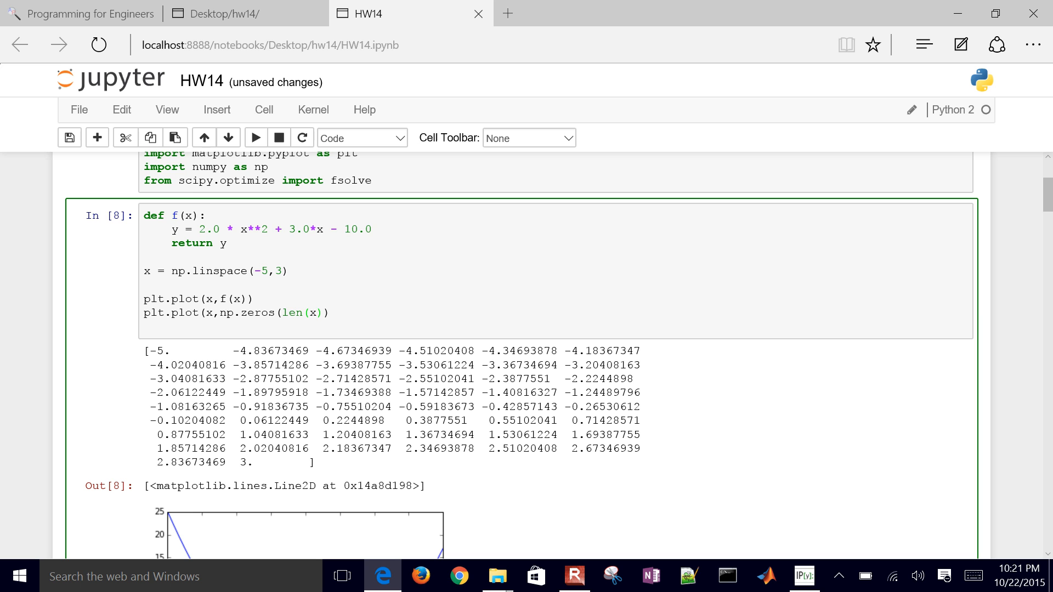
{"action": "left_click", "coordinate": [329, 313]}
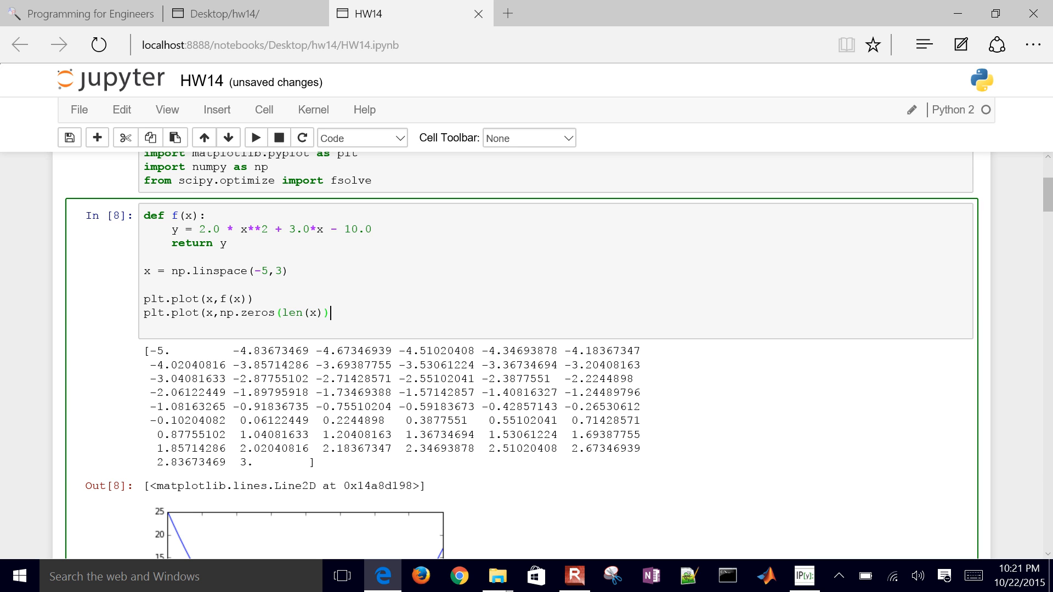
{"action": "left_click", "coordinate": [255, 138]}
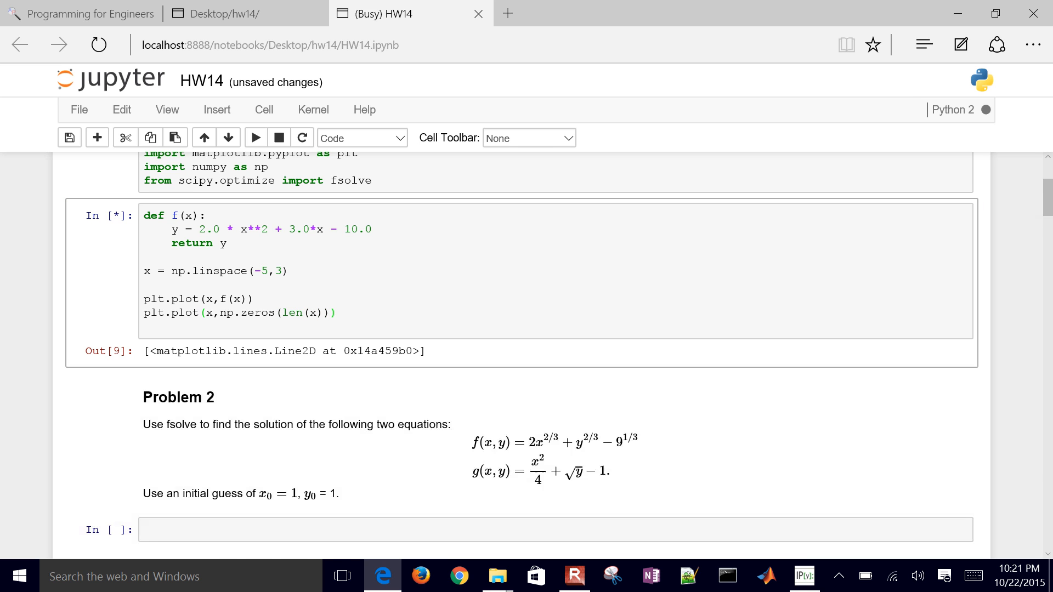
{"action": "left_click", "coordinate": [254, 139]}
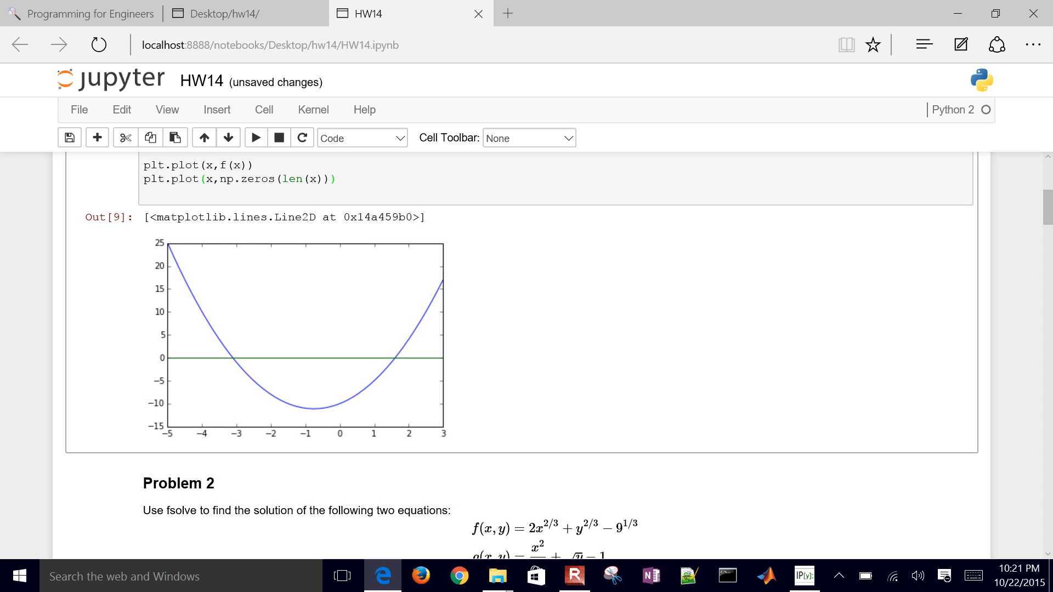
{"action": "left_click", "coordinate": [69, 137]}
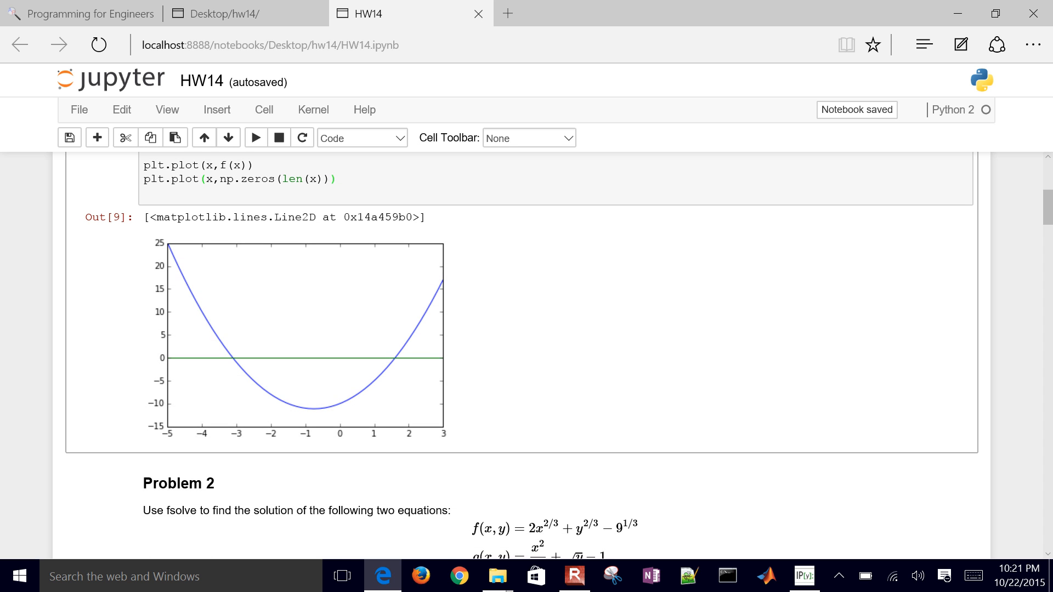
{"action": "scroll", "scroll_direction": "up", "scroll_amount": 3}
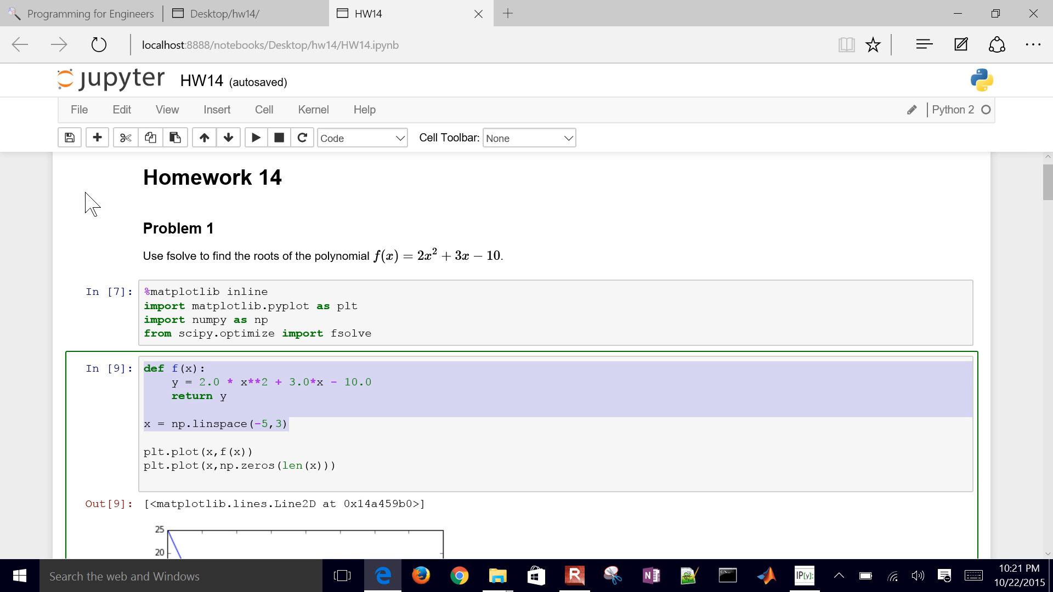
{"action": "mouse_move", "coordinate": [261, 256]}
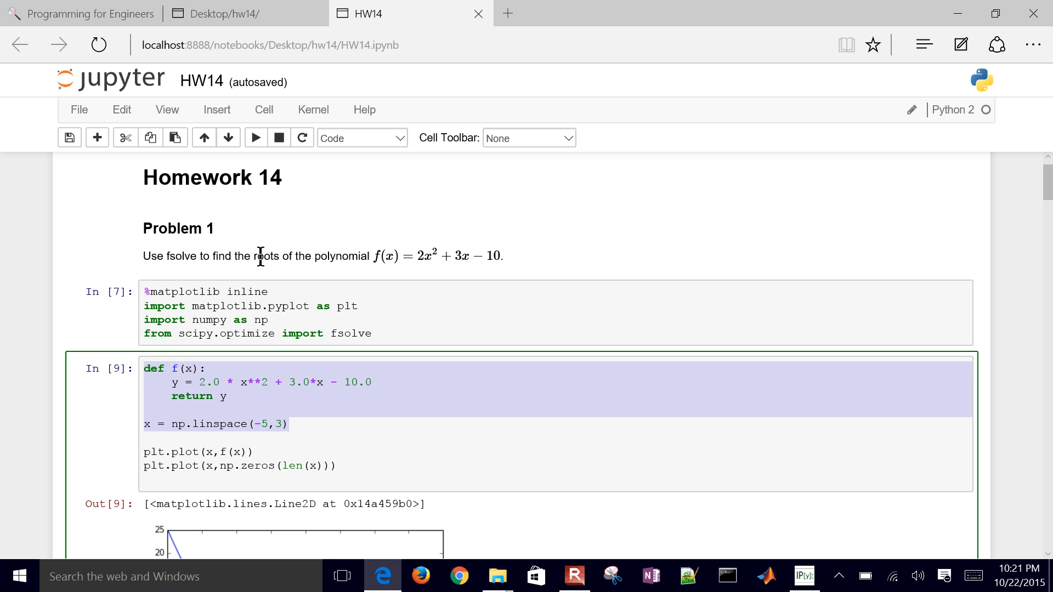
{"action": "mouse_move", "coordinate": [456, 256]}
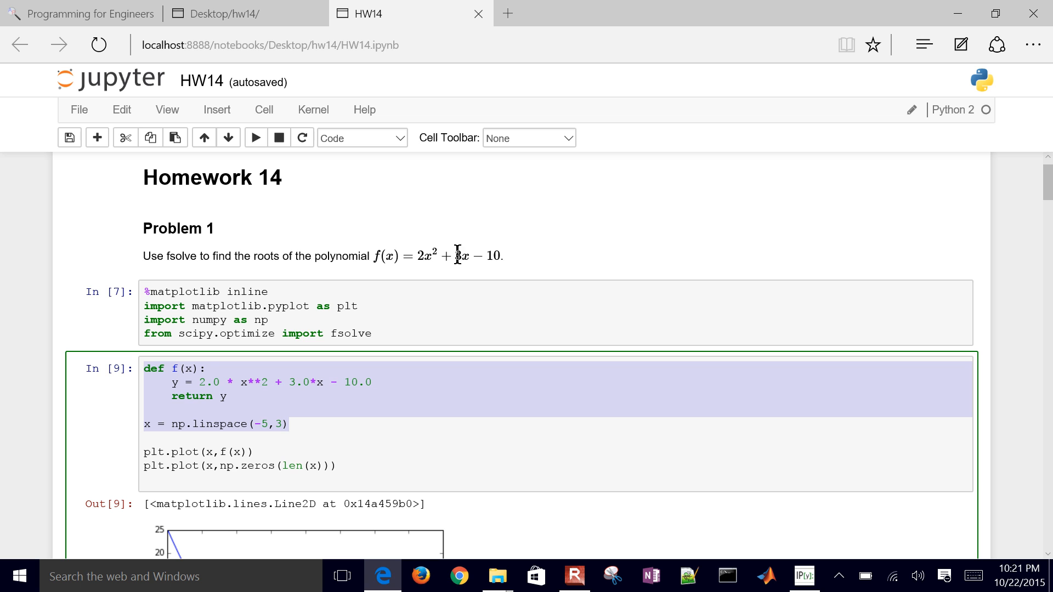
Start a new line r1 = -b at the end of the Problem 1 function cell
{"action": "left_click", "coordinate": [289, 423]}
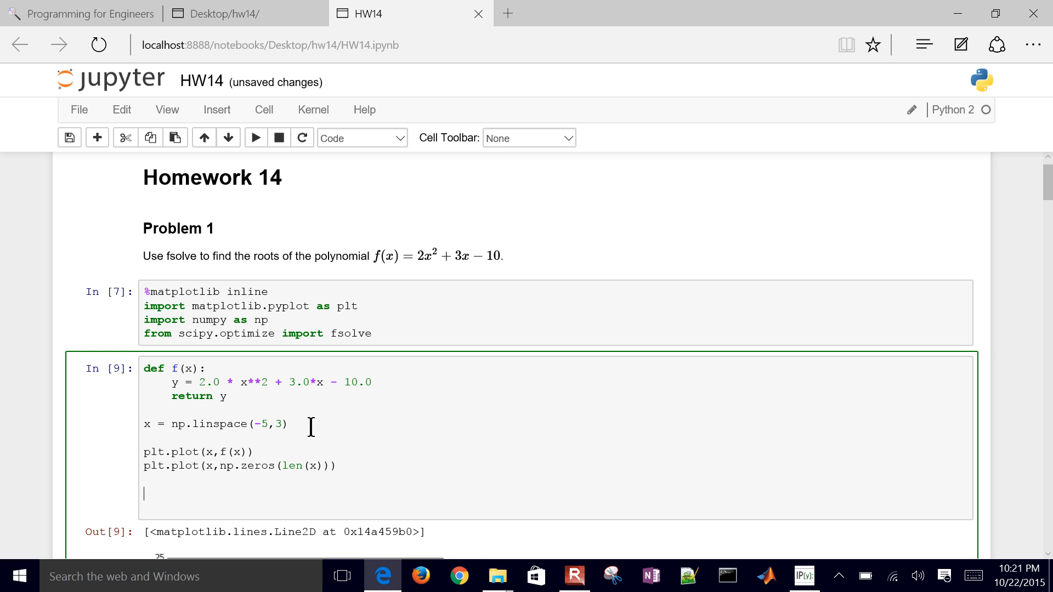
{"action": "type", "text": "r1 ="}
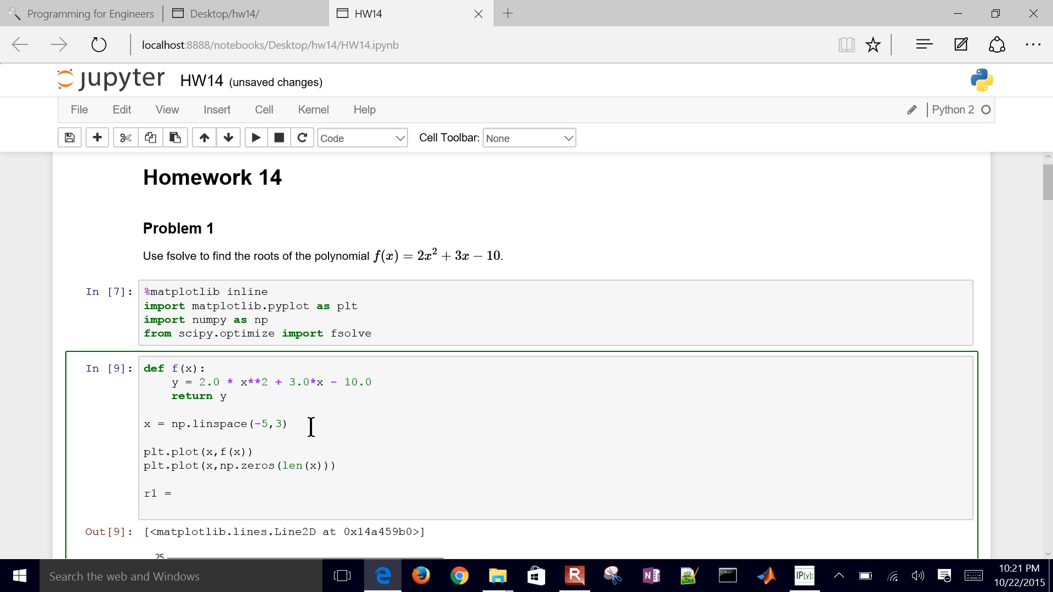
{"action": "type", "text": "-b"}
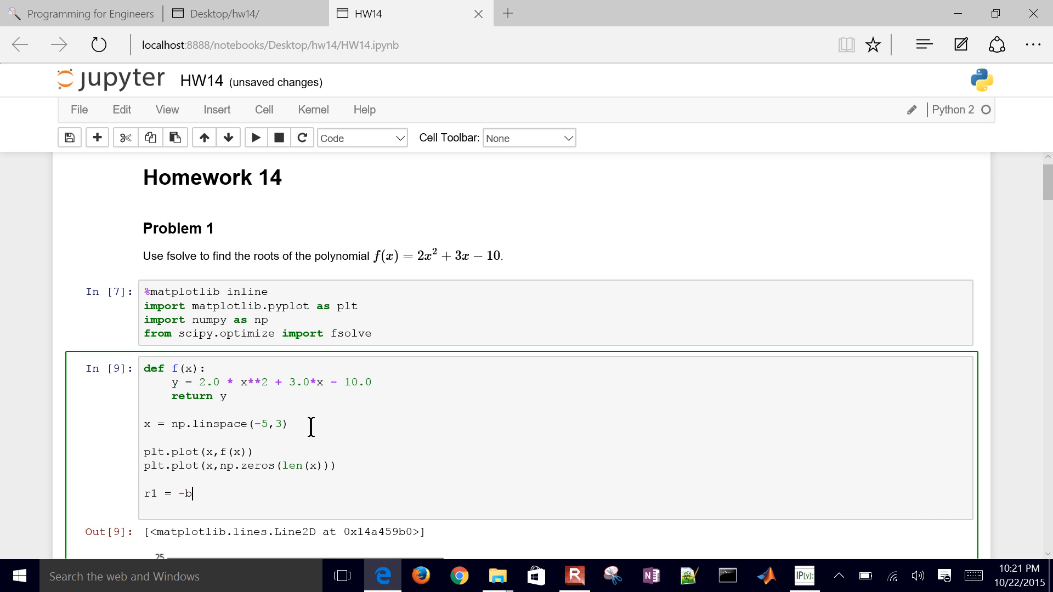
Delete the unfinished r1 = -b line so the cell ends with the two plot commands
{"action": "key", "text": "Backspace"}
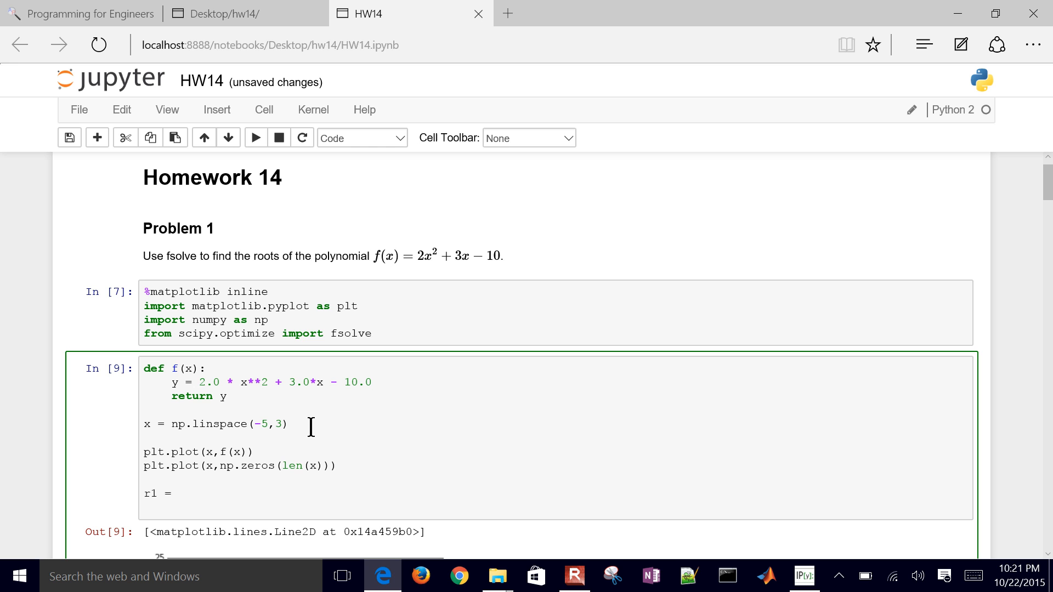
{"action": "key", "text": "Backspace"}
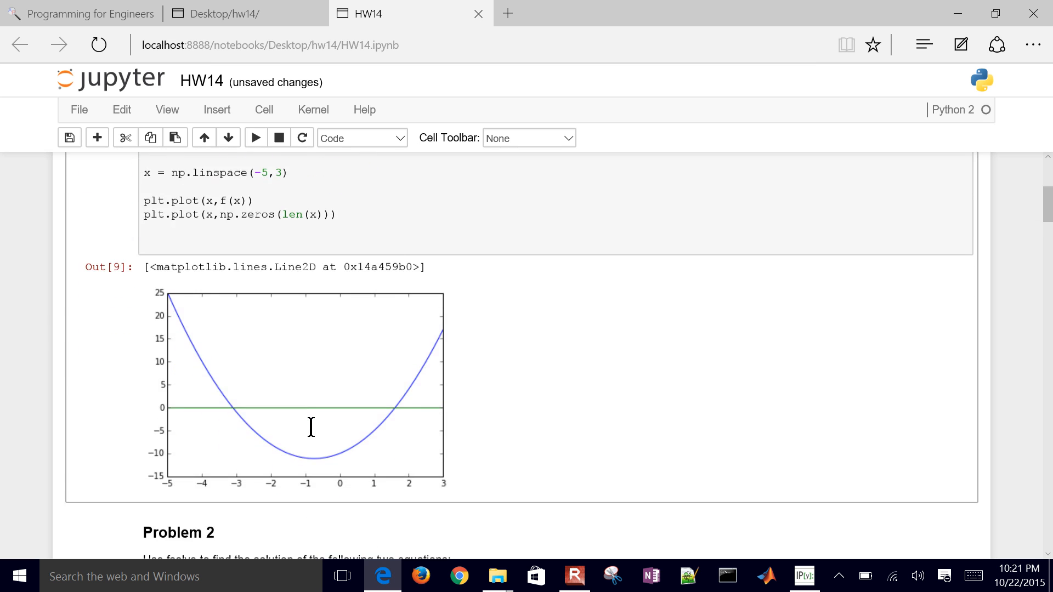
{"action": "scroll", "scroll_direction": "up", "scroll_amount": 3}
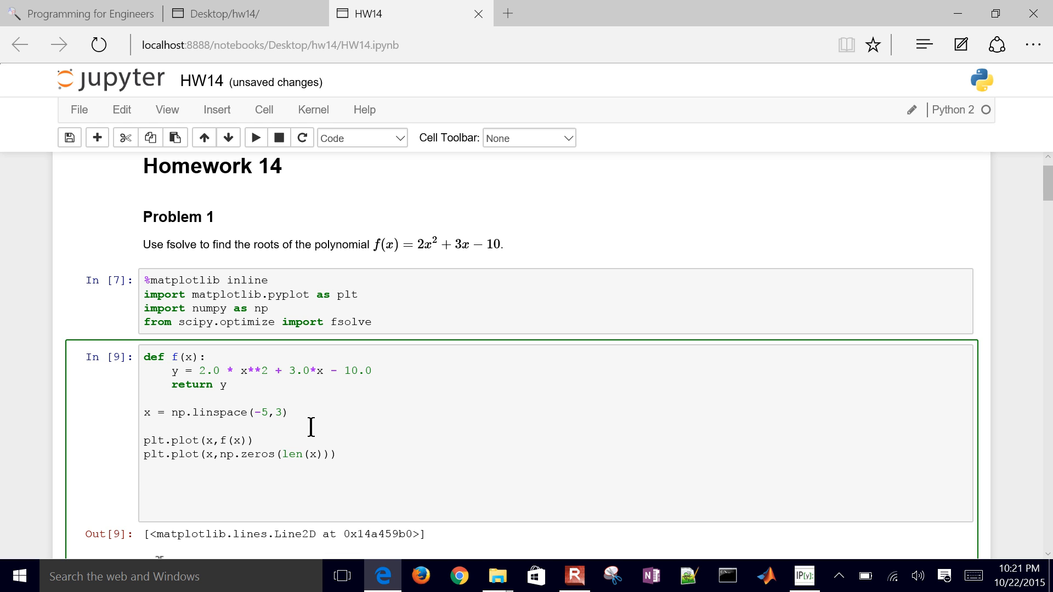
Add x = fsolve(f,1.0) to the Problem 1 cell and run it
{"action": "type", "text": "x"}
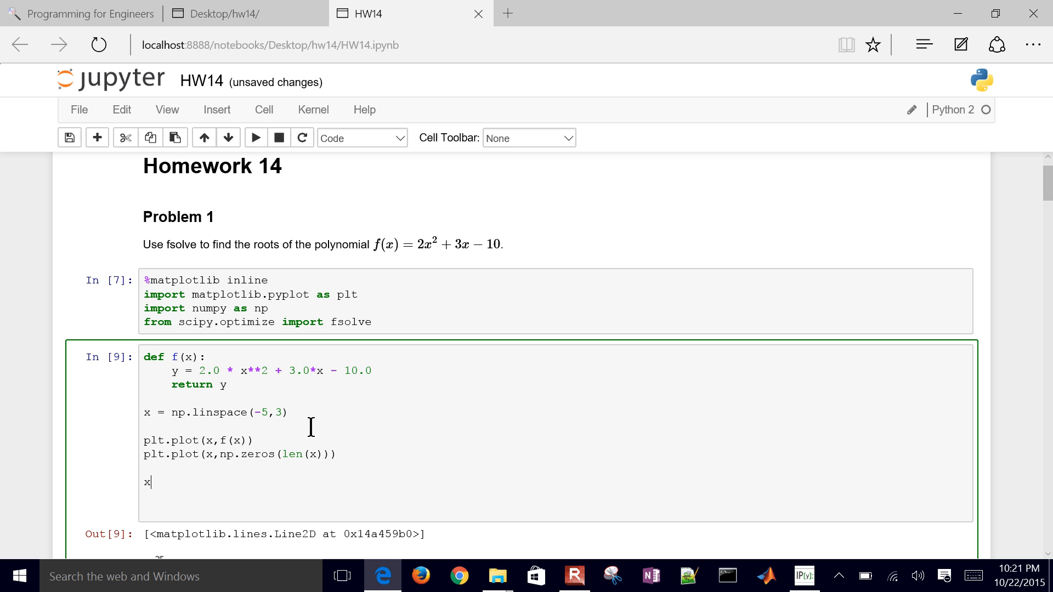
{"action": "type", "text": "= f"}
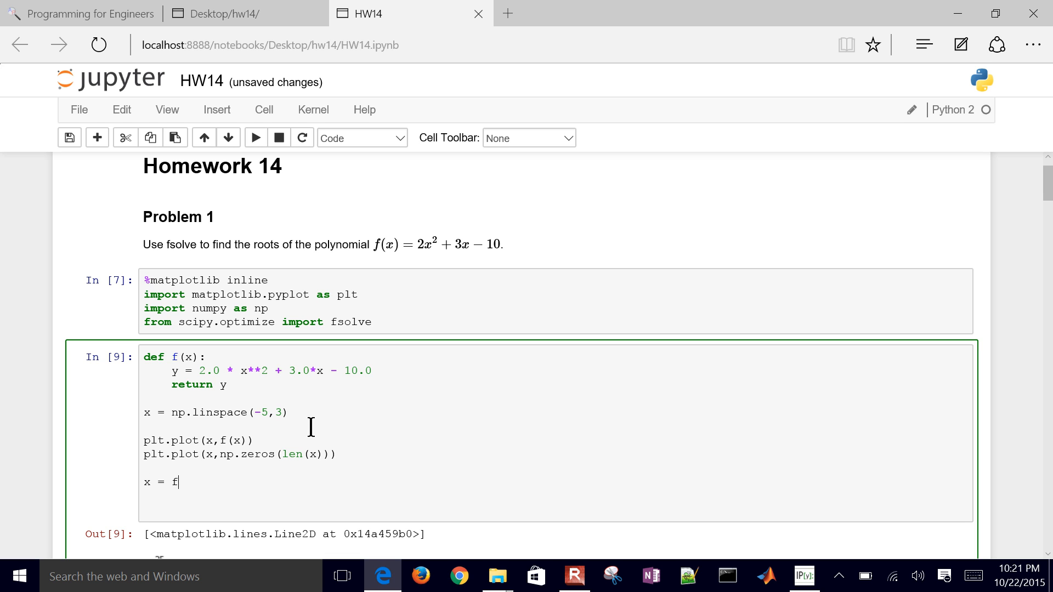
{"action": "type", "text": "solve()"}
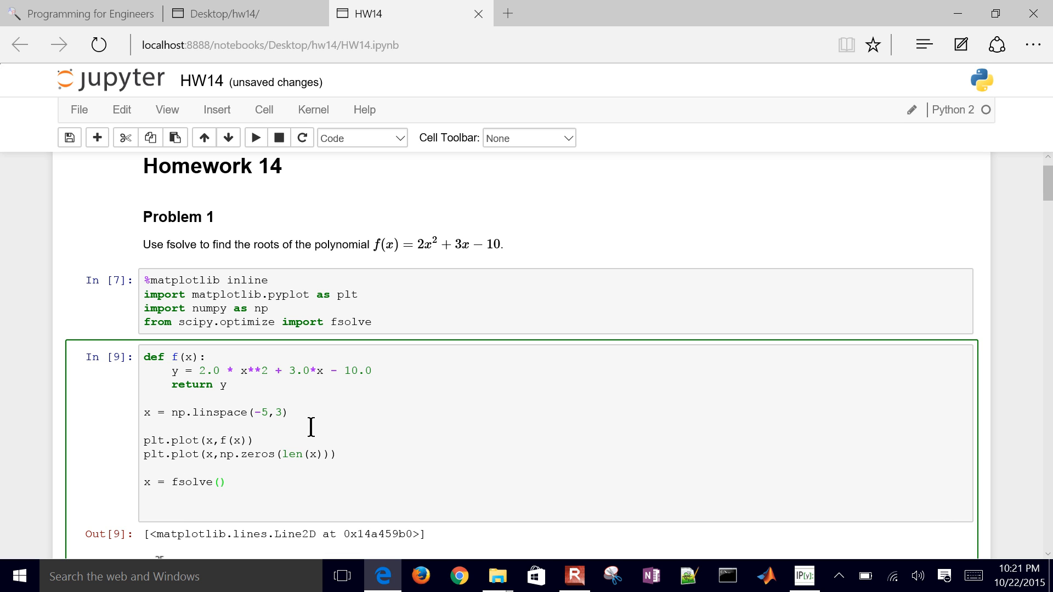
{"action": "type", "text": "f"}
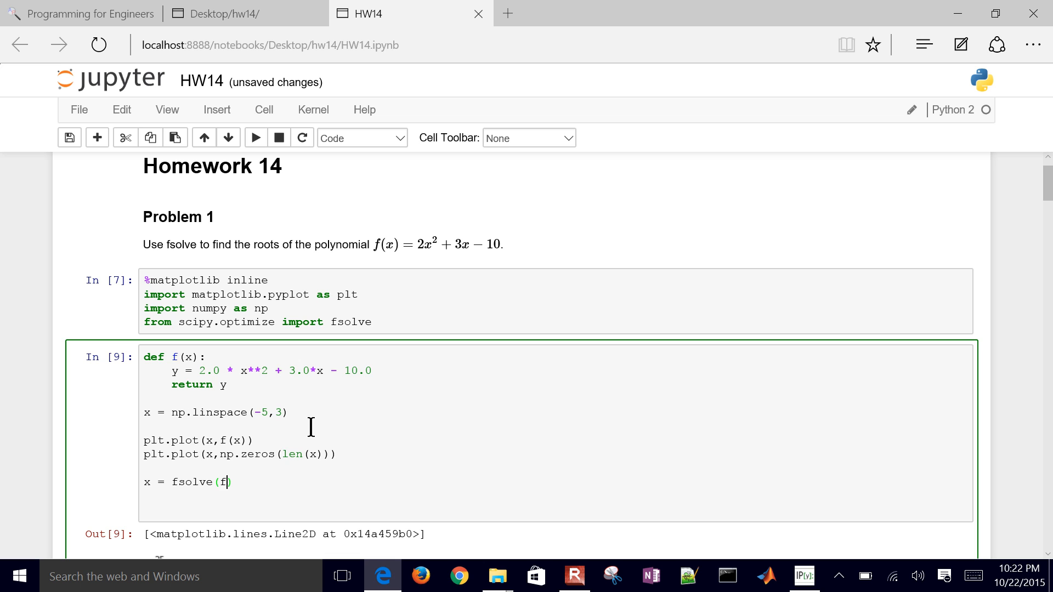
{"action": "type", "text": ","}
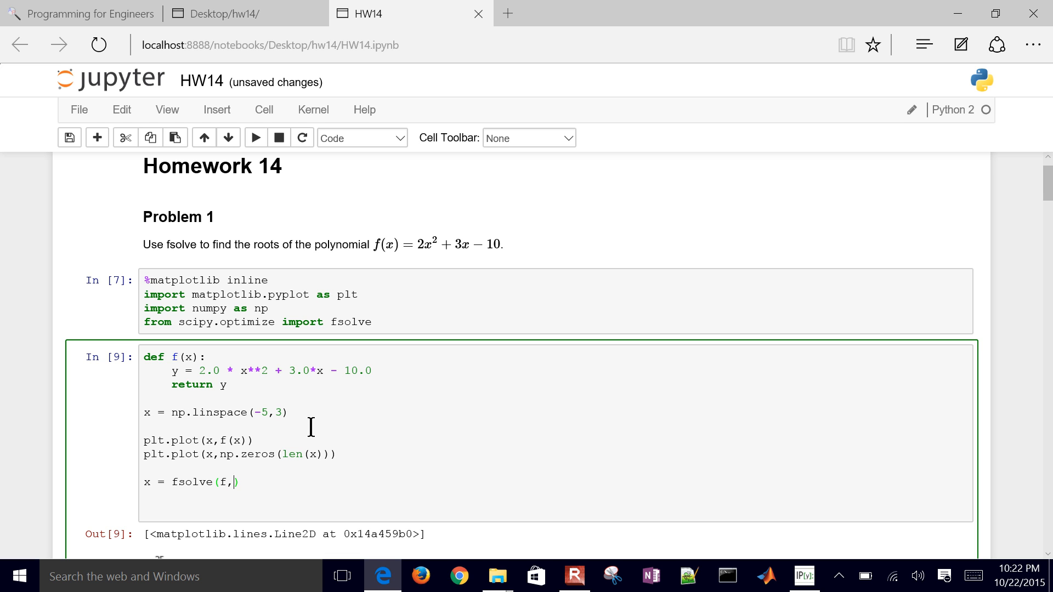
{"action": "type", "text": "1.0"}
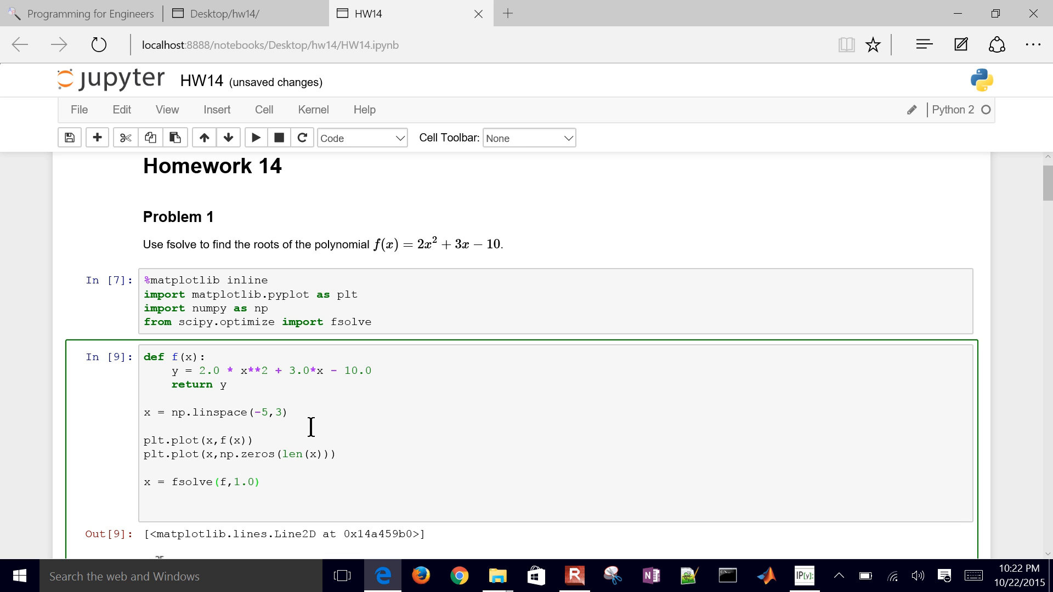
{"action": "left_click", "coordinate": [255, 137]}
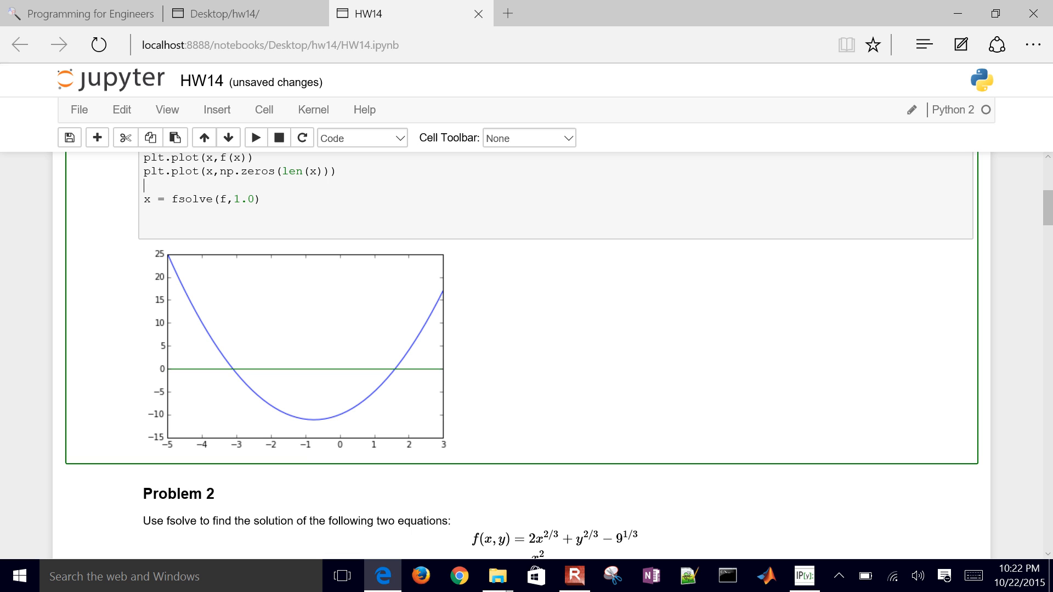
Add print(x) and rerun to show the root 1.60849528
{"action": "type", "text": "pr"}
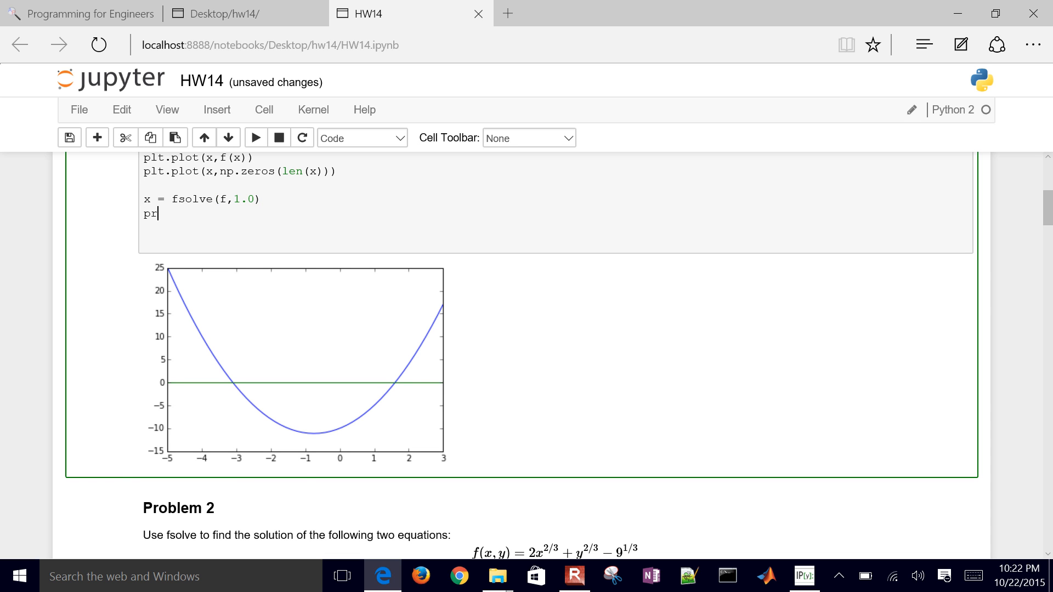
{"action": "left_click", "coordinate": [255, 138]}
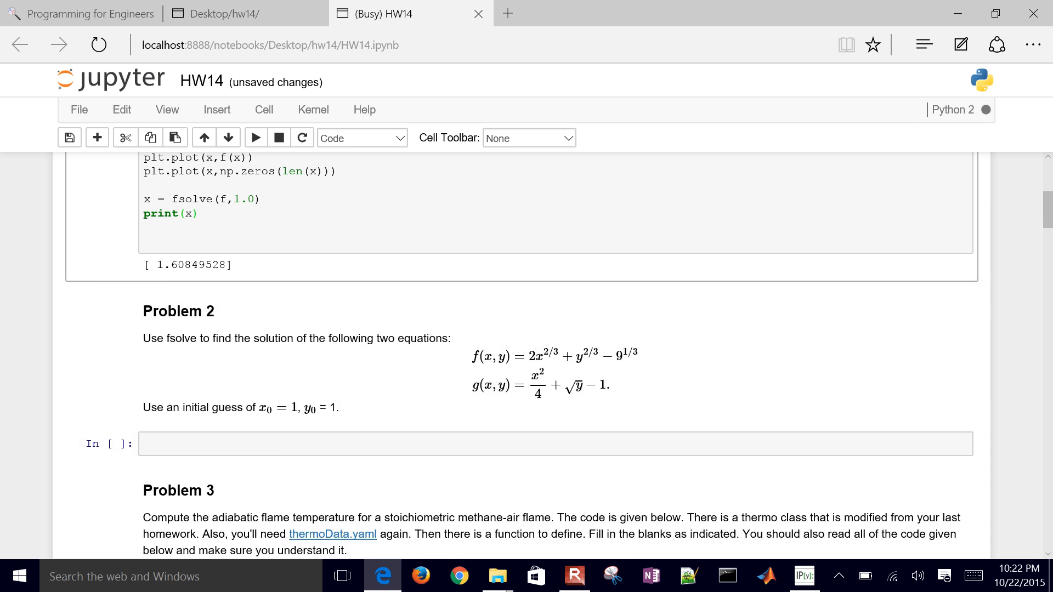
{"action": "left_click", "coordinate": [255, 138]}
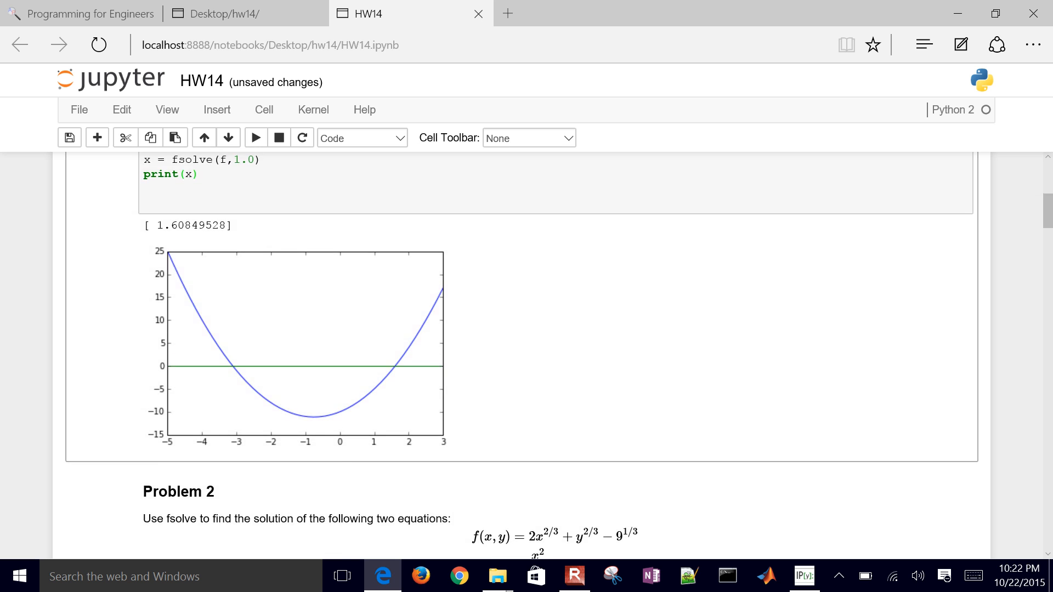
Check the parabola's zero crossings, then select the fsolve and print lines to copy
{"action": "scroll", "scroll_direction": "up", "scroll_amount": 3}
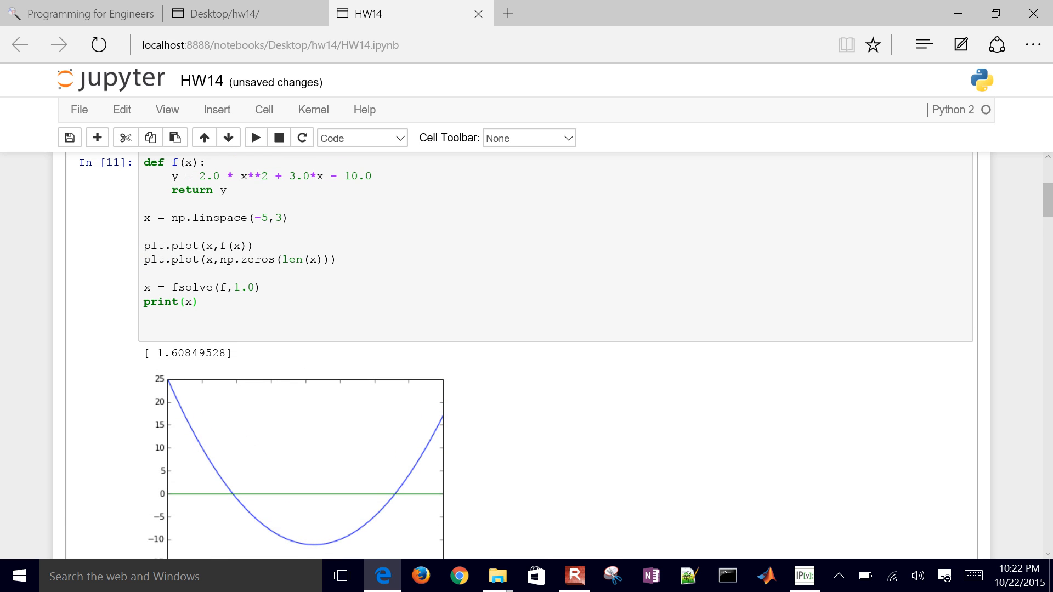
{"action": "scroll", "scroll_direction": "down", "scroll_amount": 3}
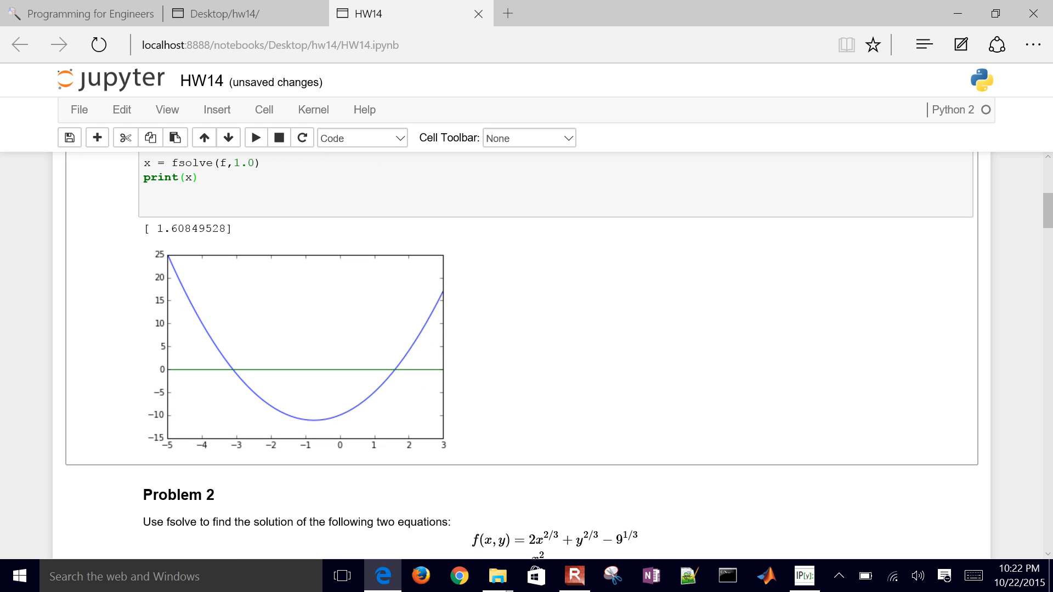
{"action": "mouse_move", "coordinate": [391, 370]}
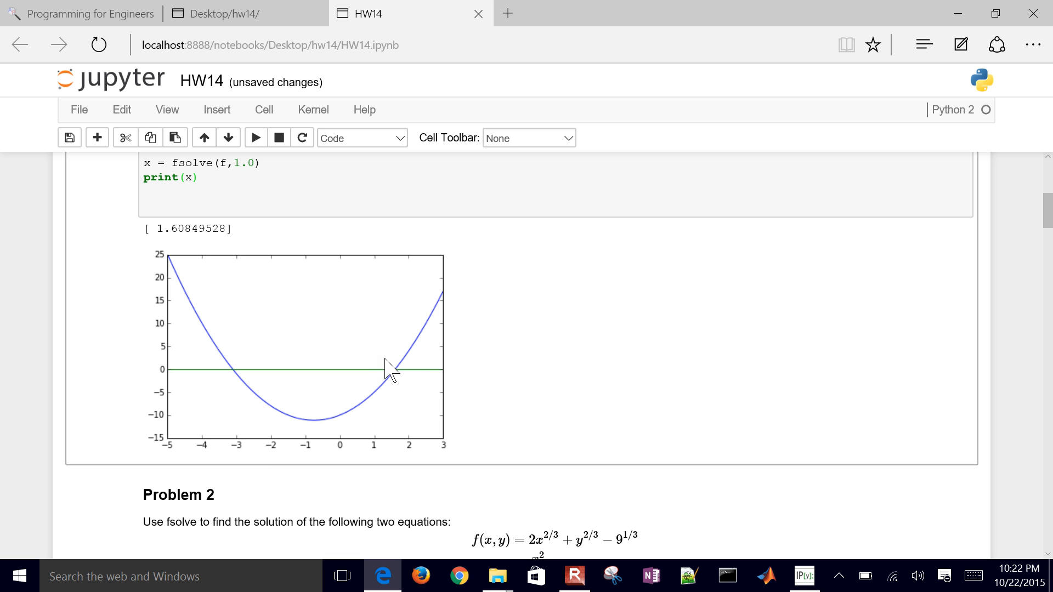
{"action": "mouse_move", "coordinate": [364, 393]}
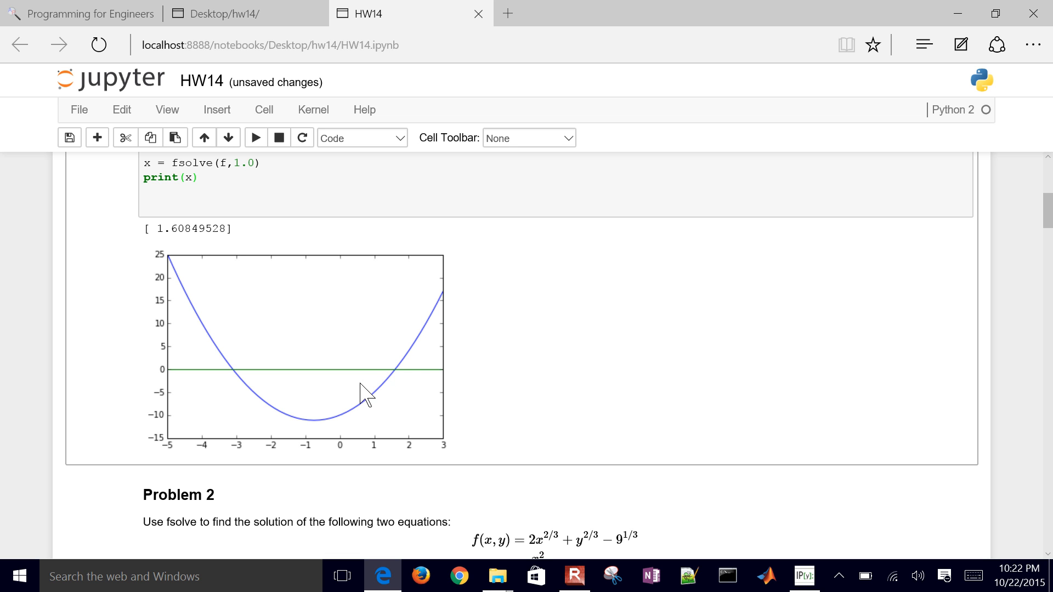
{"action": "mouse_move", "coordinate": [392, 359]}
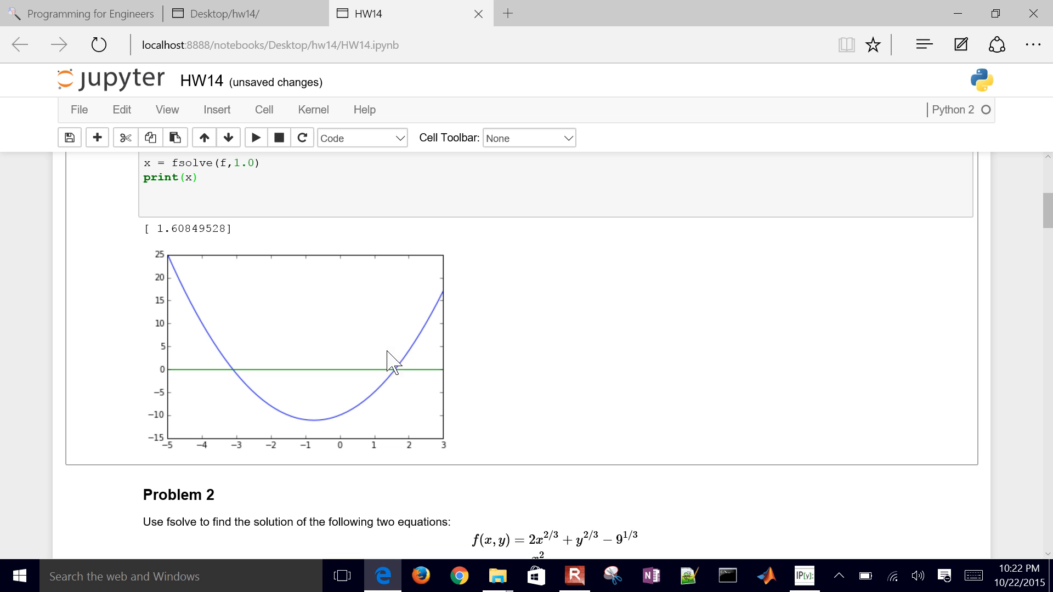
{"action": "mouse_move", "coordinate": [293, 382]}
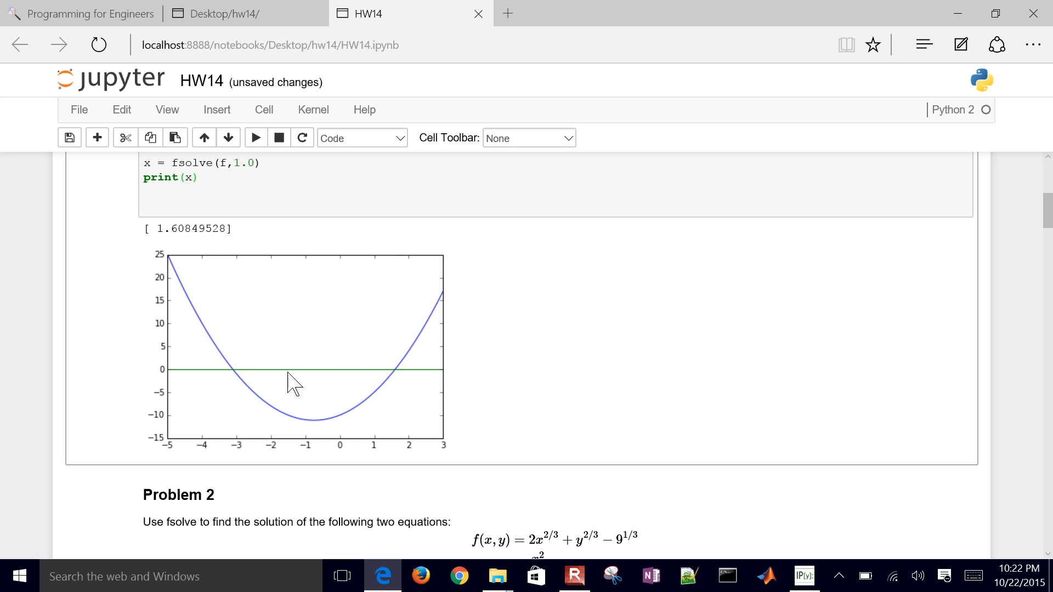
{"action": "mouse_move", "coordinate": [218, 373]}
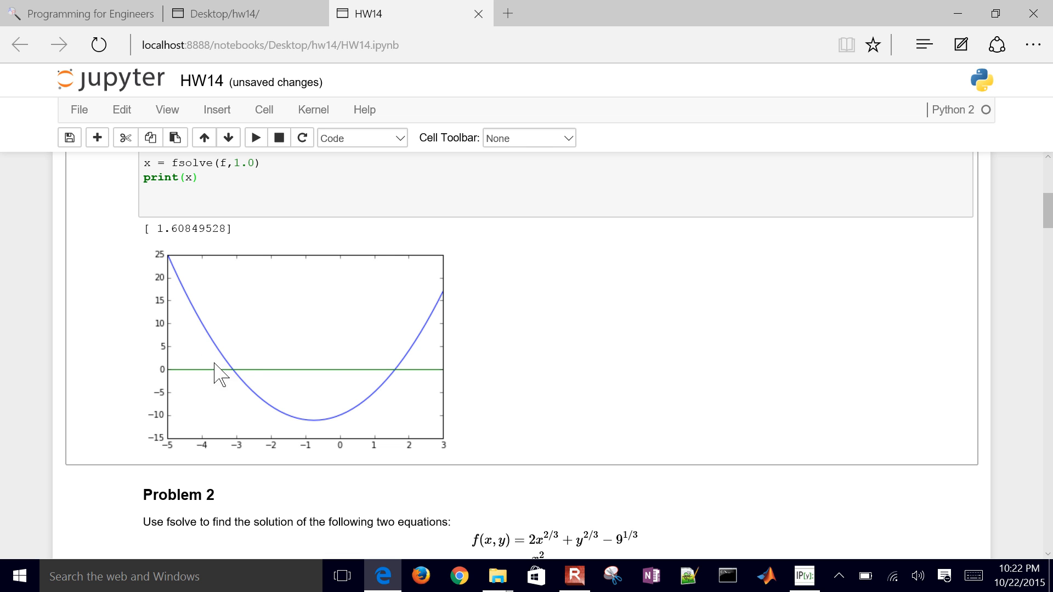
{"action": "left_click", "coordinate": [202, 177]}
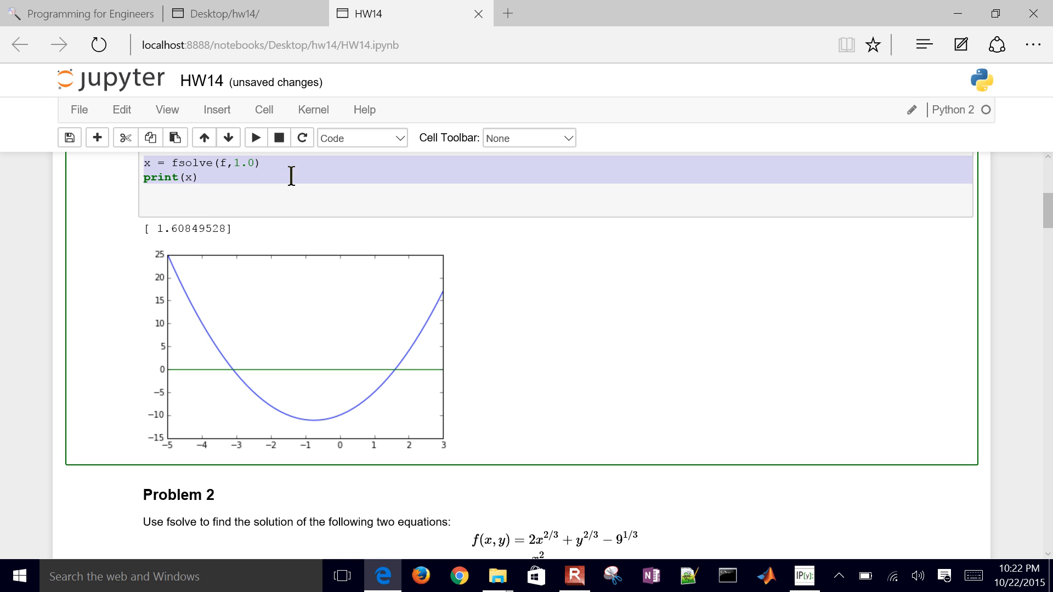
Add a second fsolve(f,-2.0) call and run to print the other root -3.10849528
{"action": "type", "text": "x = fsolve(f,1.0)"}
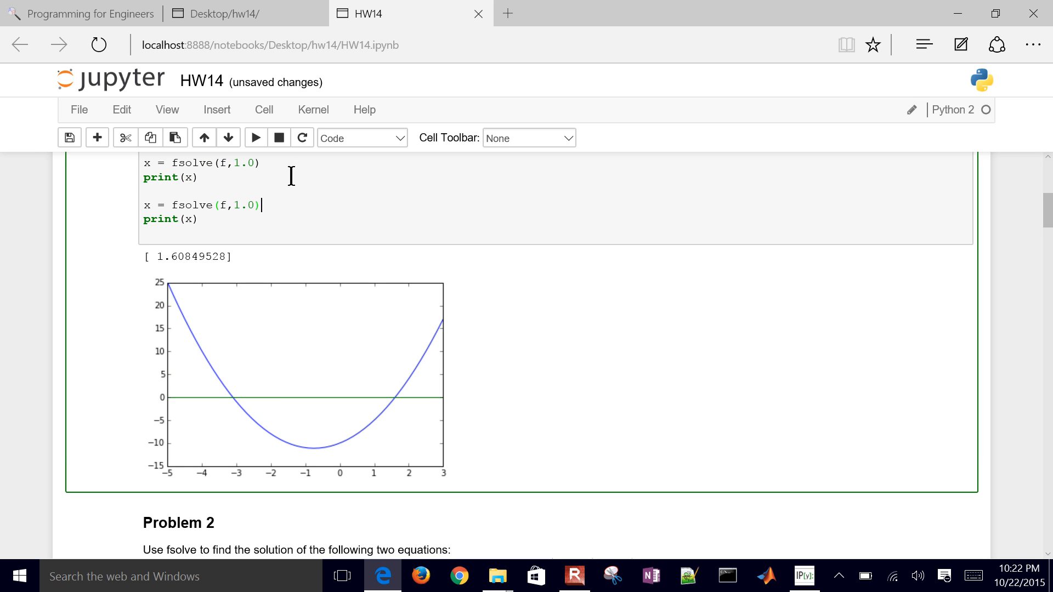
{"action": "type", "text": "-"}
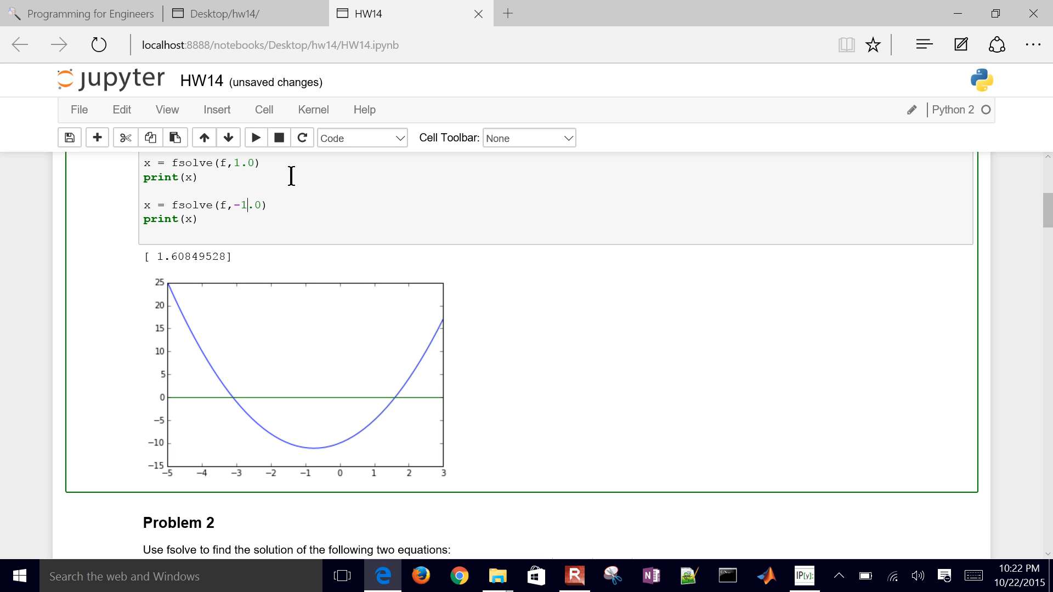
{"action": "type", "text": "2"}
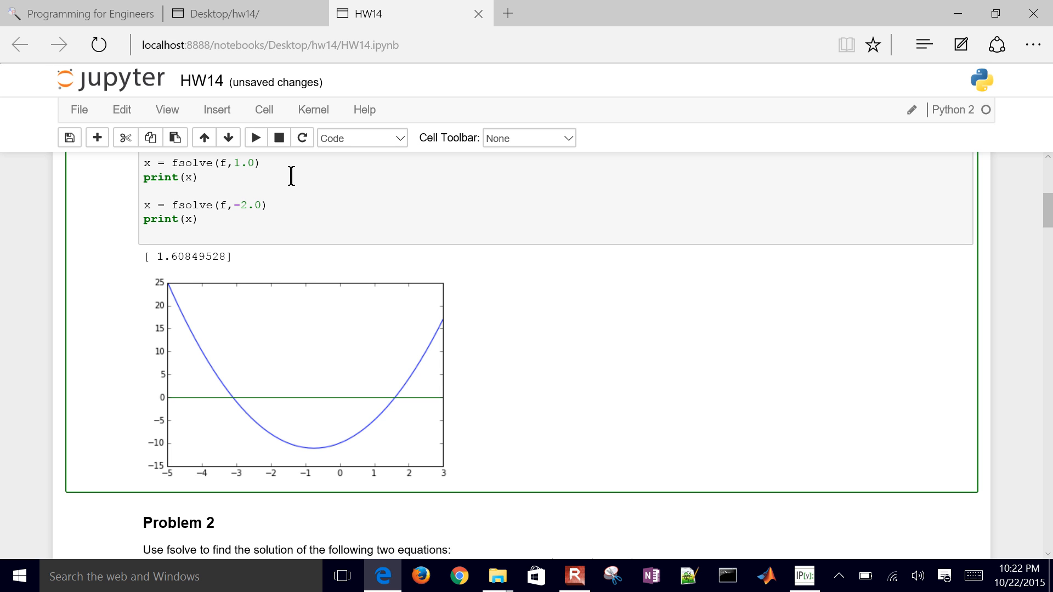
{"action": "left_click", "coordinate": [255, 138]}
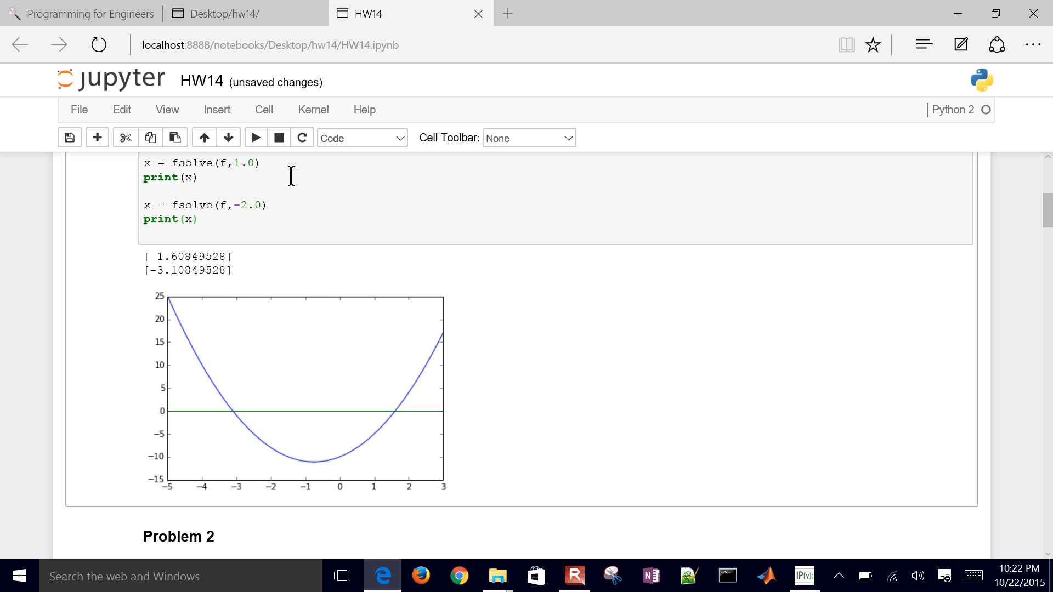
{"action": "mouse_move", "coordinate": [152, 267]}
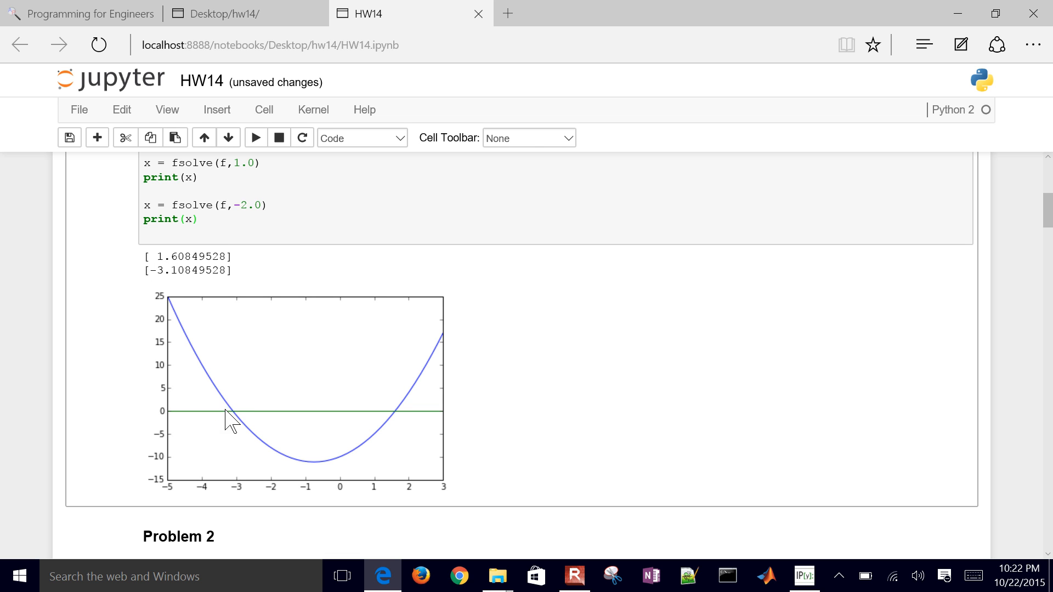
{"action": "mouse_move", "coordinate": [246, 427]}
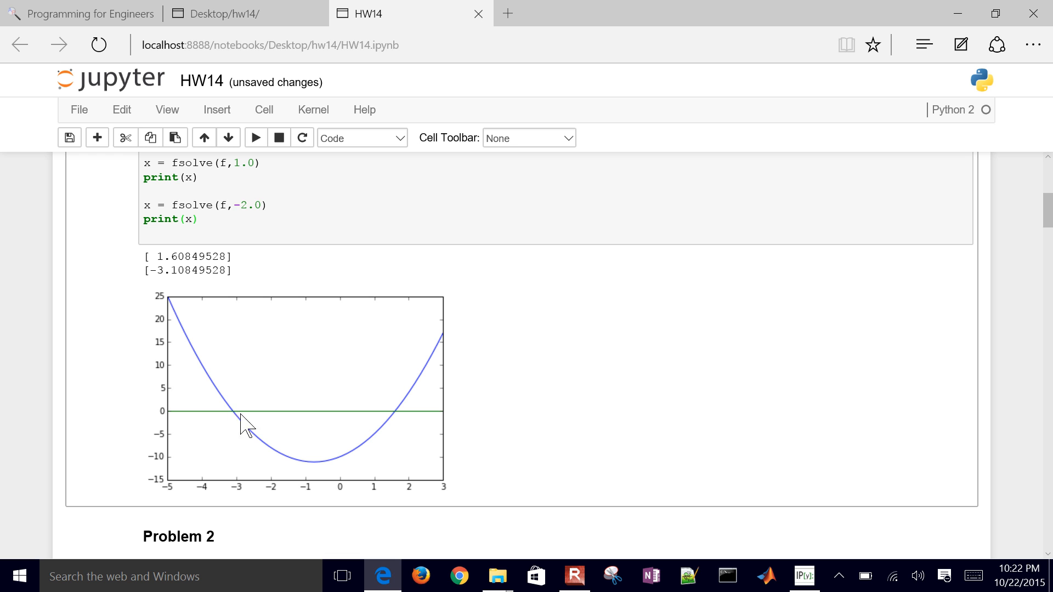
{"action": "mouse_move", "coordinate": [590, 393]}
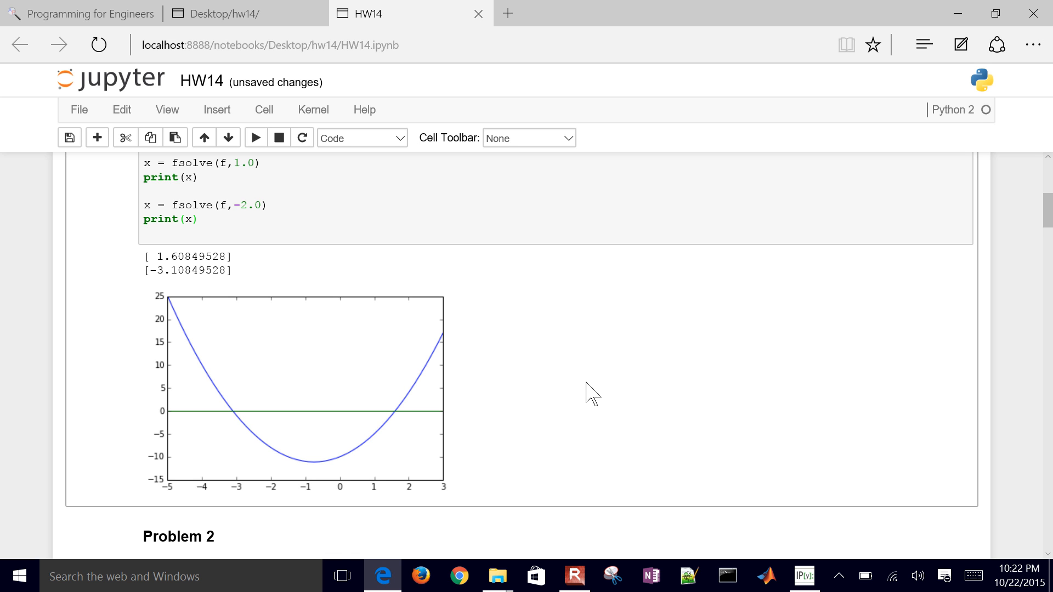
{"action": "scroll", "scroll_direction": "up", "scroll_amount": 3}
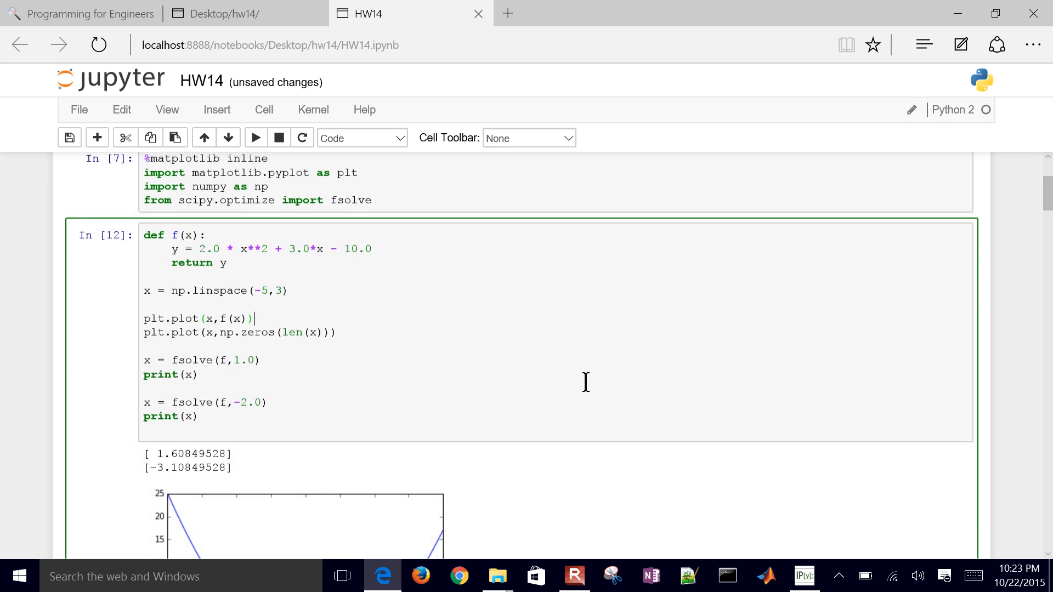
Scroll to Problem 2 and start editing its empty code cell
{"action": "scroll", "scroll_direction": "down", "scroll_amount": 3}
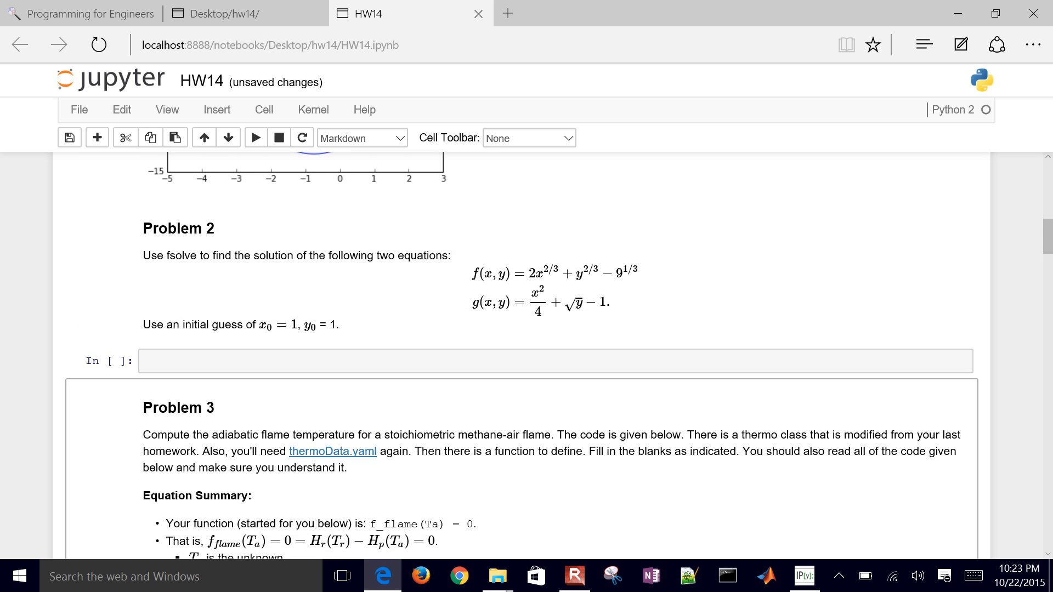
{"action": "left_click", "coordinate": [69, 138]}
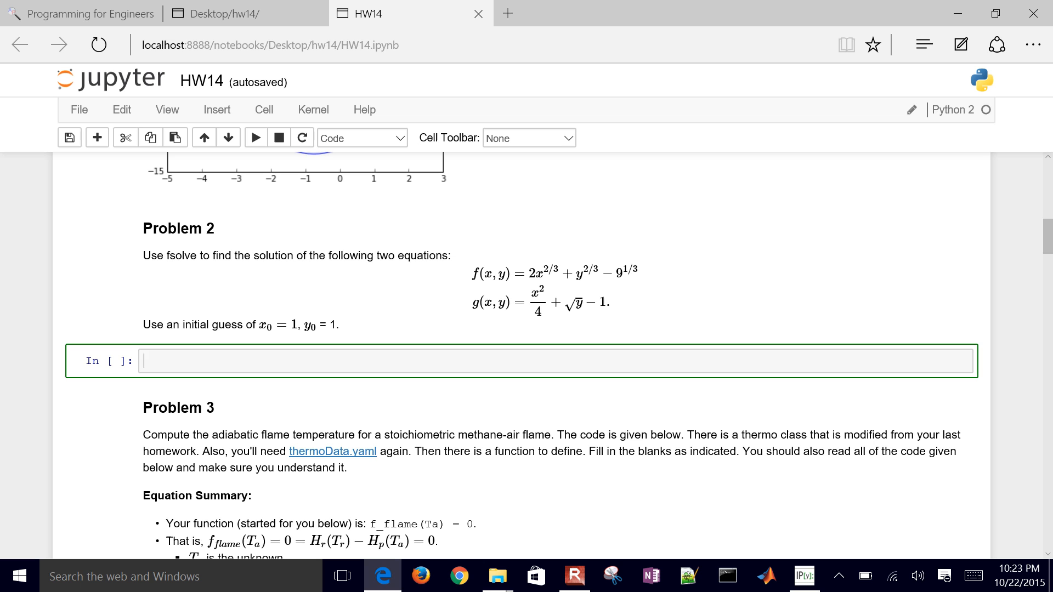
Define f2(z) with x = z[0], y = z[1] and f = np.zeros(2)
{"action": "type", "text": "def f2("}
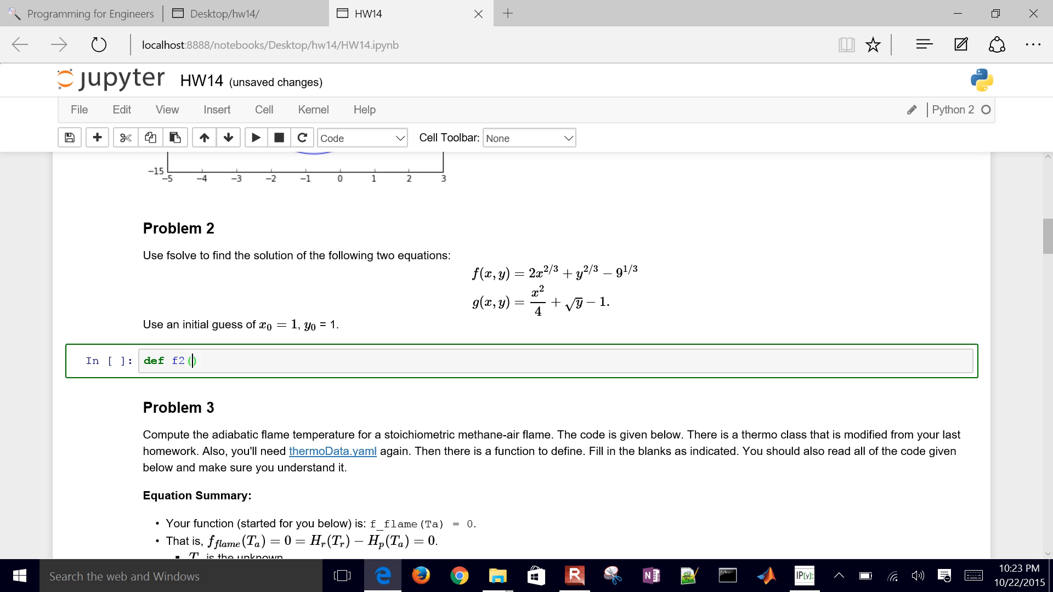
{"action": "type", "text": "z)"}
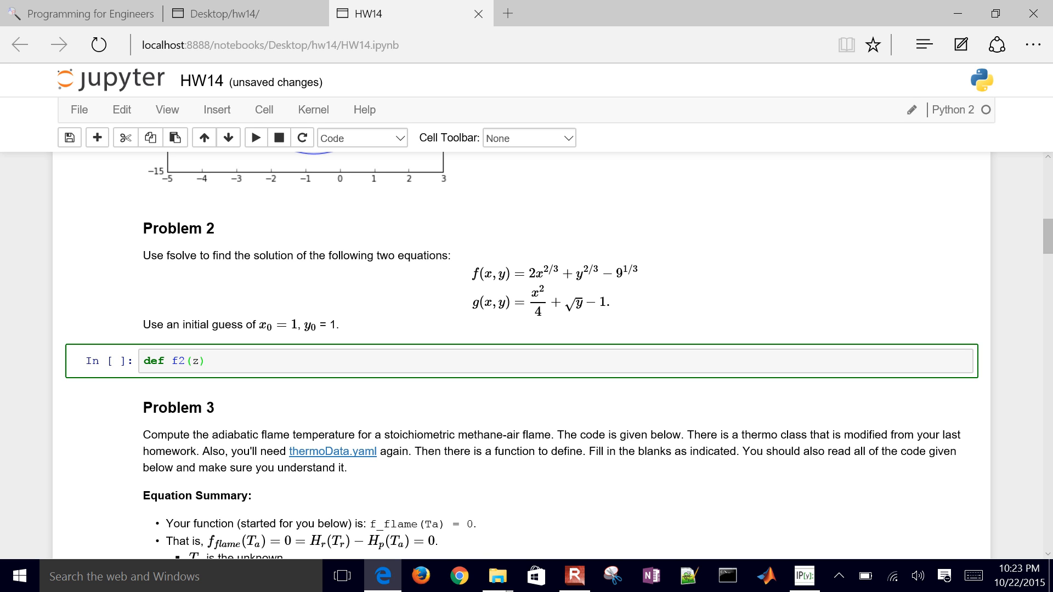
{"action": "type", "text": ":"}
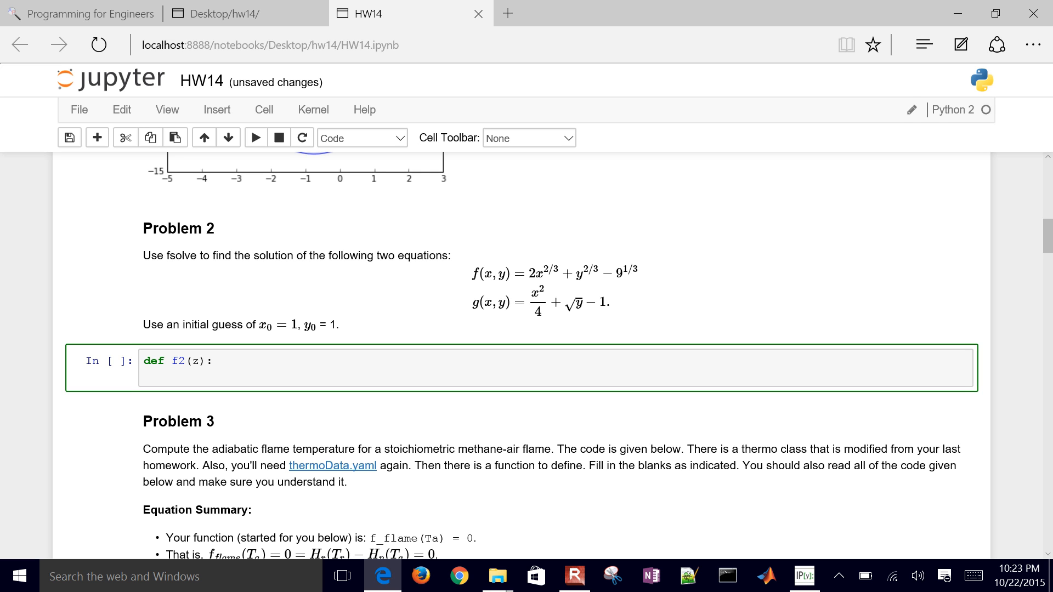
{"action": "type", "text": "x = z["}
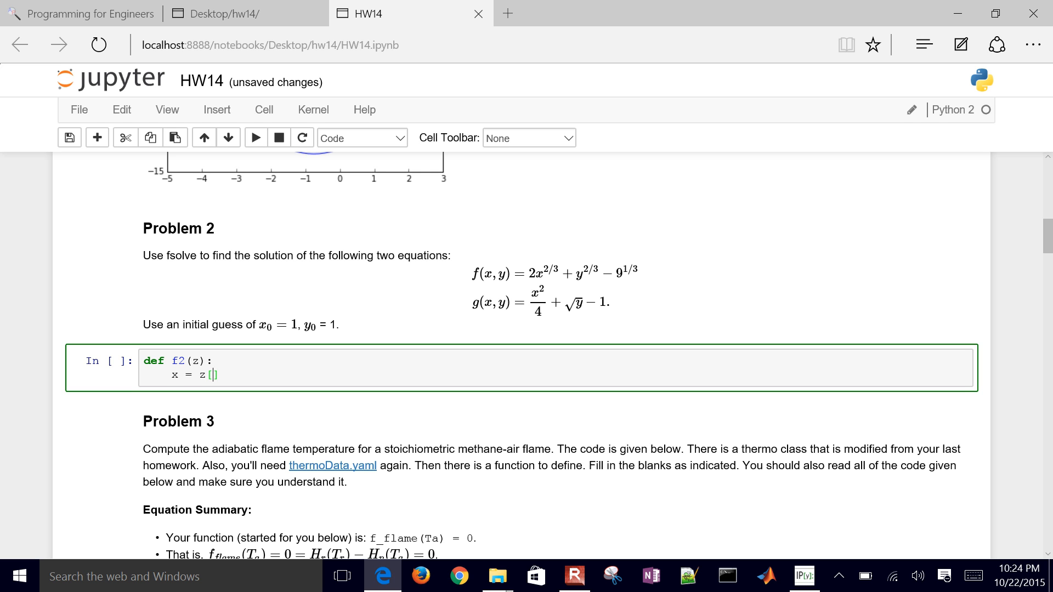
{"action": "type", "text": "0]"}
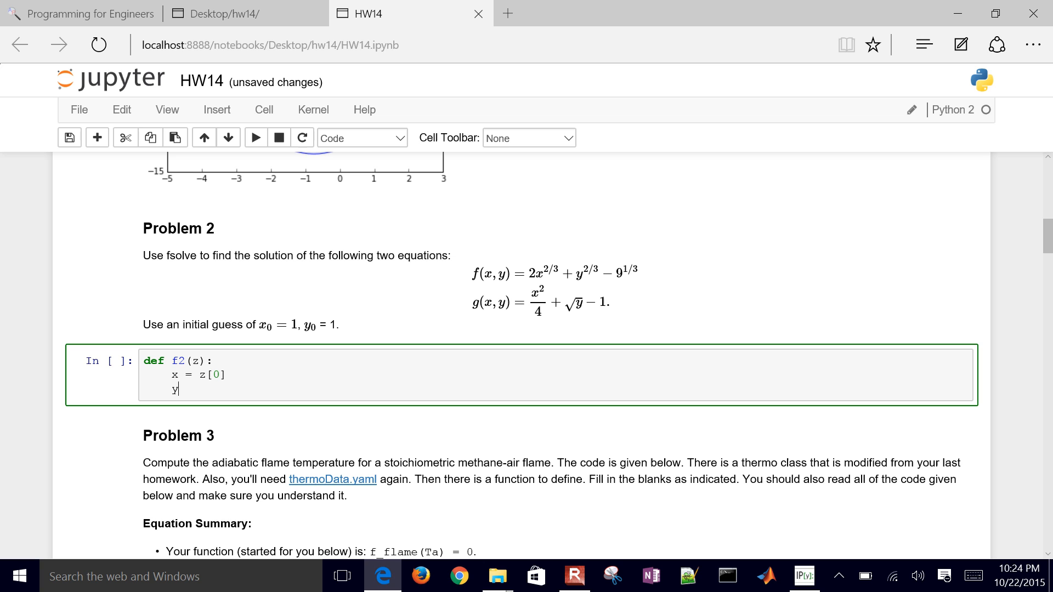
{"action": "type", "text": "= z[1]"}
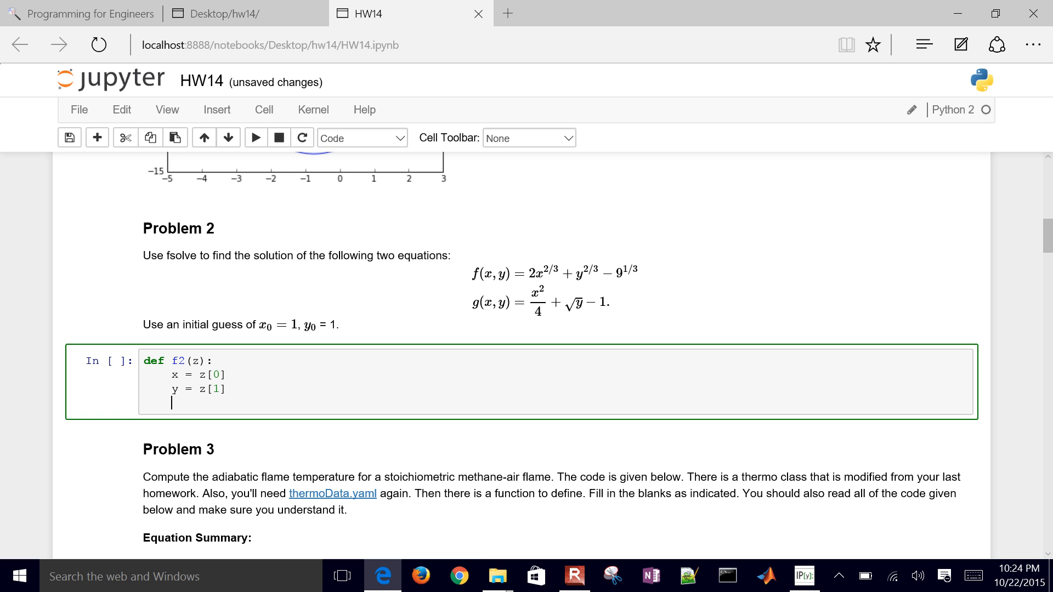
{"action": "type", "text": "f = np.zer"}
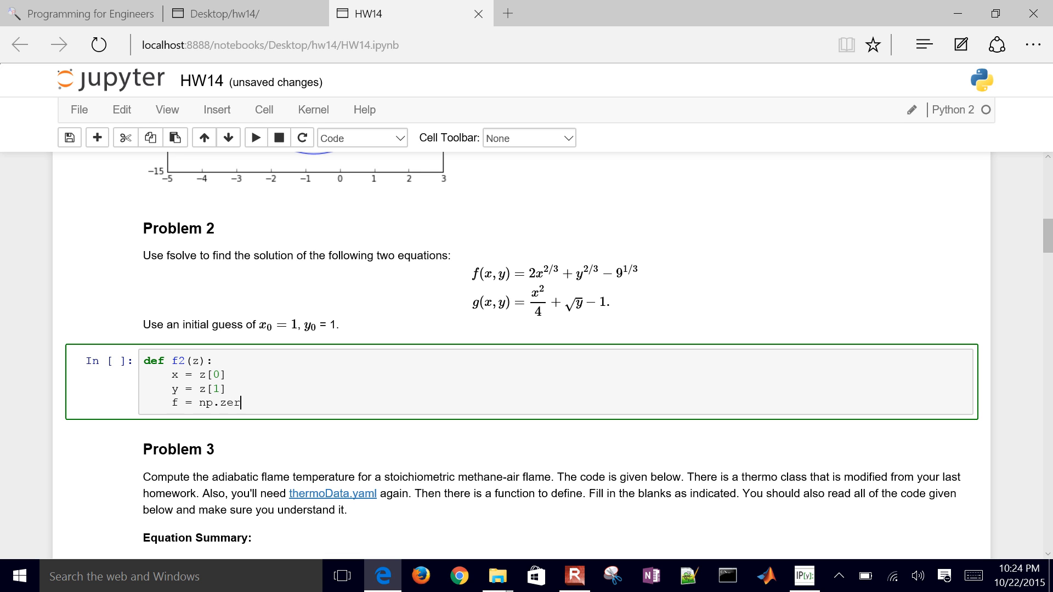
{"action": "type", "text": "os(2)"}
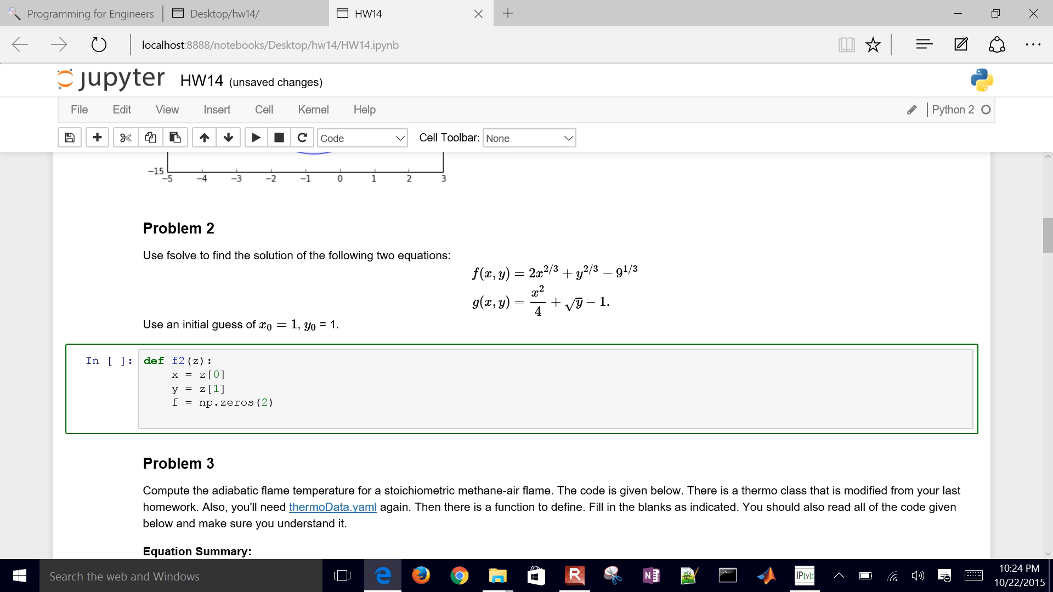
Begin f[0] = 2.0*x**(2.0/3.0) +, fixing the index and a stray bracket
{"action": "type", "text": "f[0] ="}
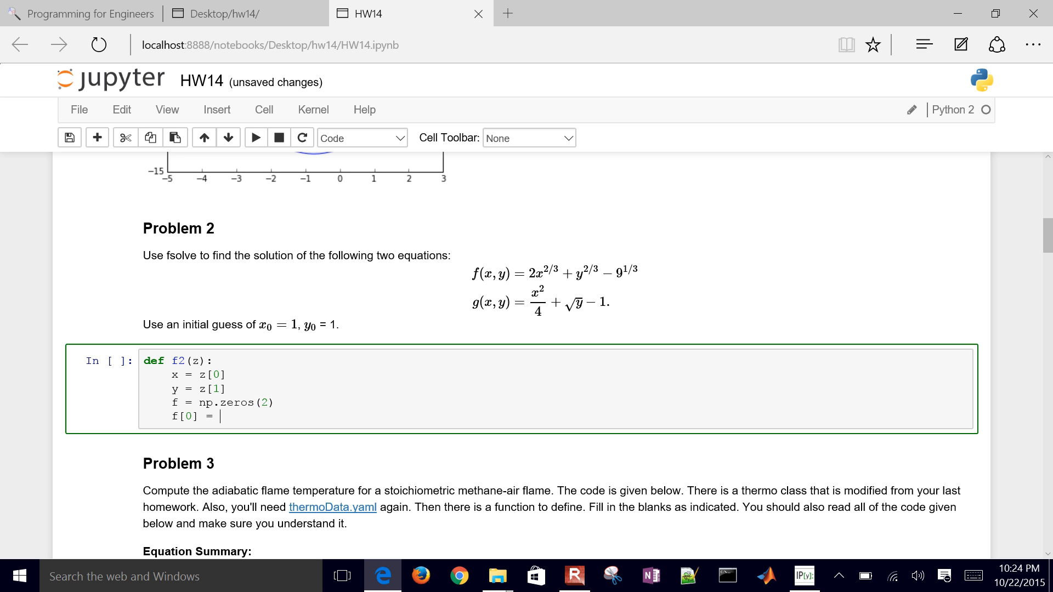
{"action": "key", "text": "Backspace"}
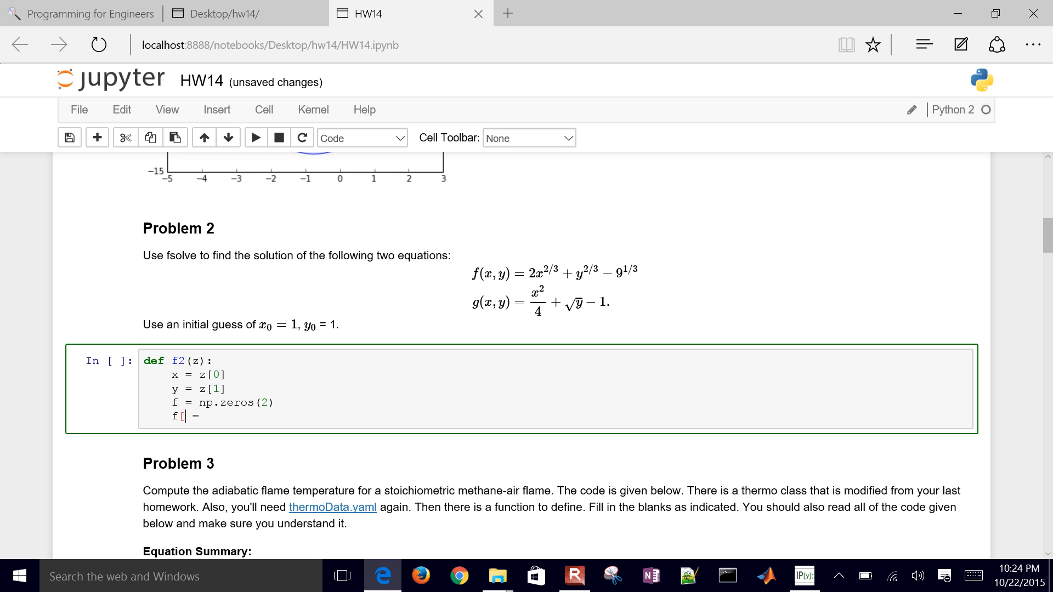
{"action": "key", "text": "Backspace"}
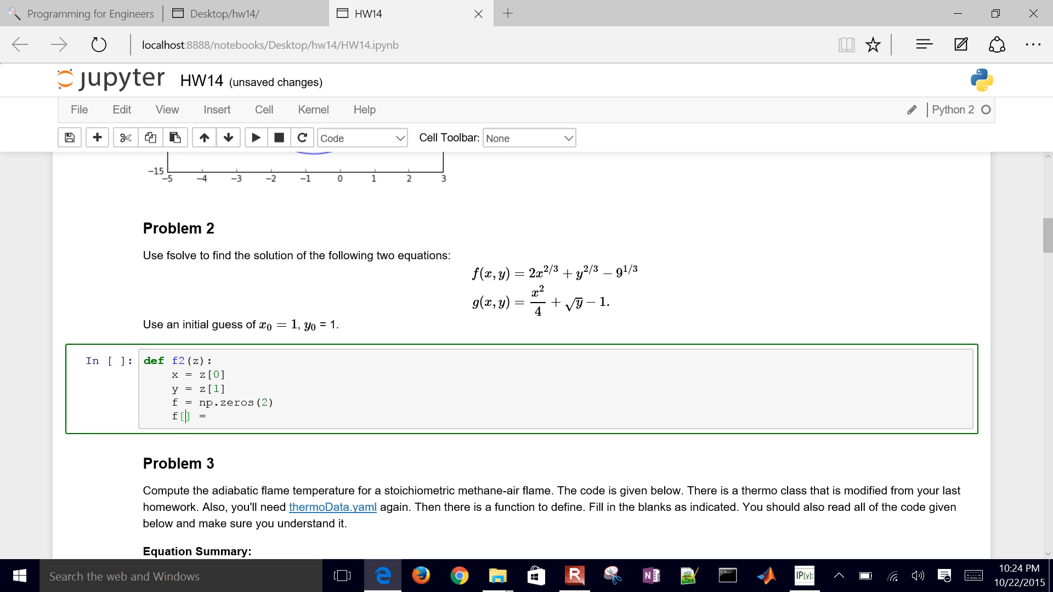
{"action": "type", "text": "0"}
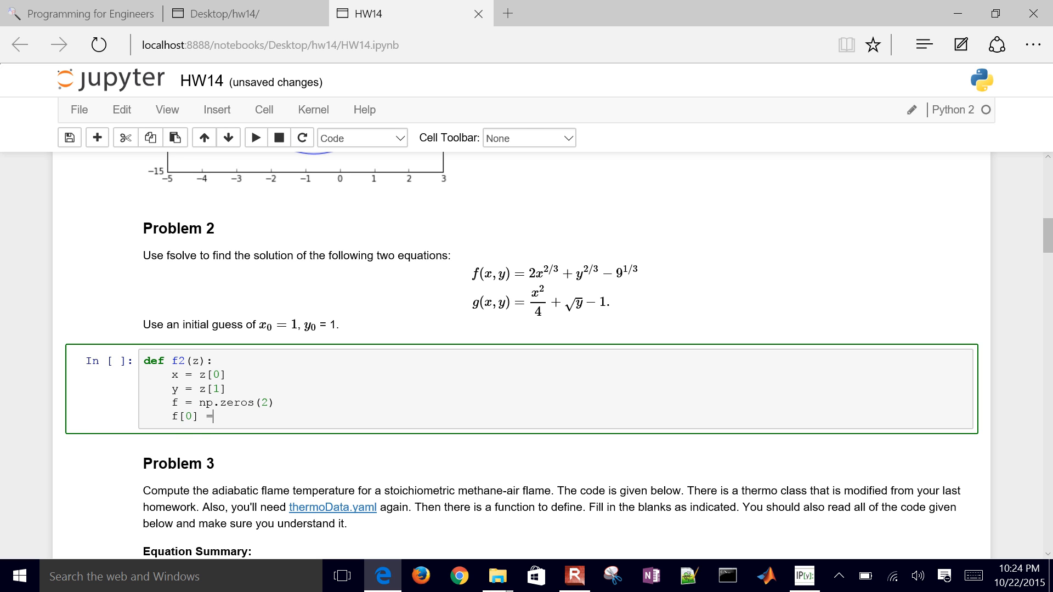
{"action": "type", "text": "2."}
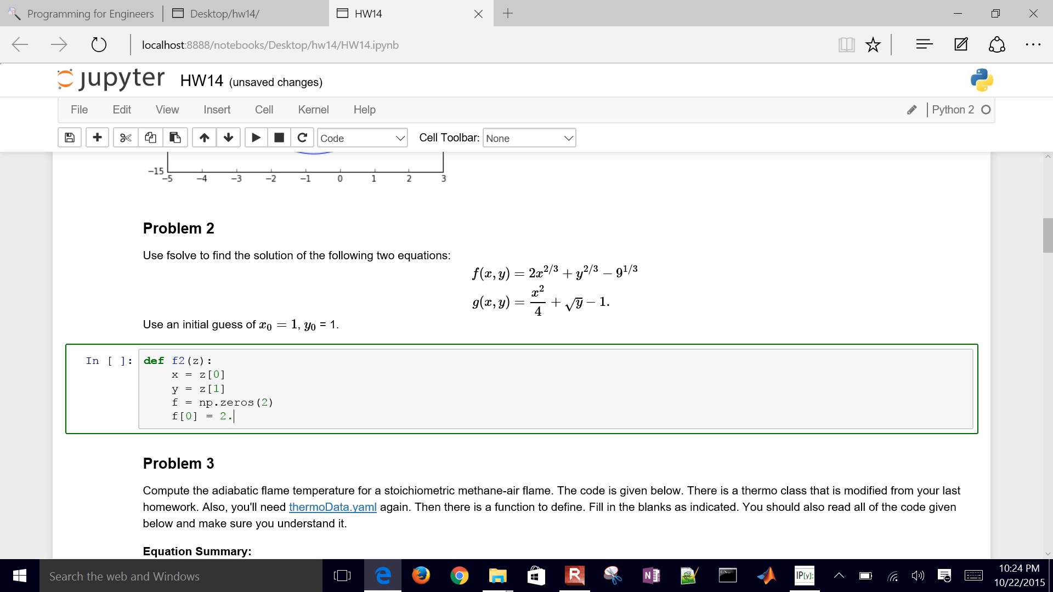
{"action": "type", "text": "0 * x["}
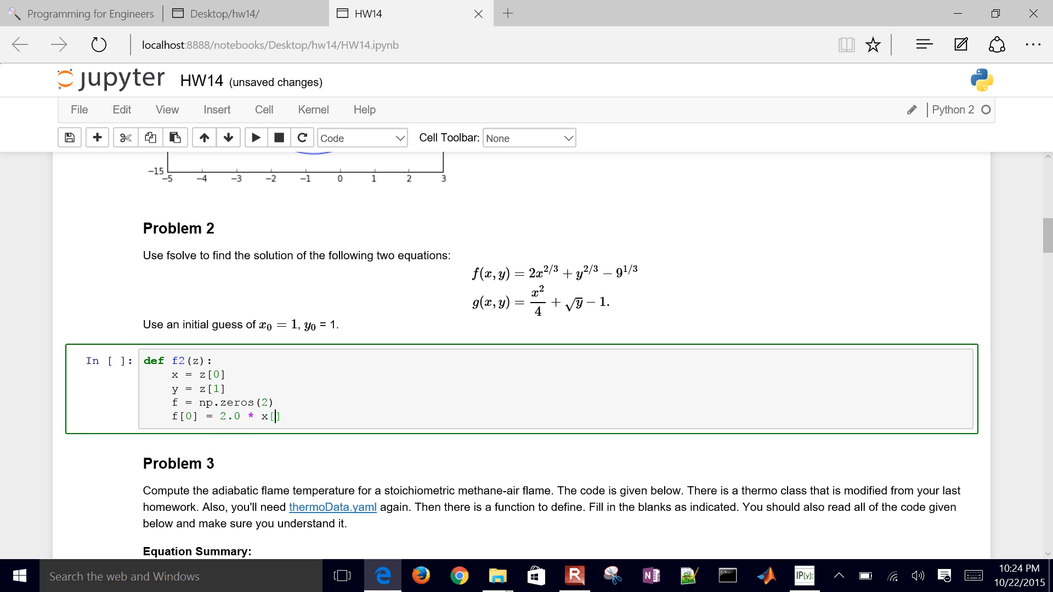
{"action": "key", "text": "Backspace"}
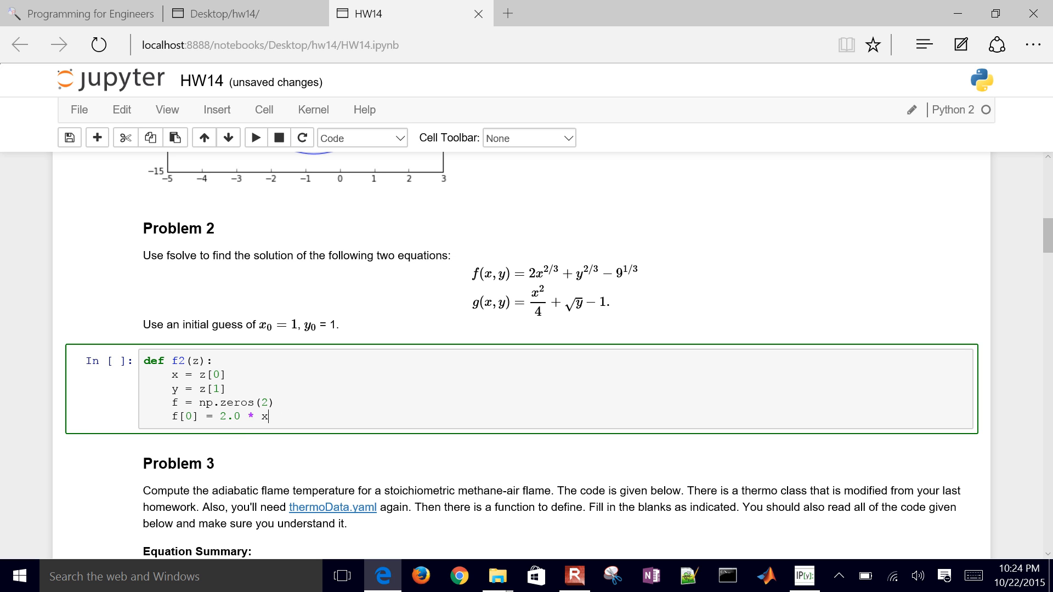
{"action": "type", "text": "**"}
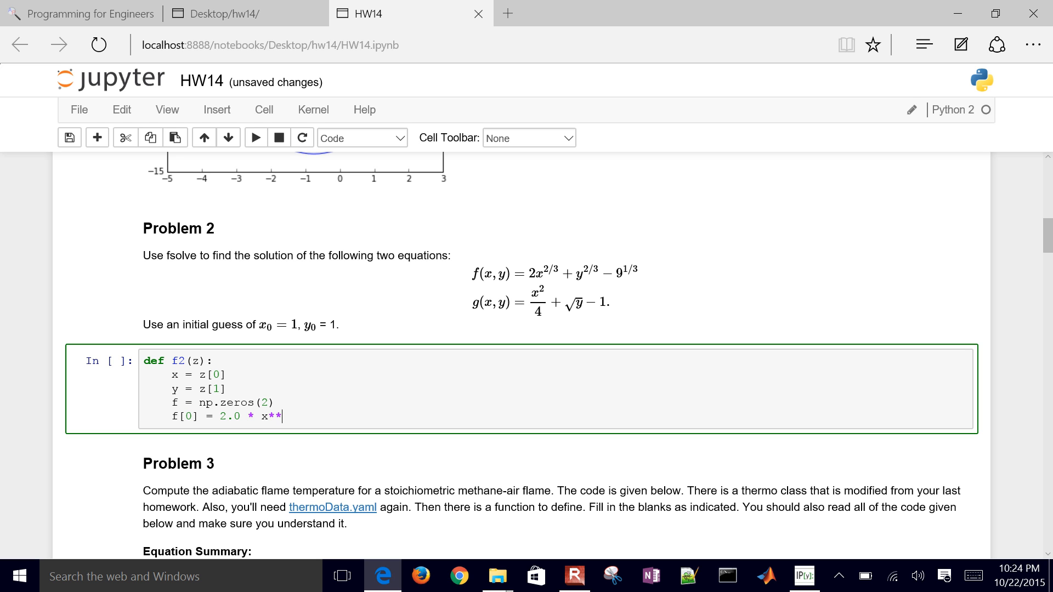
{"action": "type", "text": "(2/"}
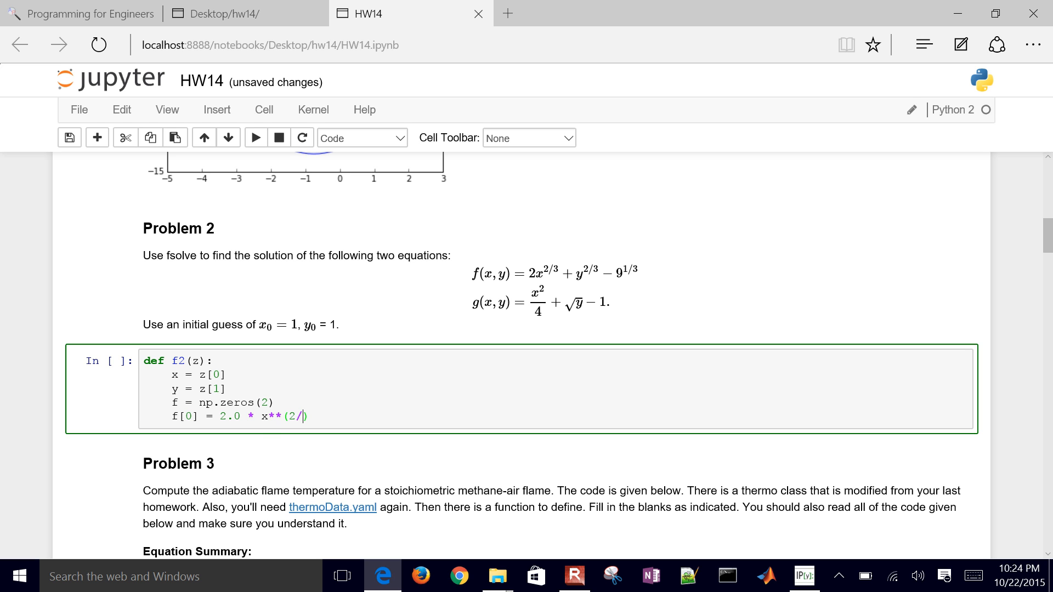
{"action": "type", "text": "0)"}
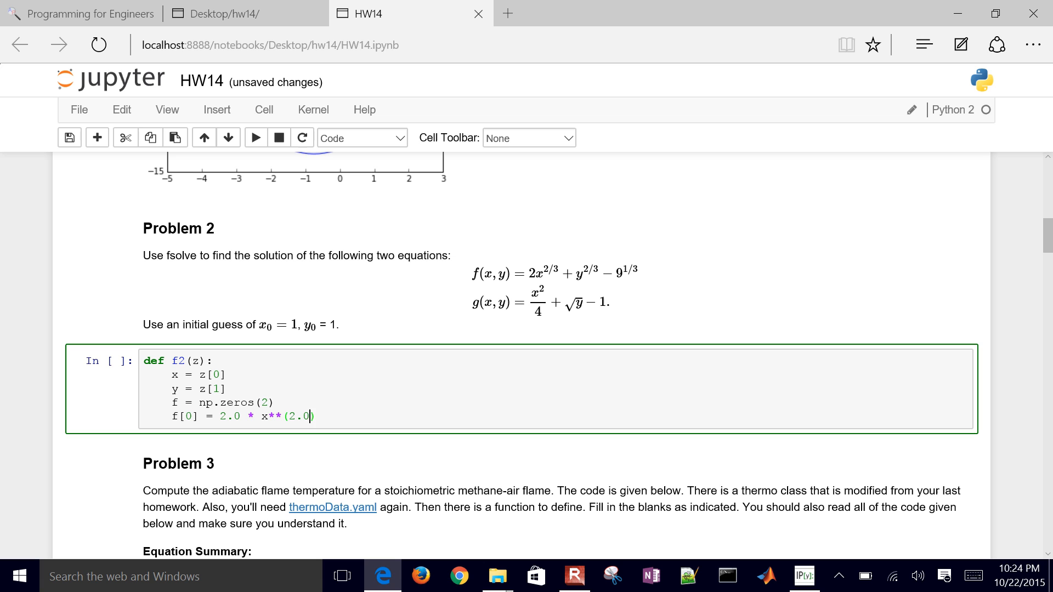
{"action": "type", "text": "/3.0)"}
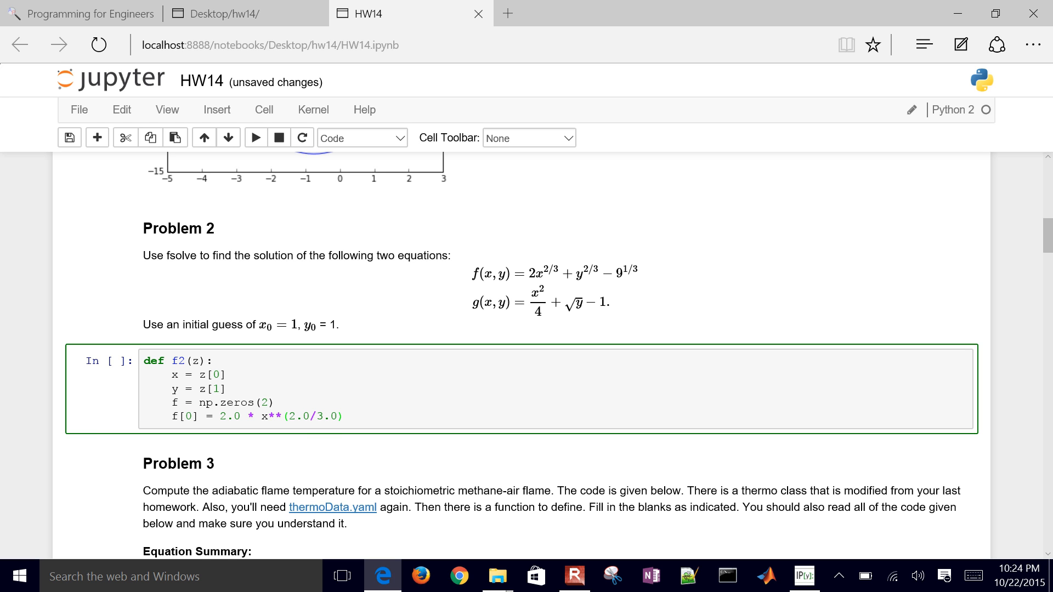
{"action": "type", "text": "+"}
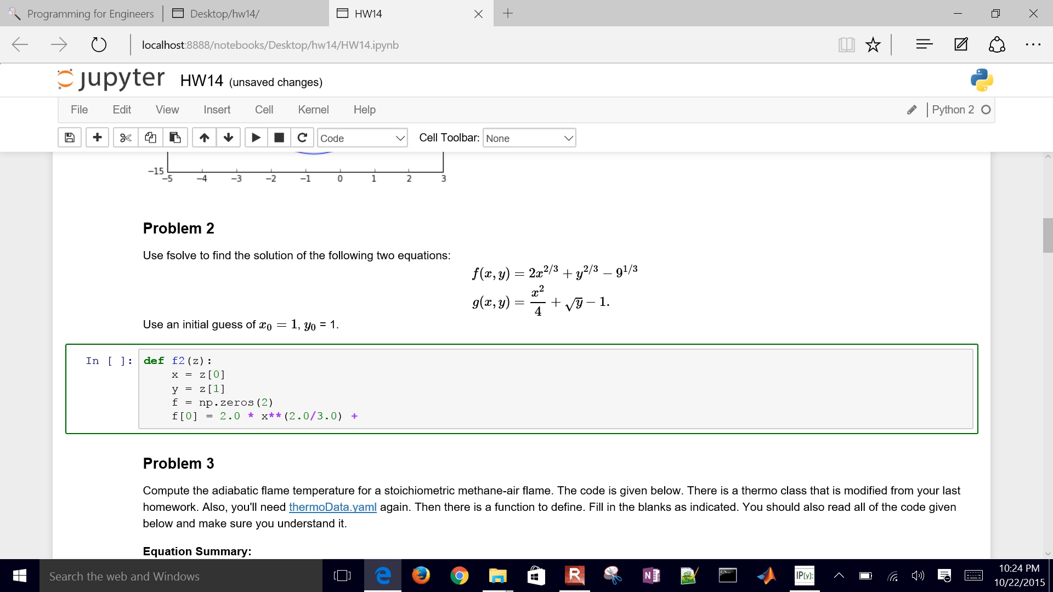
Finish f[0] with y**(2.0/3.0) - 9.0**(1.0/3.0)
{"action": "type", "text": "y**"}
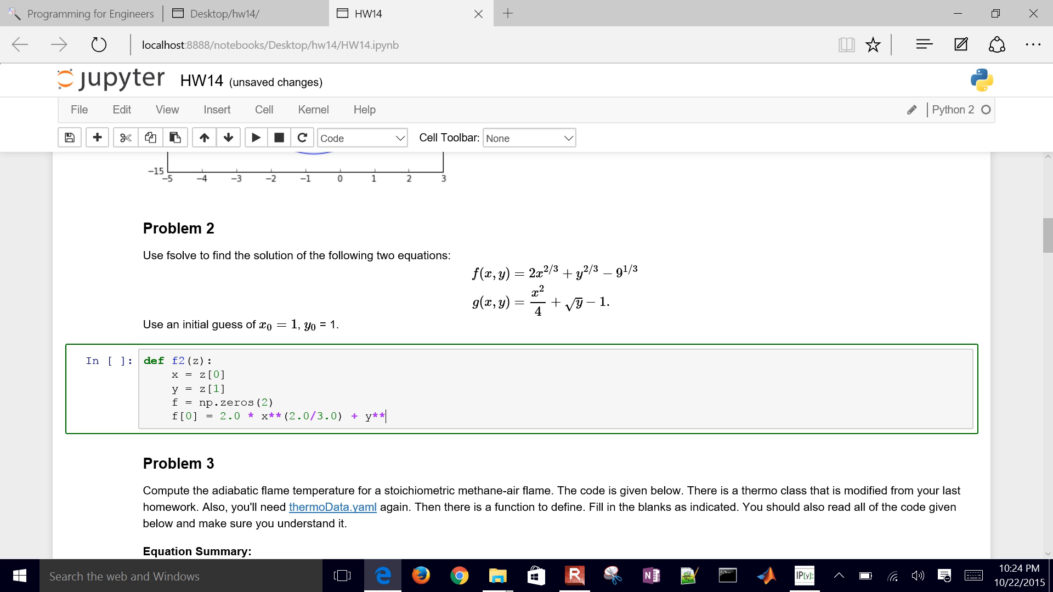
{"action": "type", "text": "(2.0/)"}
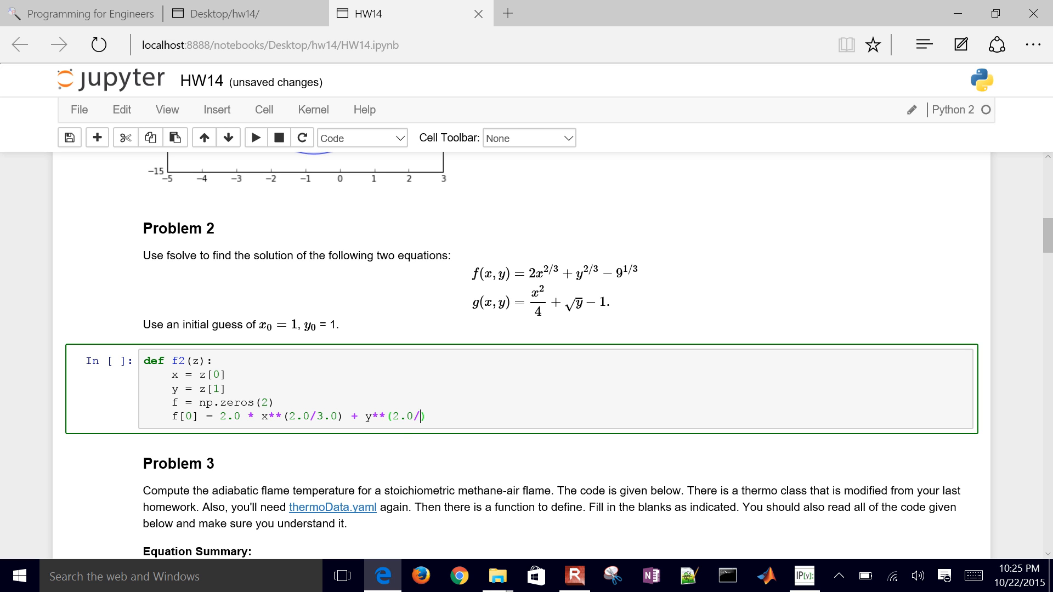
{"action": "type", "text": "3.0)"}
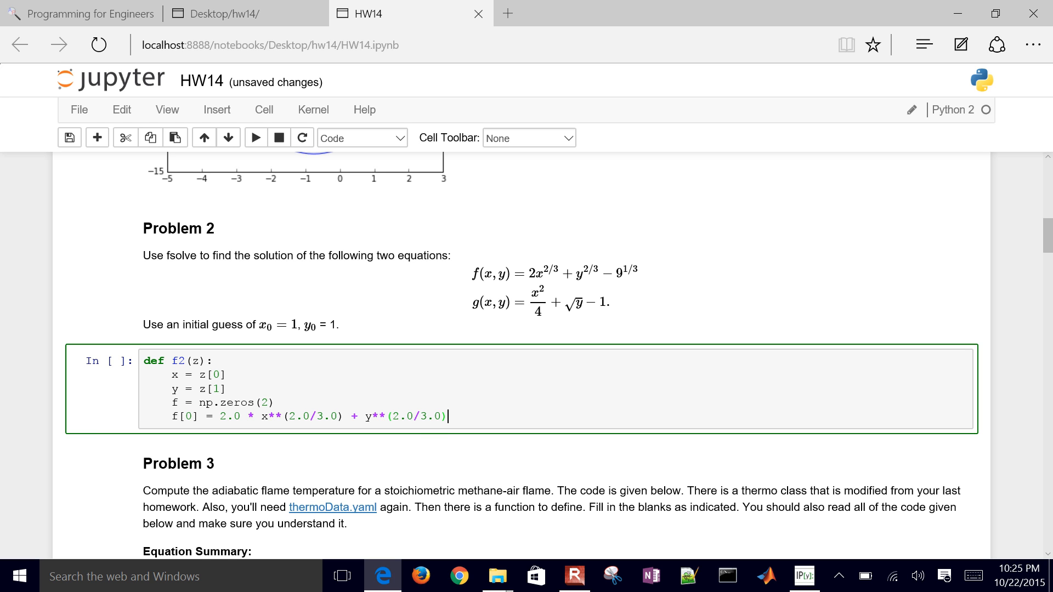
{"action": "type", "text": "-"}
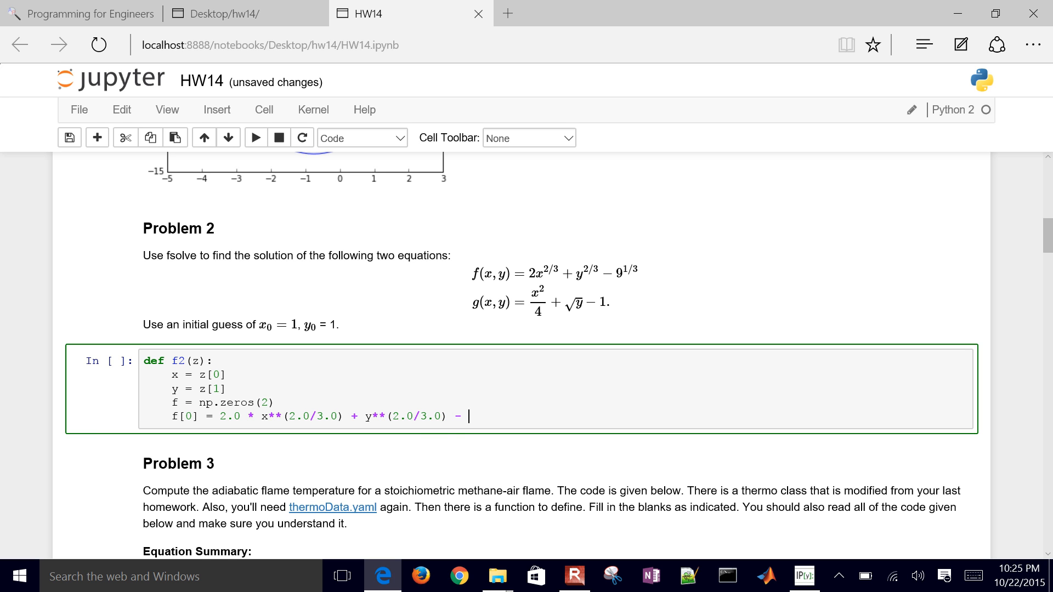
{"action": "type", "text": "9.0"}
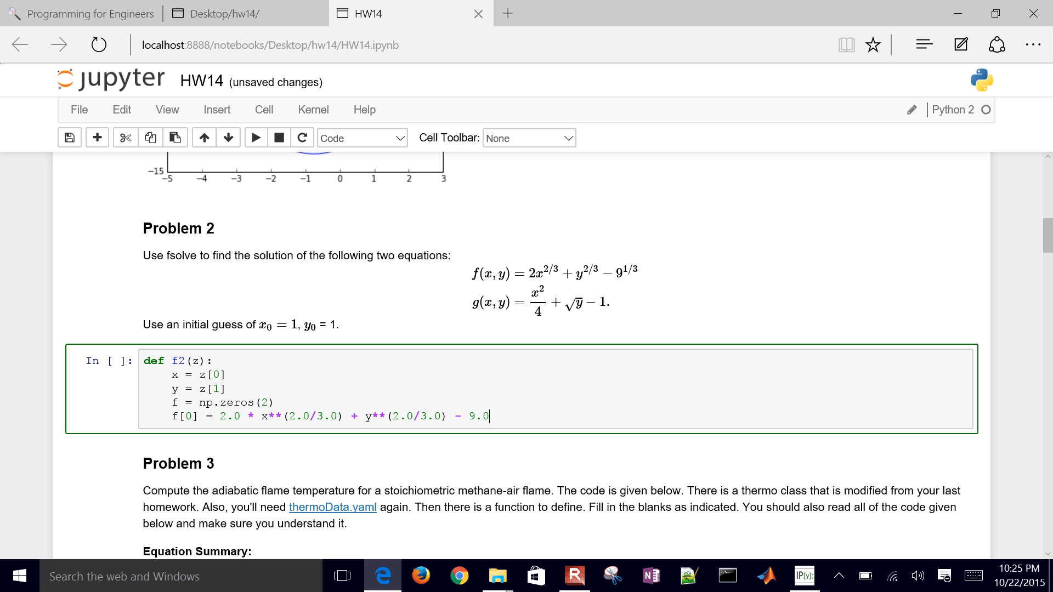
{"action": "type", "text": "^"}
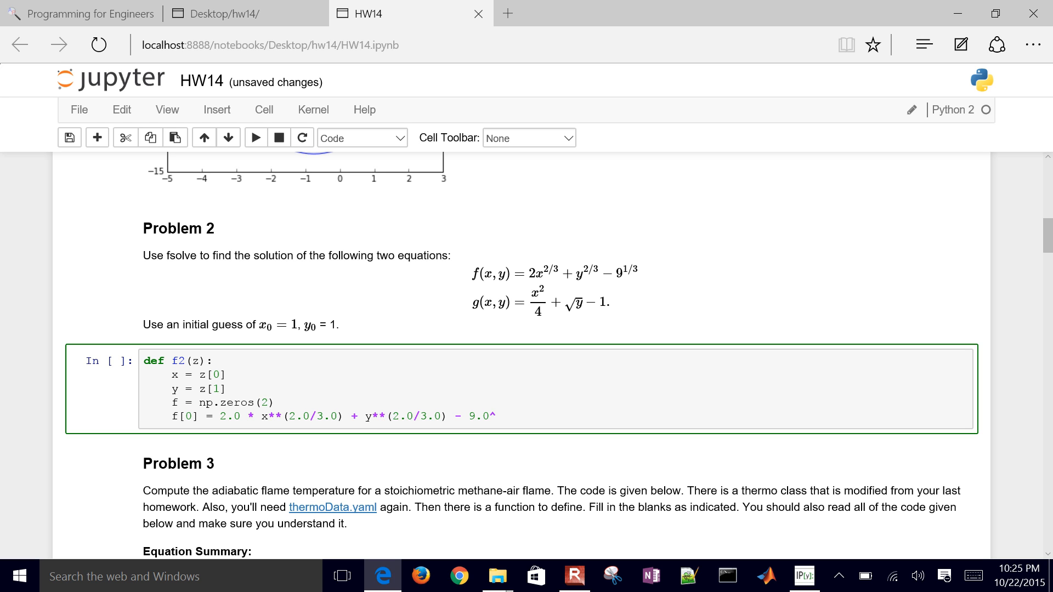
{"action": "type", "text": "**(1)"}
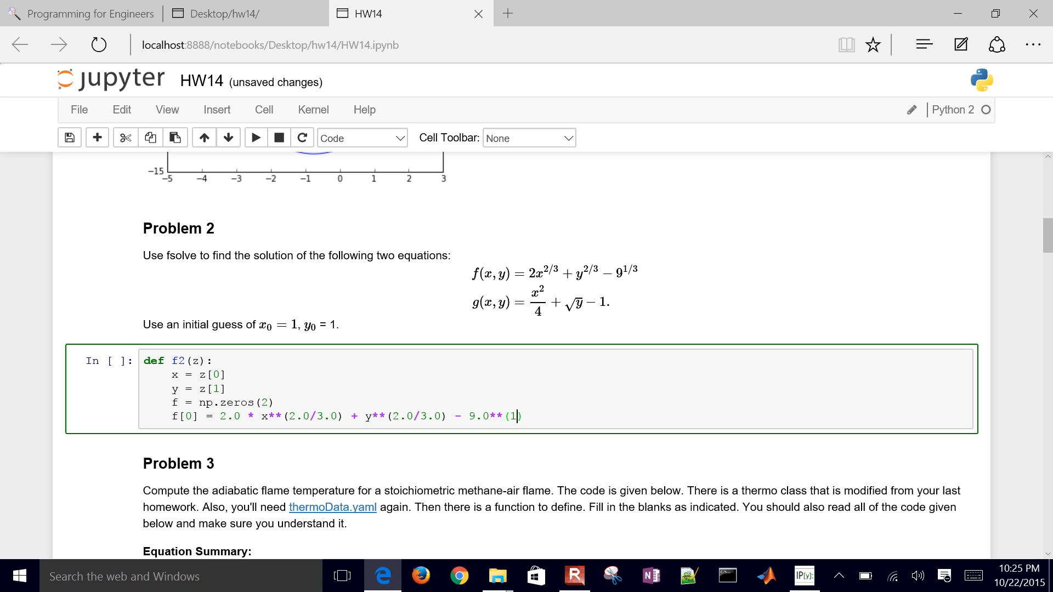
{"action": "type", "text": ".0/3.0)"}
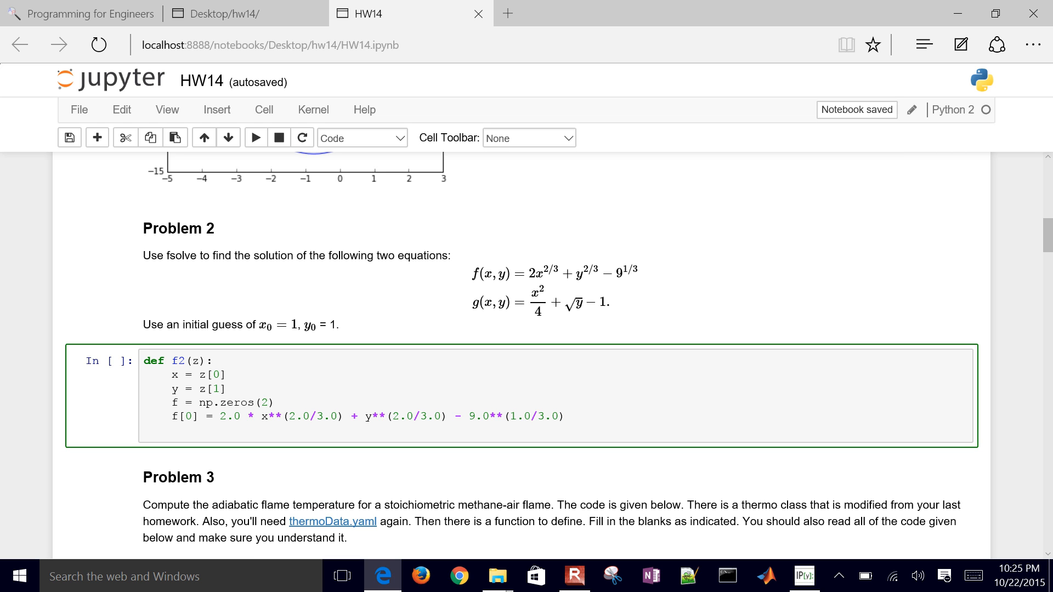
Start the f[1] = line, pointing out the f = np.zeros(2) array above it
{"action": "type", "text": "f"}
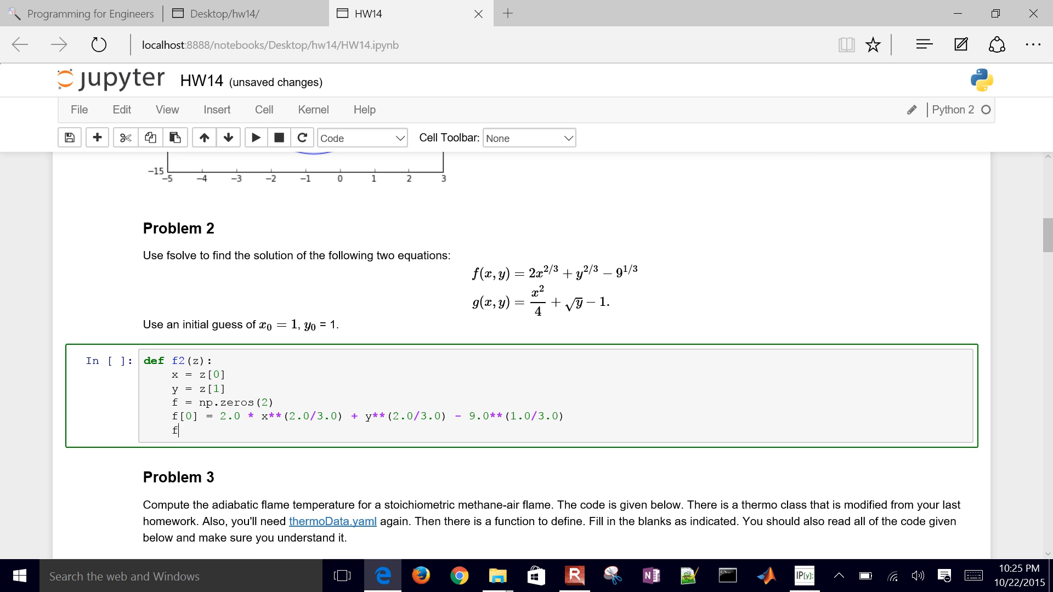
{"action": "type", "text": "[1]"}
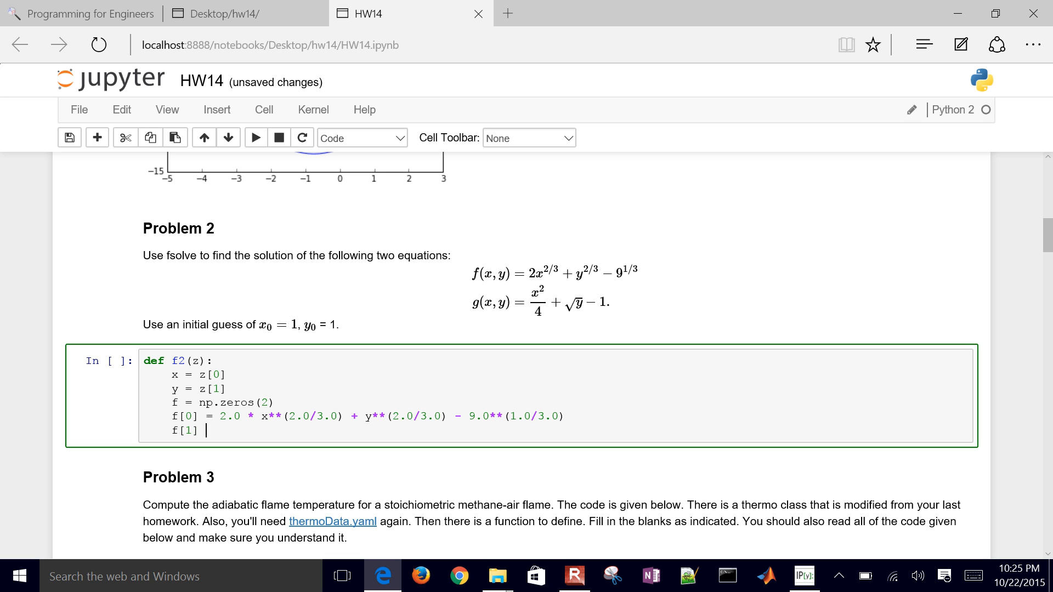
{"action": "type", "text": "="}
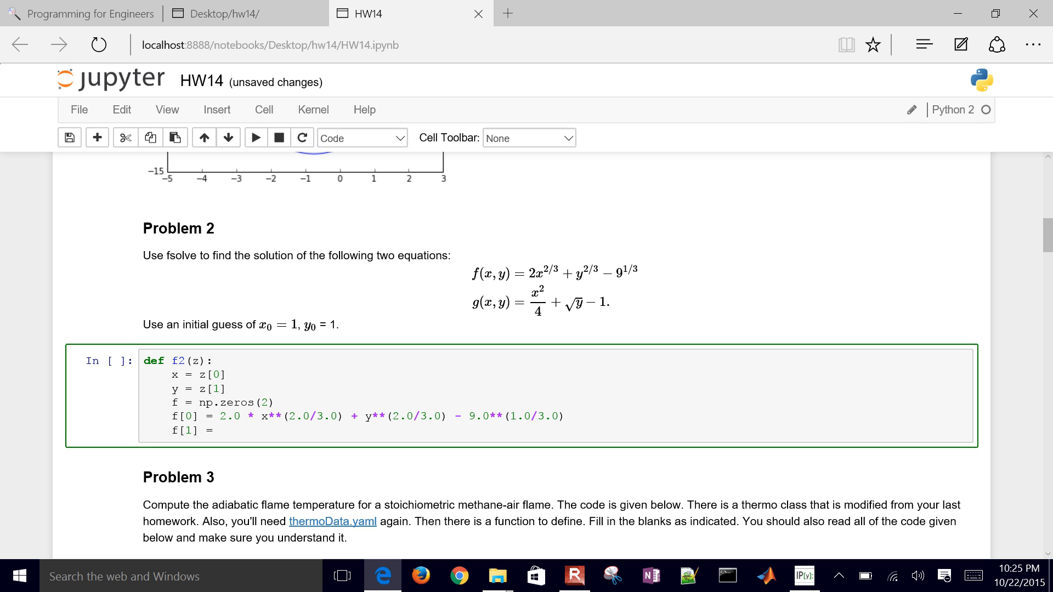
{"action": "left_click", "coordinate": [221, 402]}
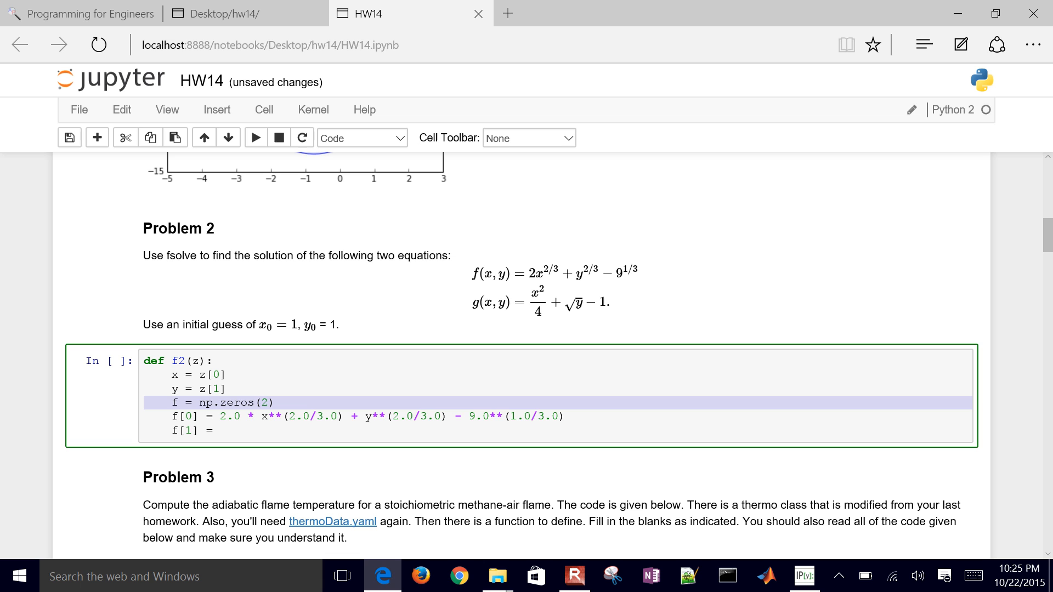
{"action": "left_click", "coordinate": [209, 429]}
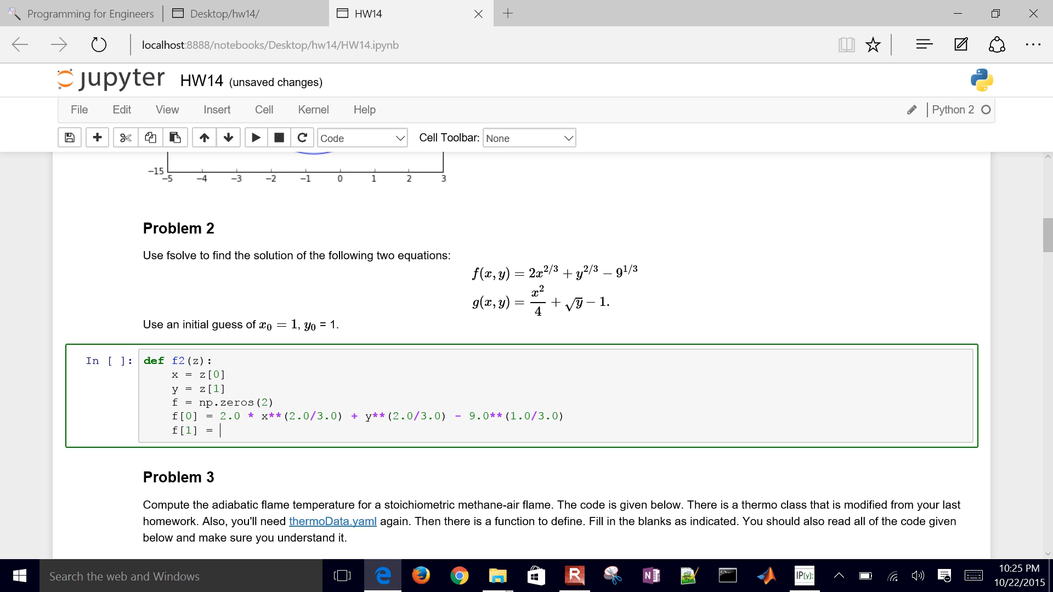
Complete f[1] = x**2/4.0 + y**(0.5) - 1.0
{"action": "type", "text": "x*"}
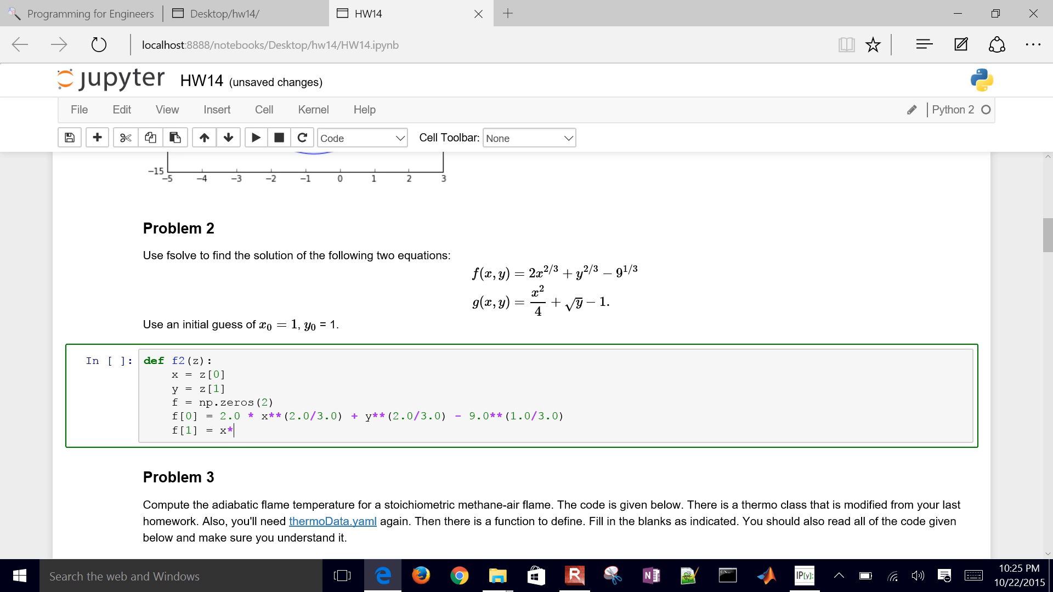
{"action": "type", "text": "*2/4.0 +"}
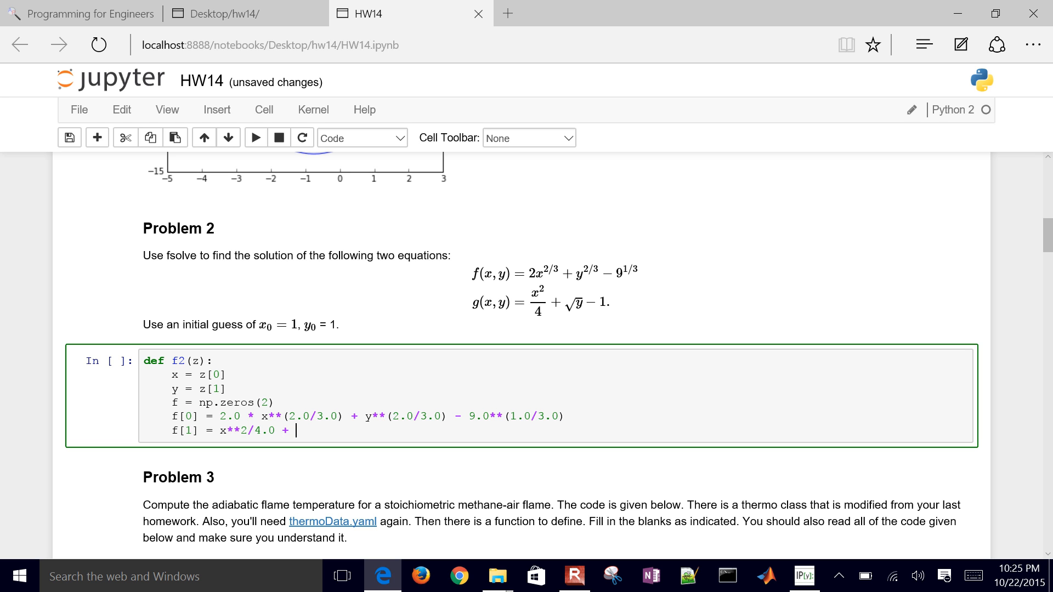
{"action": "type", "text": "y"}
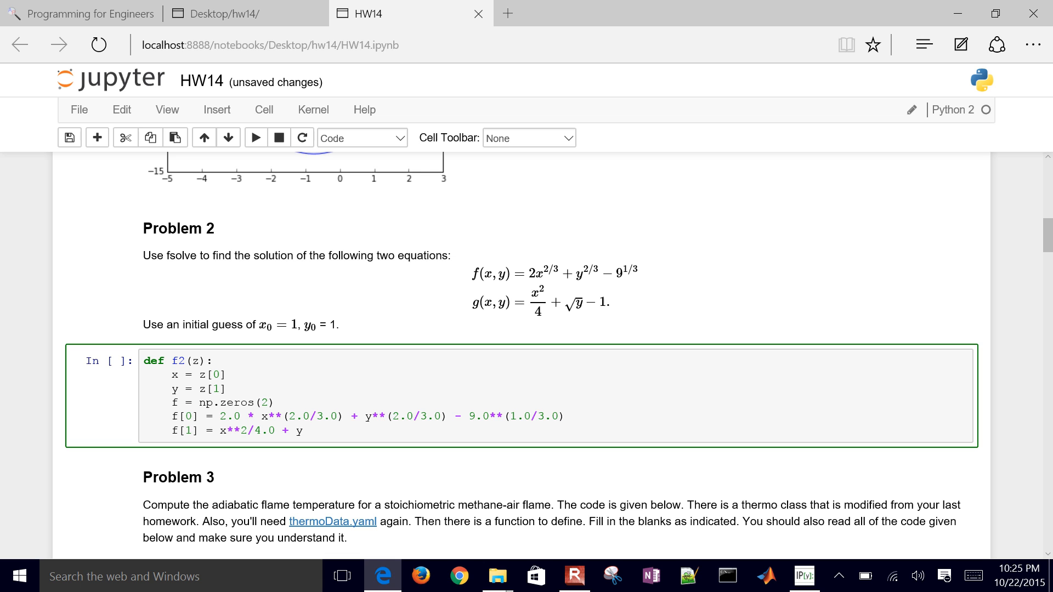
{"action": "type", "text": "**(0.5)"}
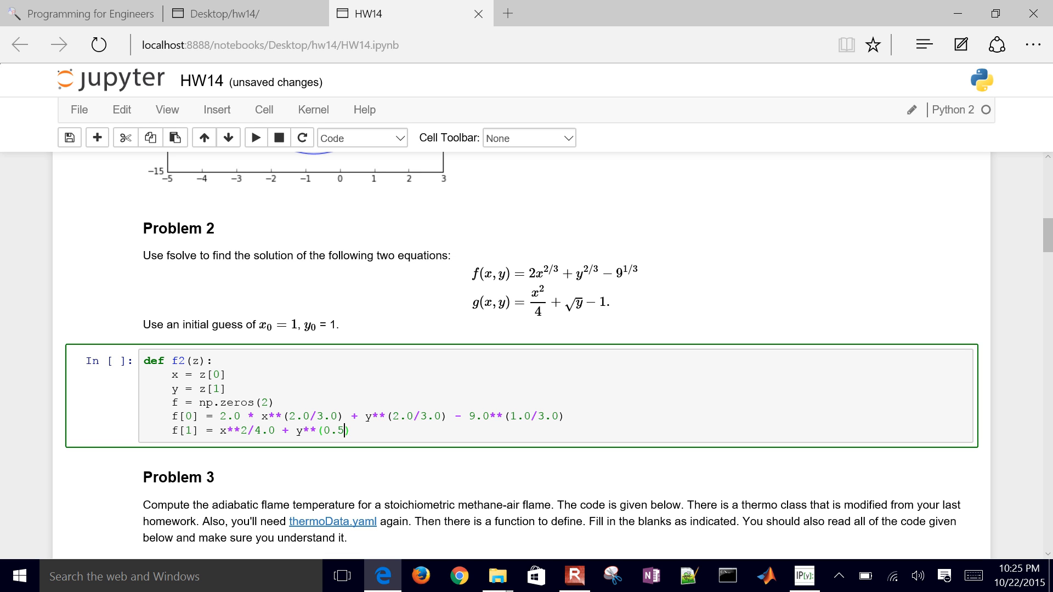
{"action": "type", "text": "- 1.0"}
{"action": "type", "text": "print(f2("}
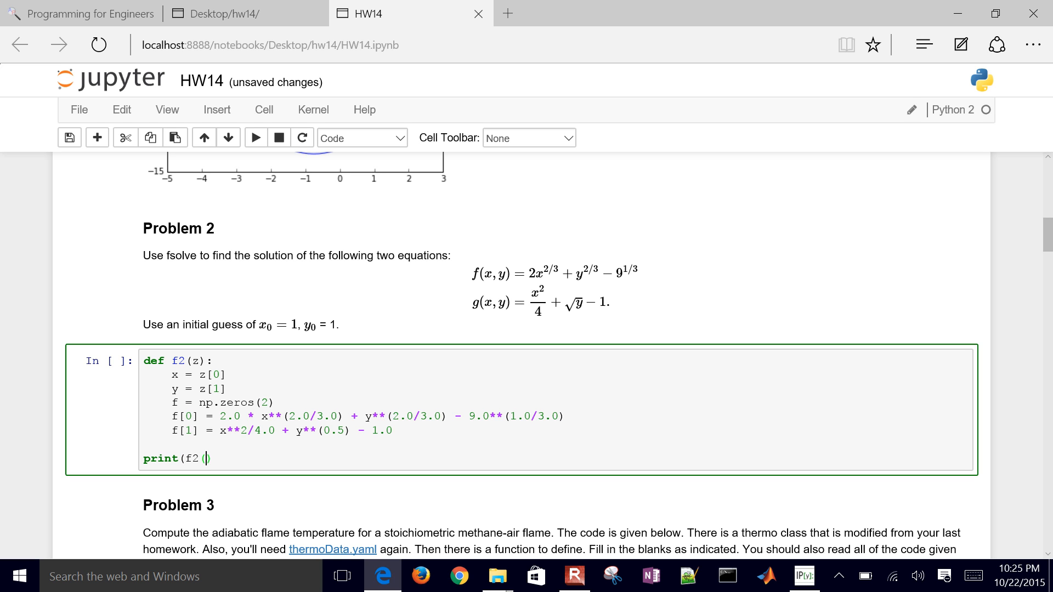
Add print(f2([1,1])), run it, fix the missing parenthesis and rerun to print None
{"action": "type", "text": "[1]"}
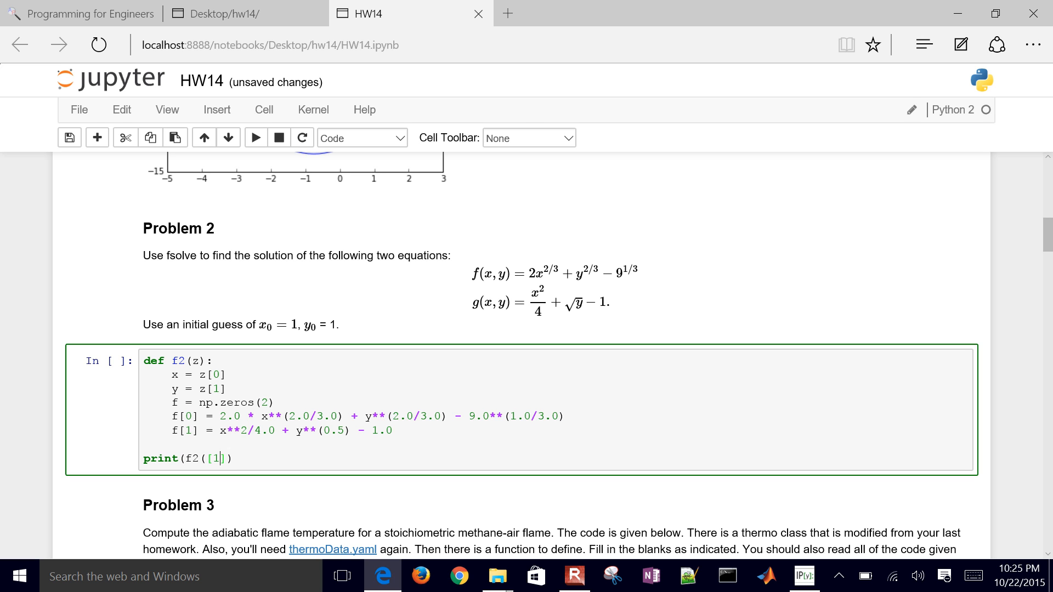
{"action": "left_click", "coordinate": [255, 138]}
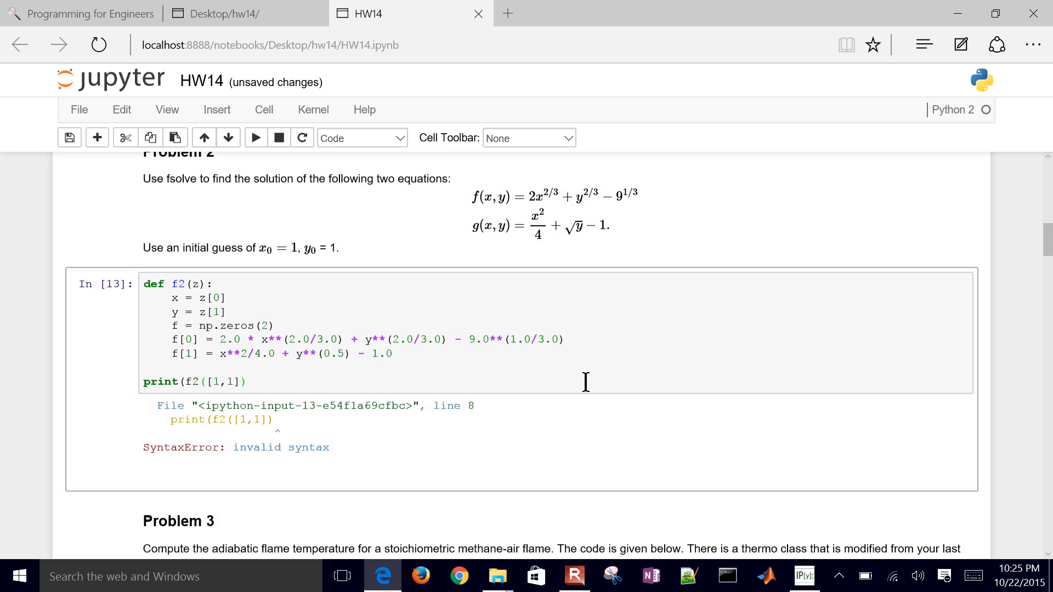
{"action": "scroll", "scroll_direction": "down", "scroll_amount": 3}
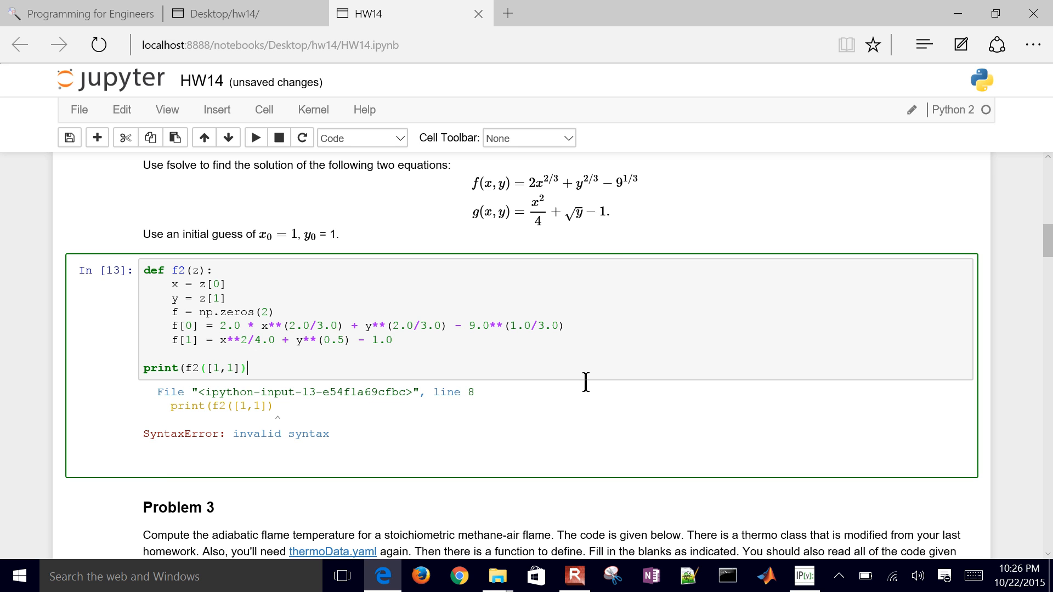
{"action": "left_click", "coordinate": [256, 138]}
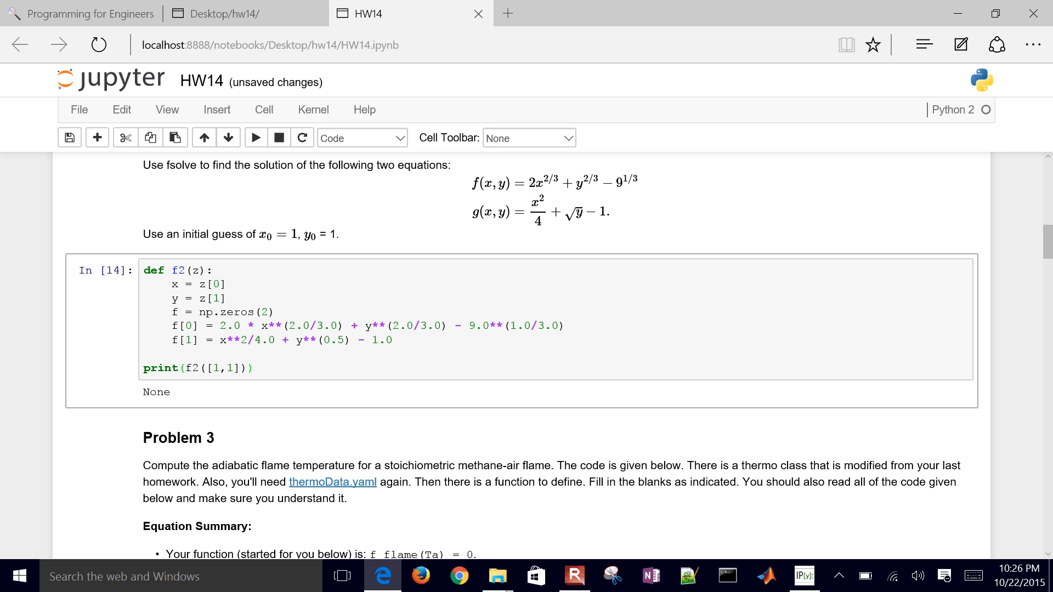
Add 'return f' to f2 and run the cell, printing residuals [0.91991618 0.25]
{"action": "type", "text": "re"}
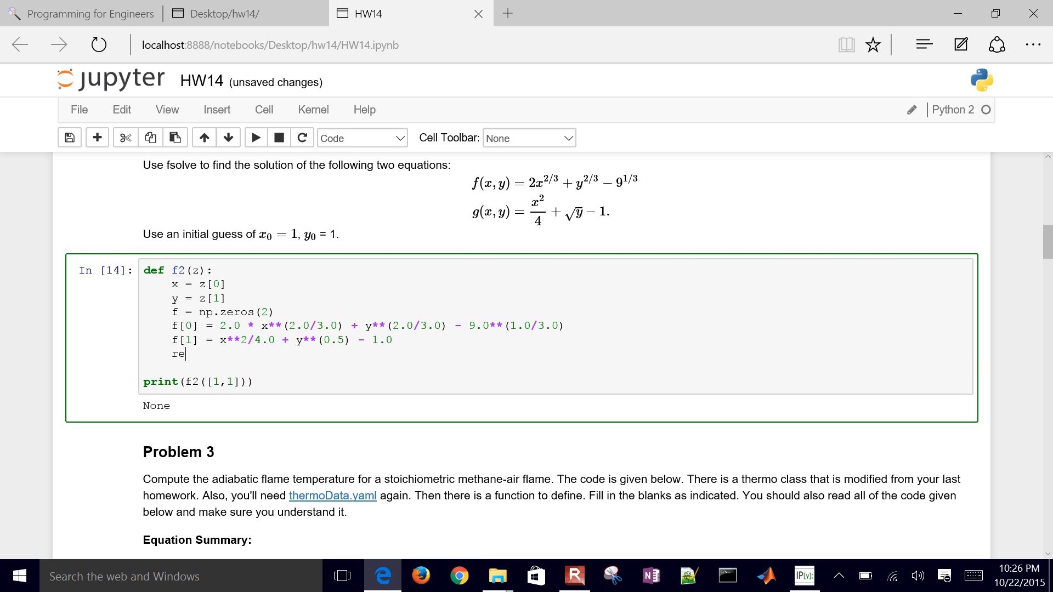
{"action": "type", "text": "turn f"}
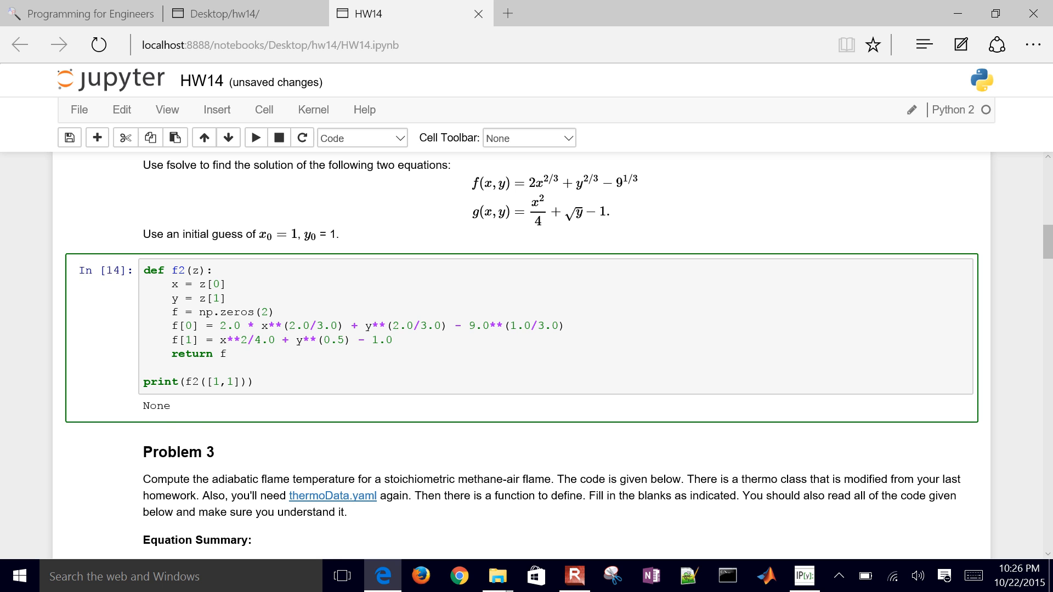
{"action": "left_click", "coordinate": [255, 139]}
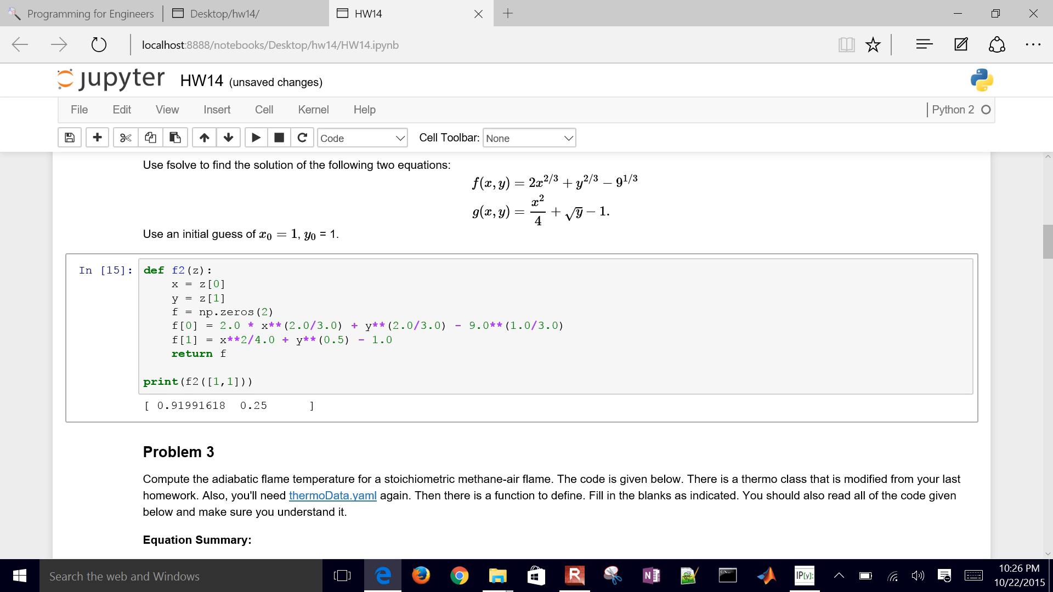
{"action": "mouse_move", "coordinate": [583, 381]}
{"action": "type", "text": "0"}
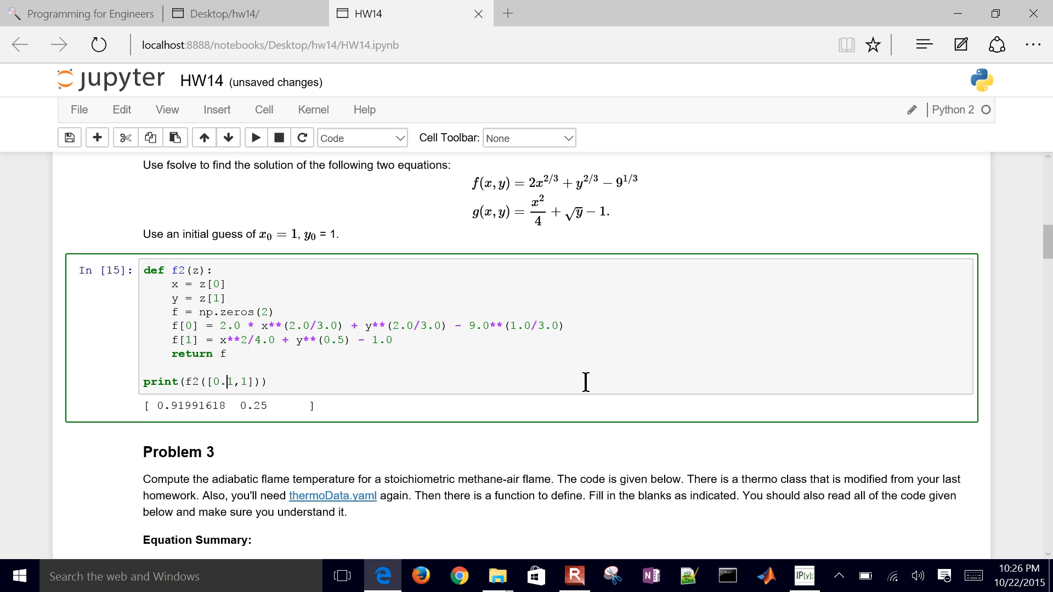
Test f2 at [0.1,1.9], getting [-0.11516024 0.38090488], then clear the test print line
{"action": "type", "text": ".9"}
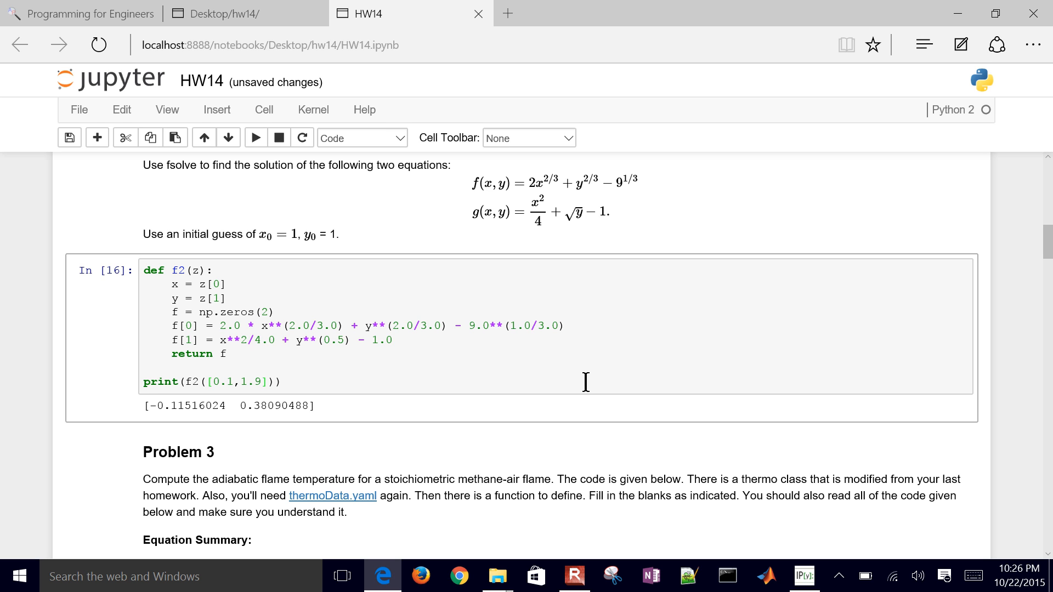
{"action": "left_click", "coordinate": [202, 368]}
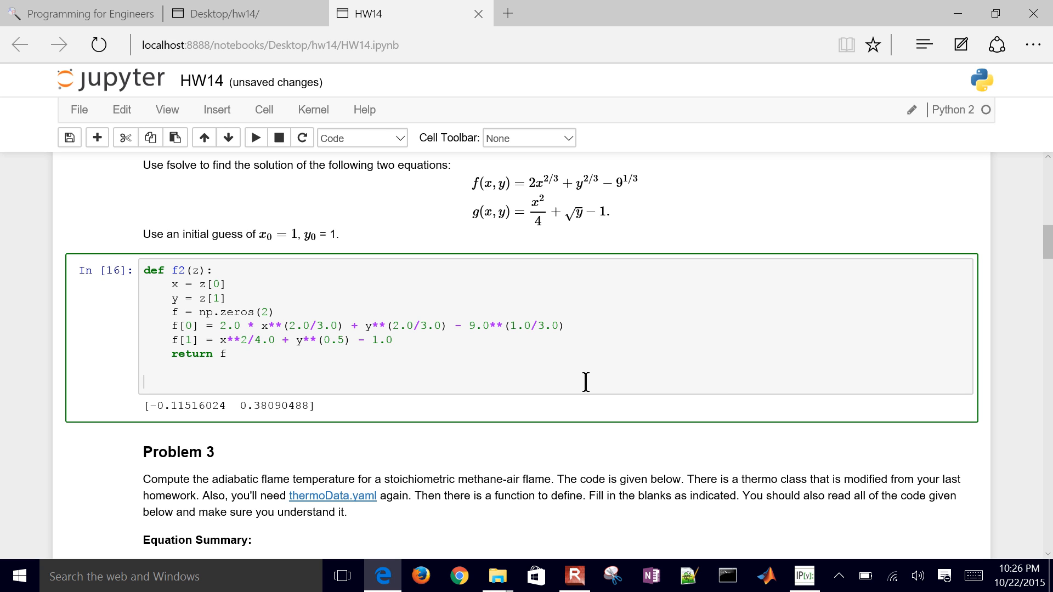
Write z = fsolve(f2,[1.0,1.0]) below the function definition
{"action": "type", "text": "x ="}
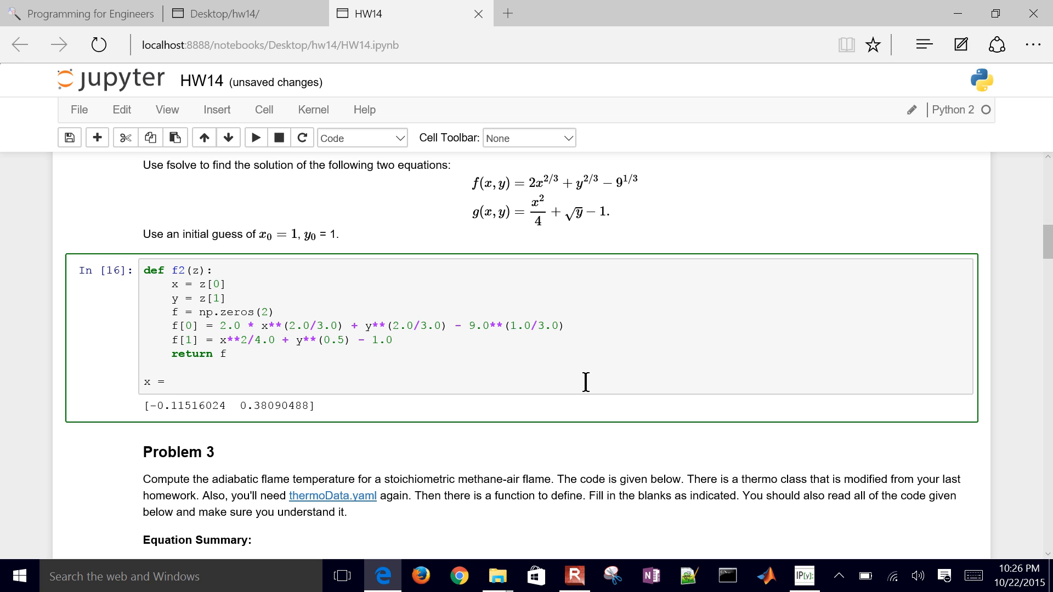
{"action": "type", "text": "z"}
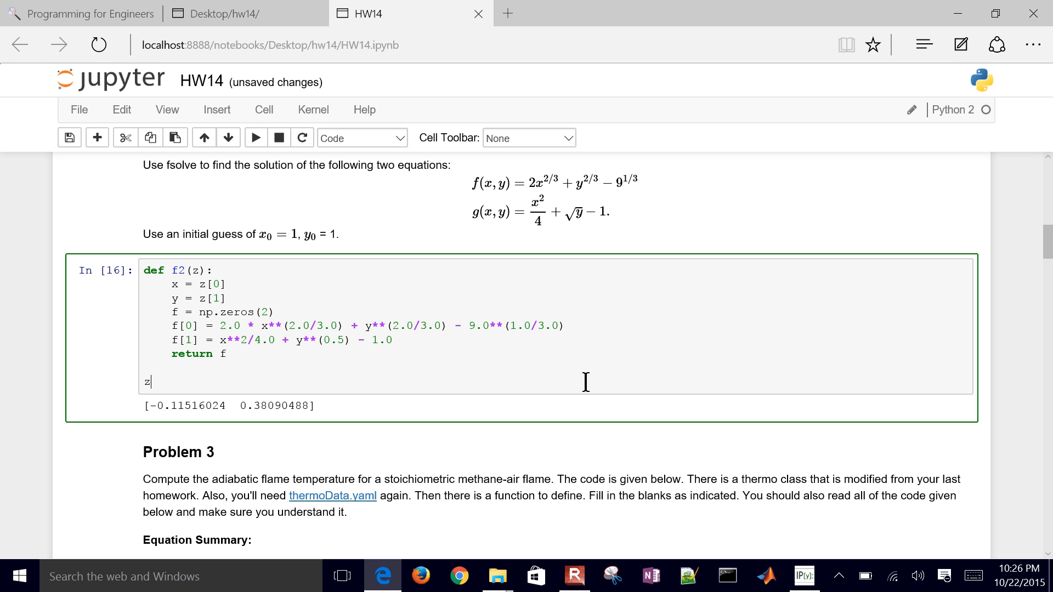
{"action": "type", "text": "="}
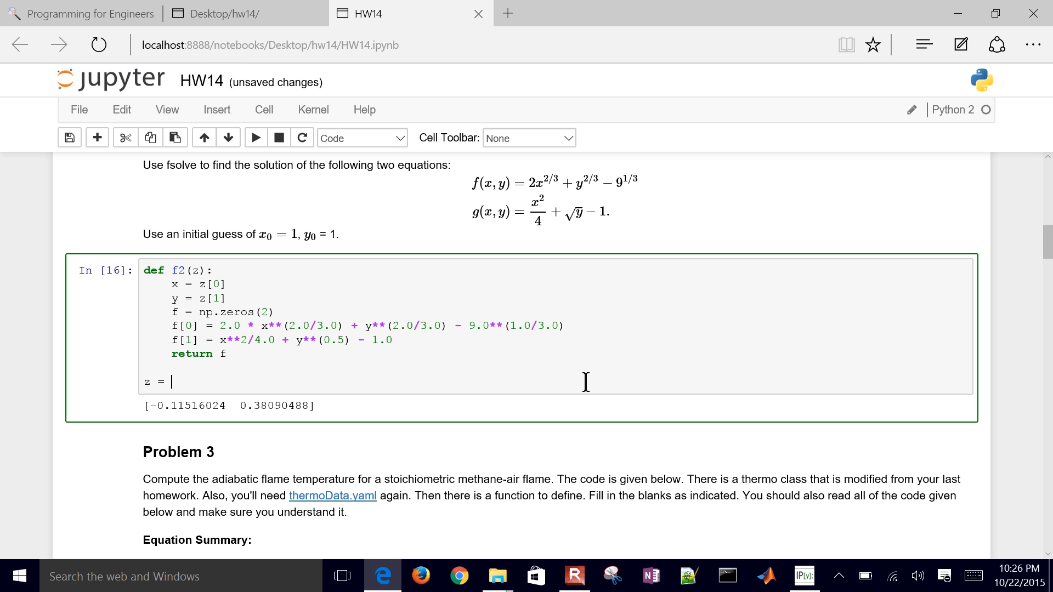
{"action": "type", "text": "fsolve"}
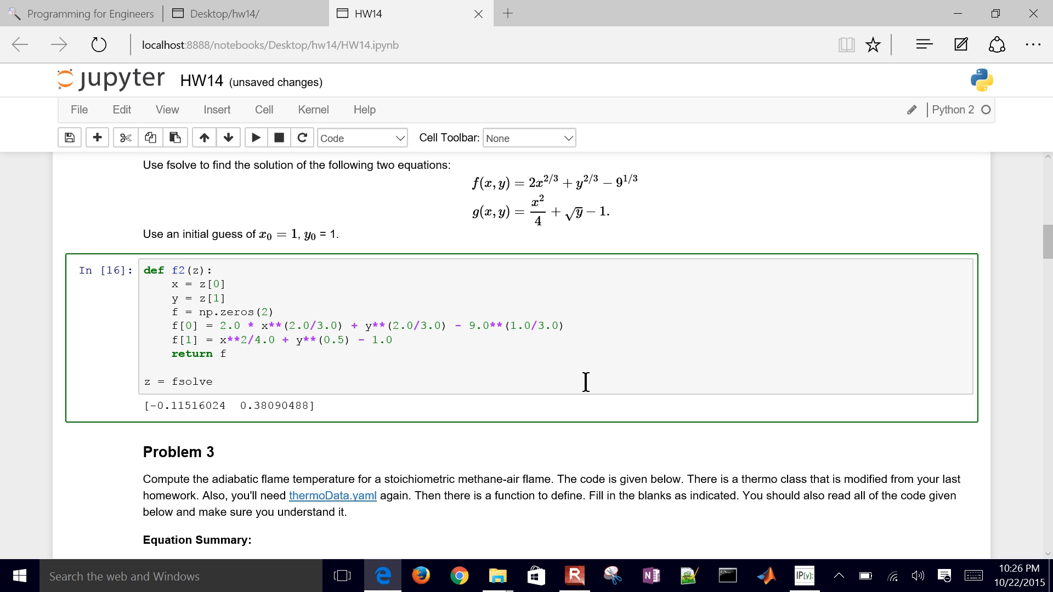
{"action": "type", "text": "(f2, [])"}
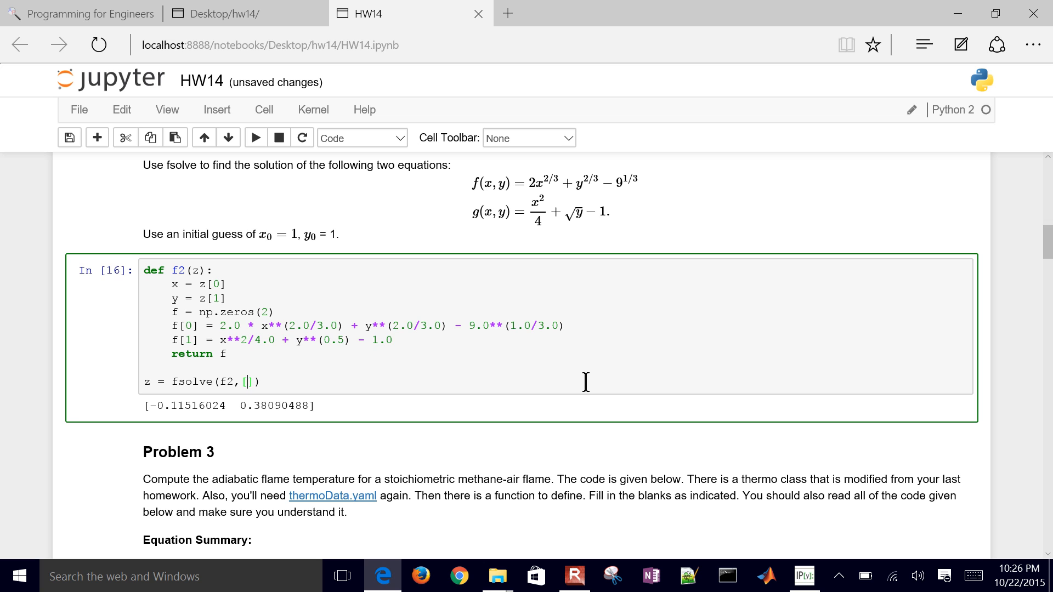
{"action": "type", "text": "1.0,1."}
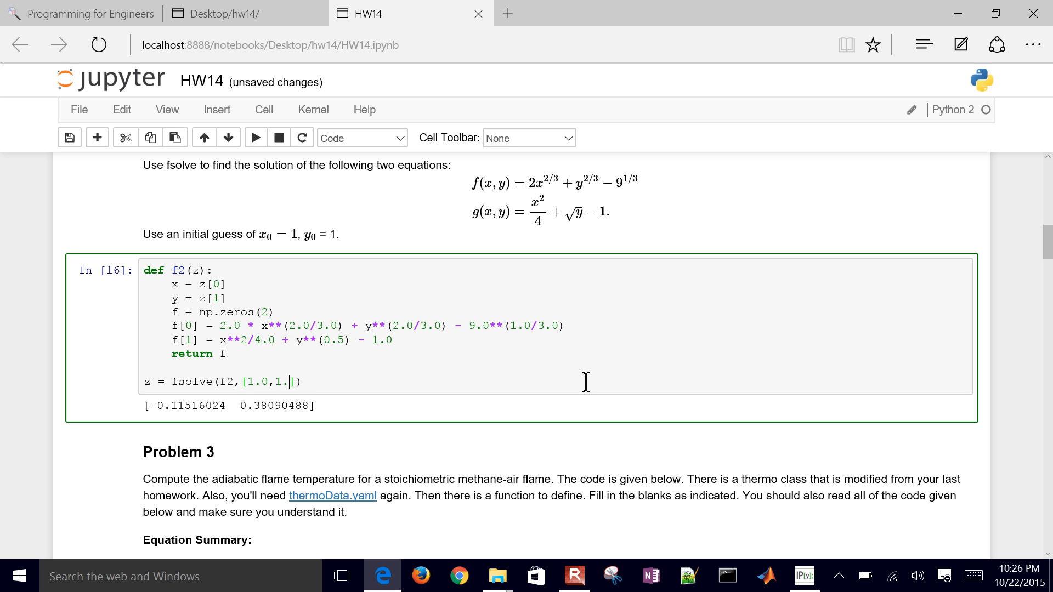
{"action": "type", "text": "0"}
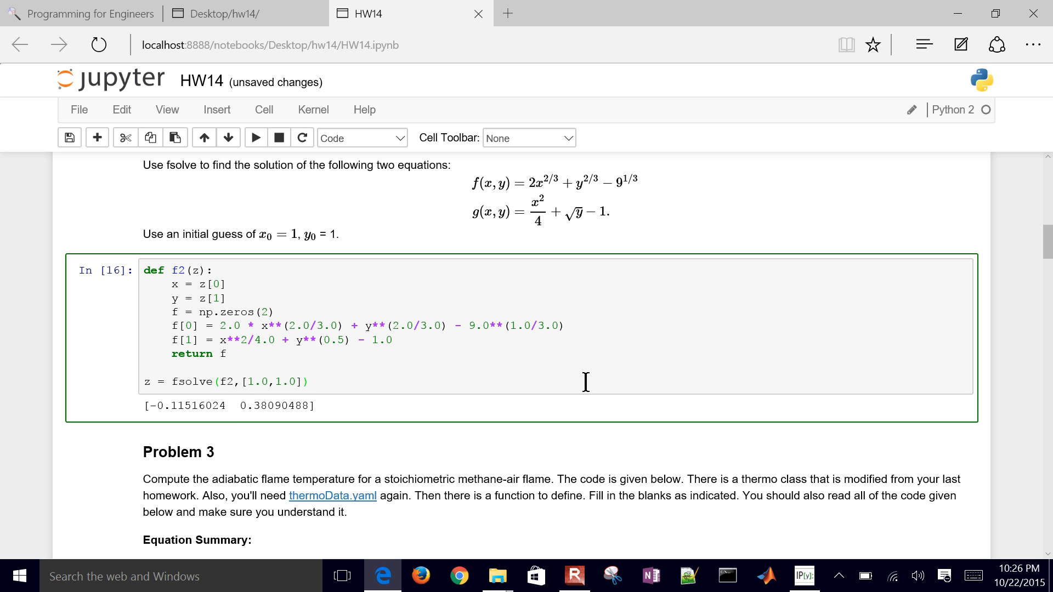
{"action": "mouse_move", "coordinate": [297, 256]}
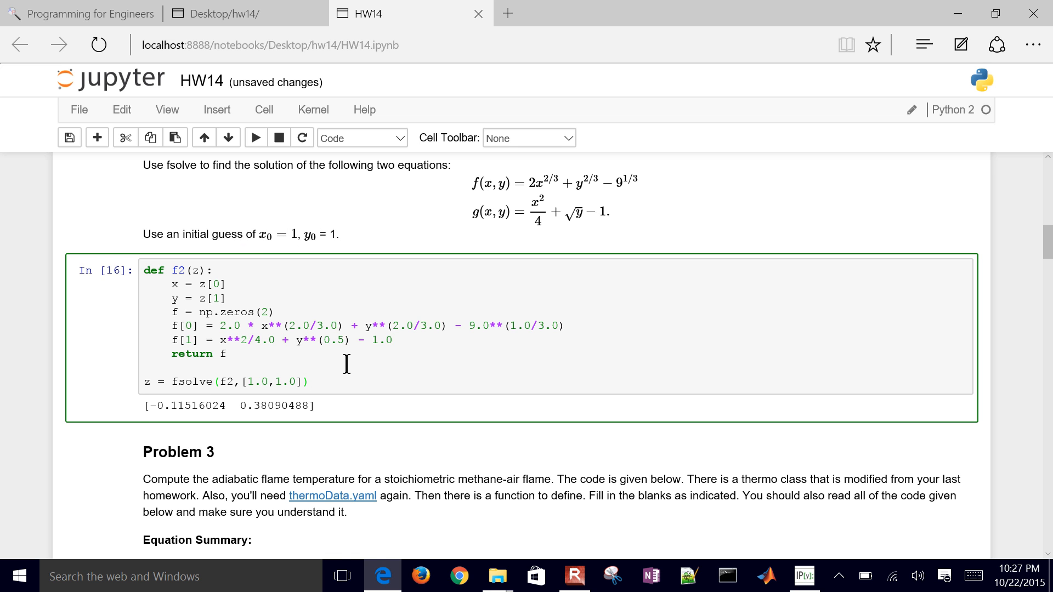
Add print(z) after the fsolve line and run, giving [0.4312399 0.90917758]
{"action": "left_click", "coordinate": [256, 138]}
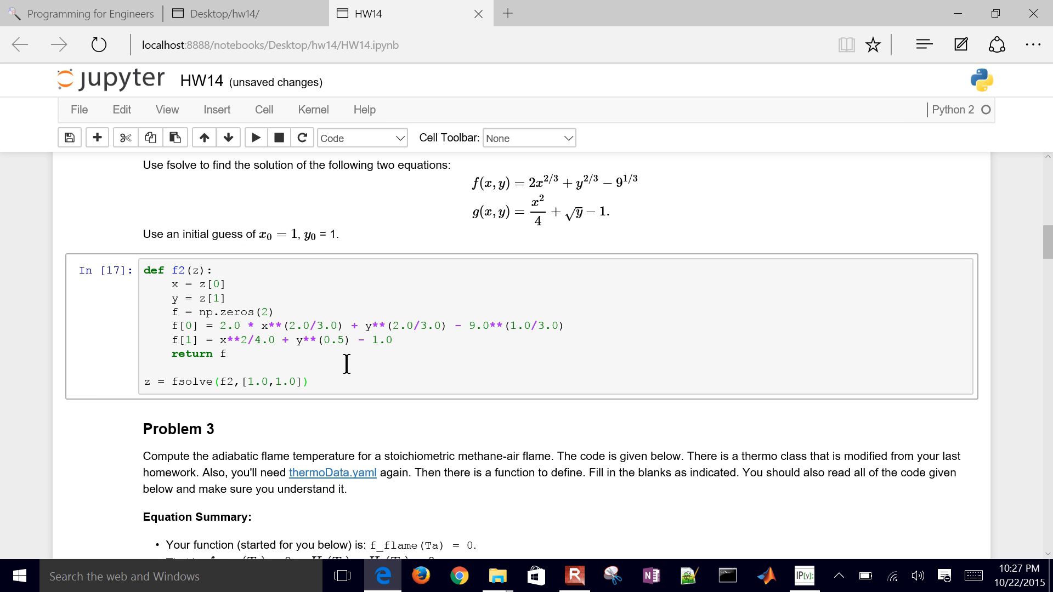
{"action": "left_click", "coordinate": [346, 364]}
{"action": "type", "text": "print(z"}
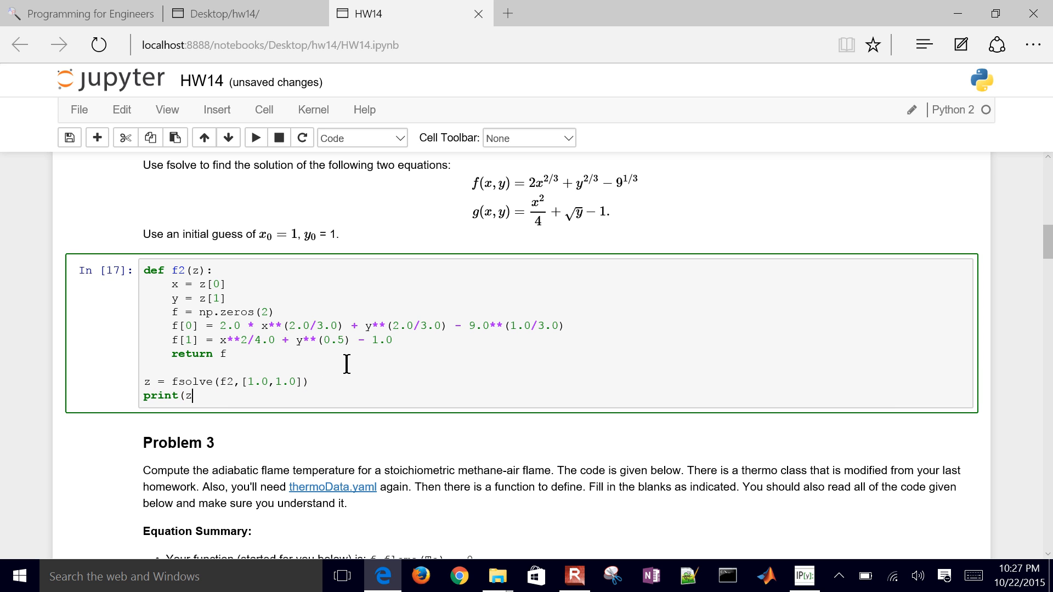
{"action": "left_click", "coordinate": [256, 138]}
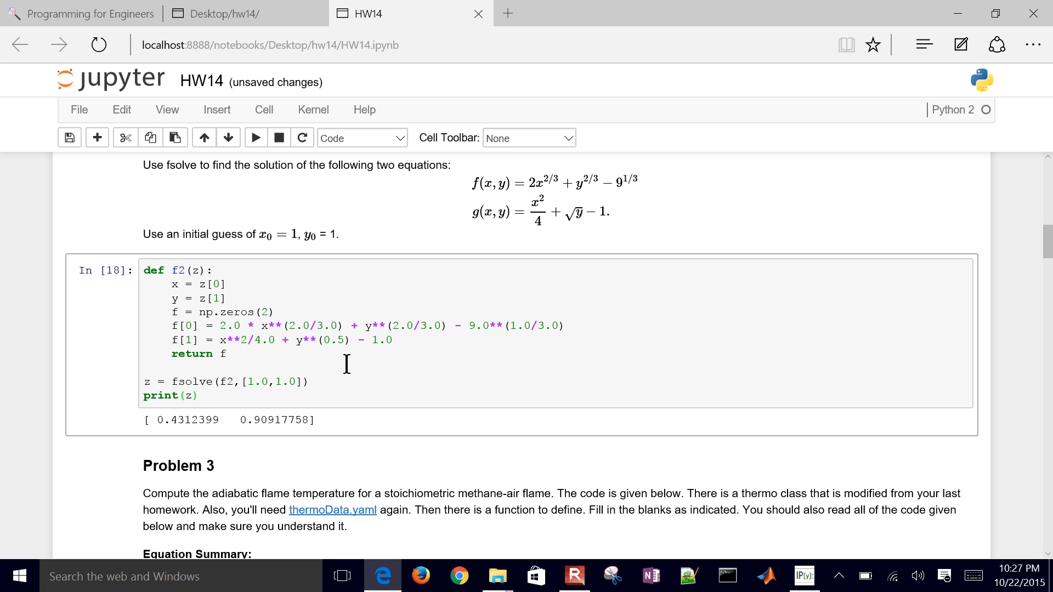
Add print(f2(z)) and run, giving residuals near −2.66e-15 and 1.33e-15
{"action": "type", "text": "pri"}
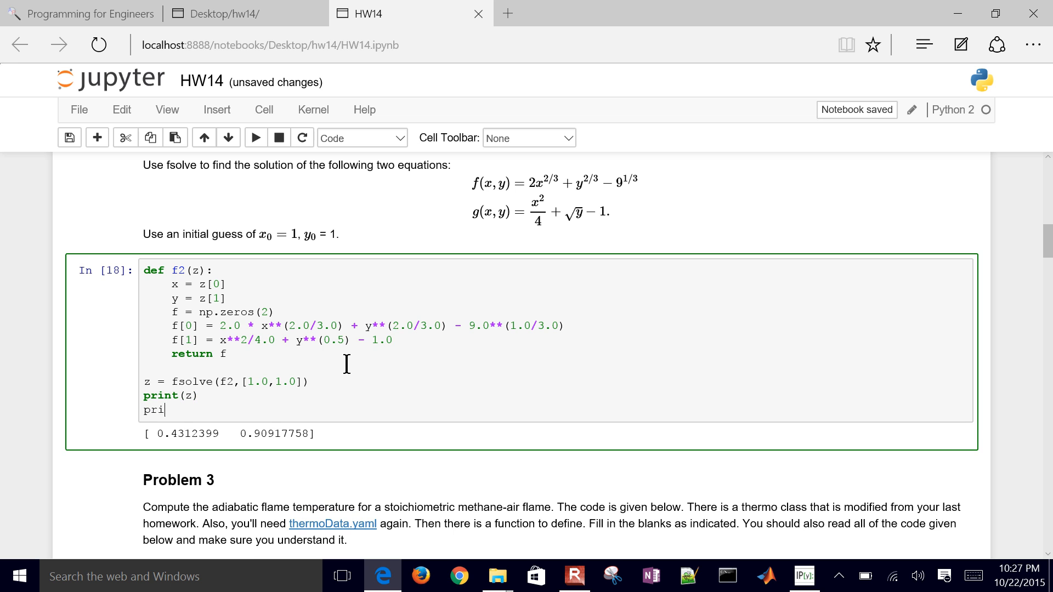
{"action": "type", "text": "nt(f2(z"}
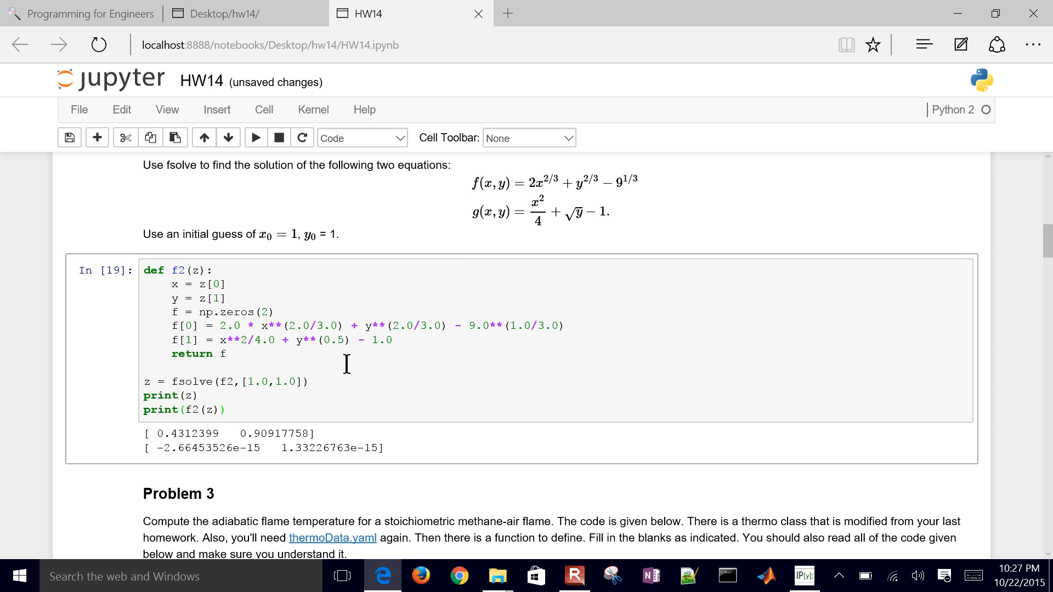
{"action": "mouse_move", "coordinate": [181, 448]}
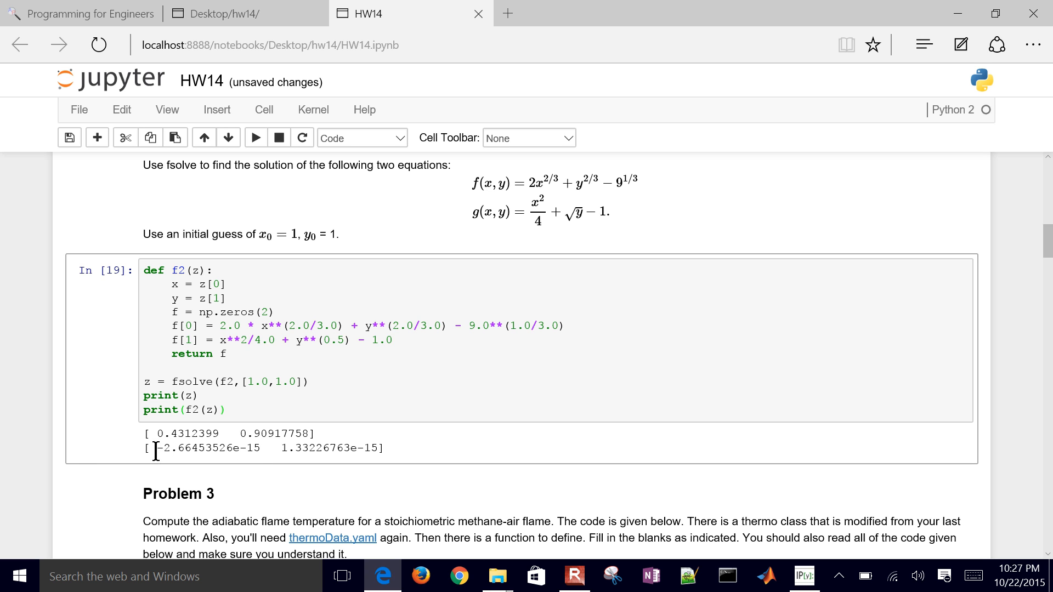
{"action": "mouse_move", "coordinate": [261, 451]}
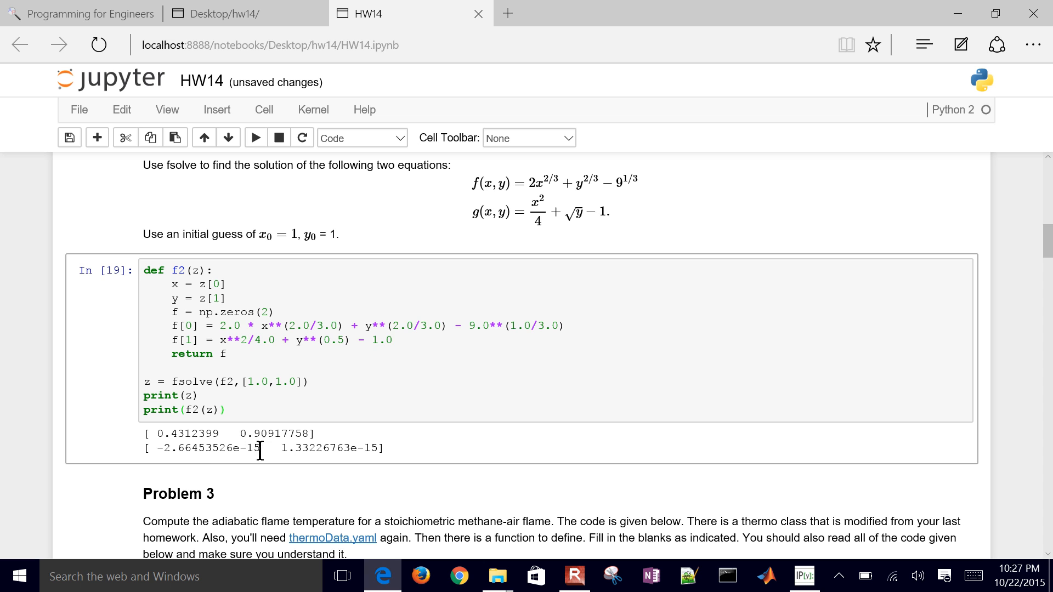
{"action": "mouse_move", "coordinate": [282, 457]}
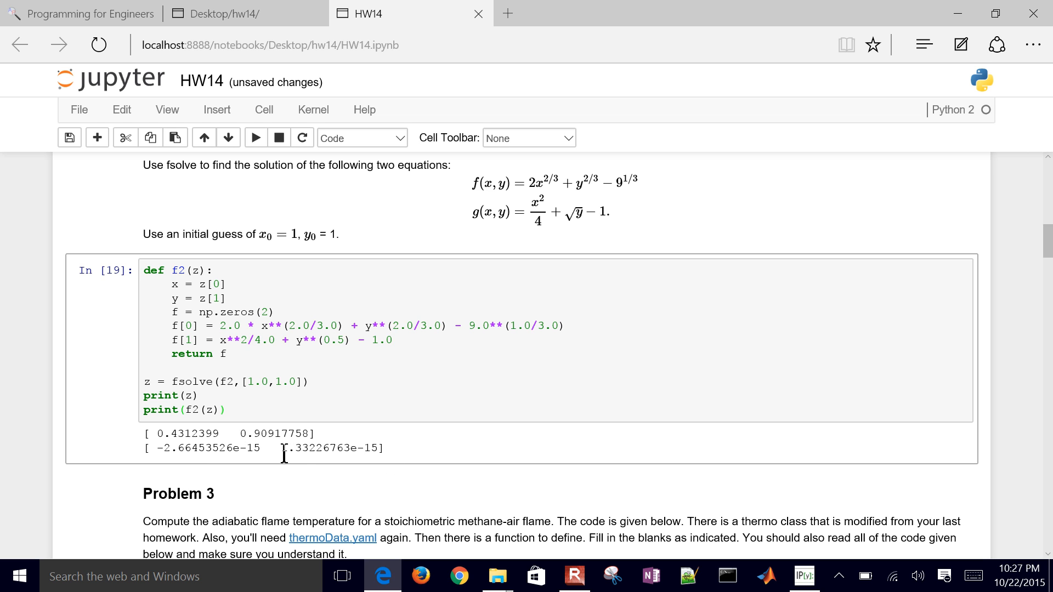
{"action": "mouse_move", "coordinate": [397, 465]}
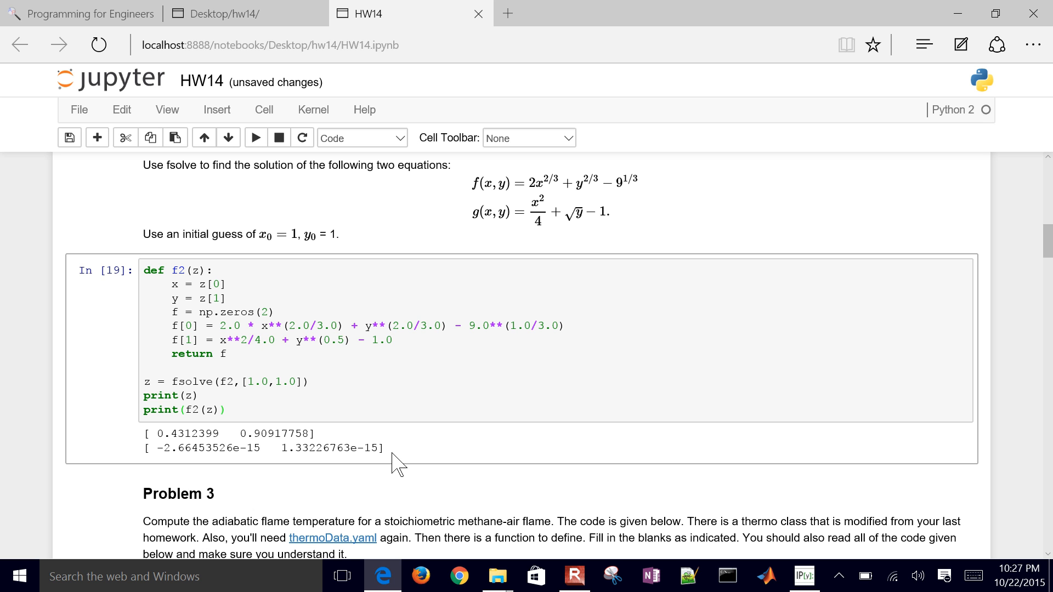
{"action": "scroll", "scroll_direction": "up", "scroll_amount": 3}
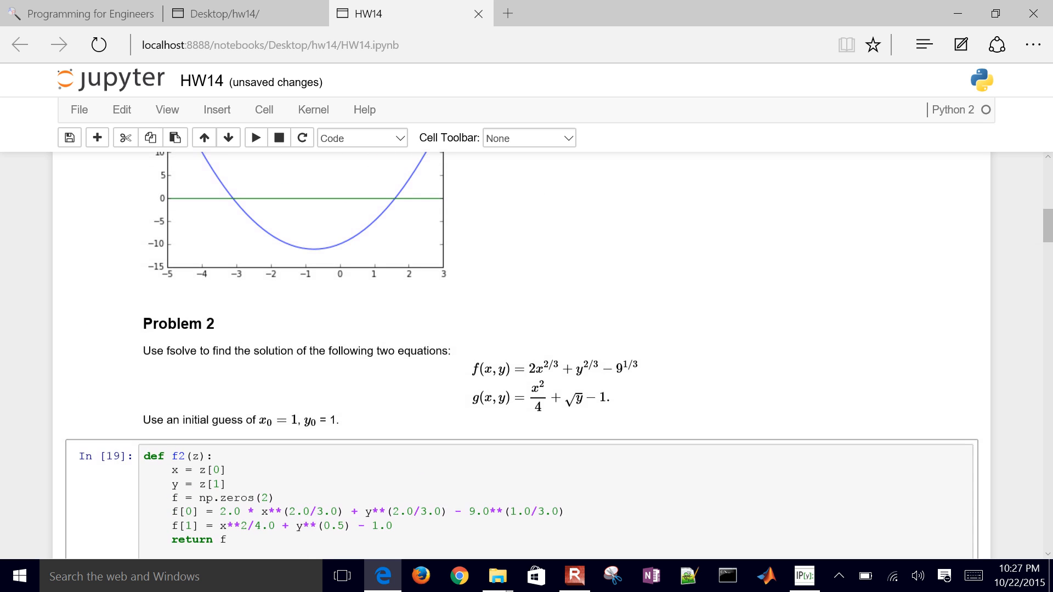
{"action": "scroll", "scroll_direction": "up", "scroll_amount": 3}
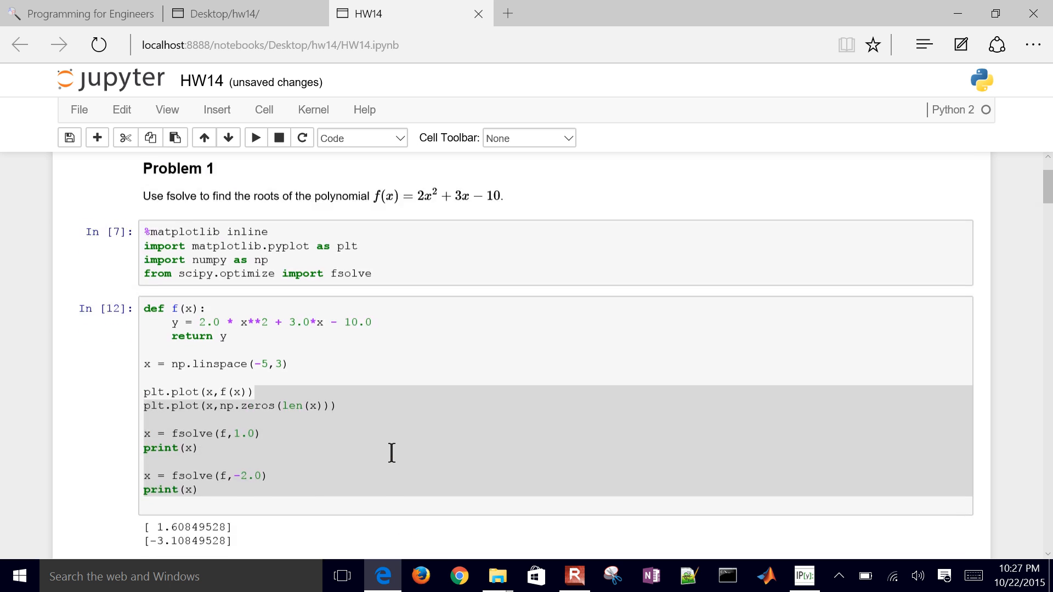
{"action": "scroll", "scroll_direction": "down", "scroll_amount": 3}
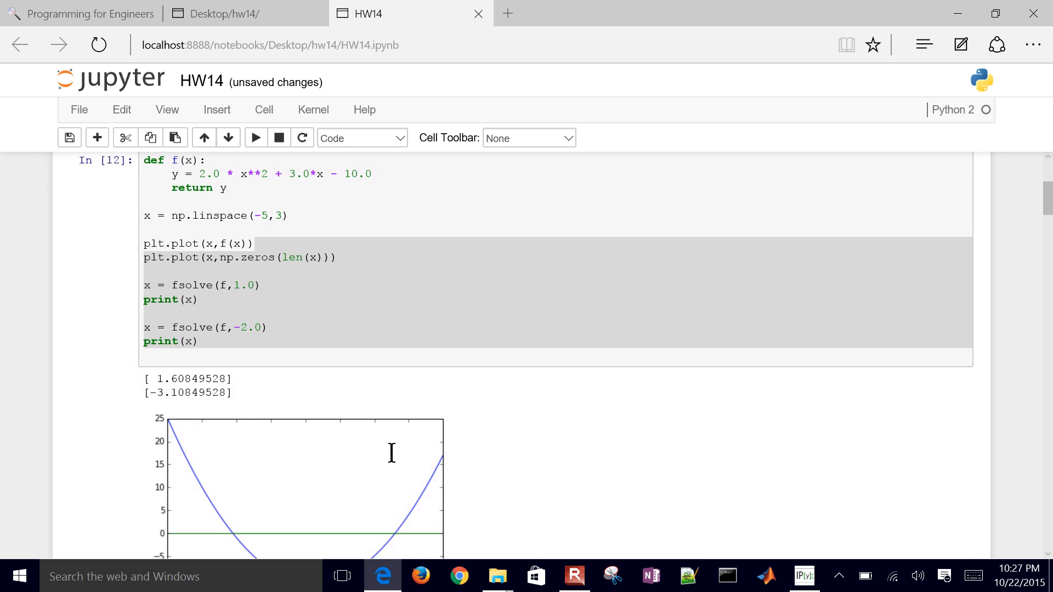
{"action": "scroll", "scroll_direction": "down", "scroll_amount": 3}
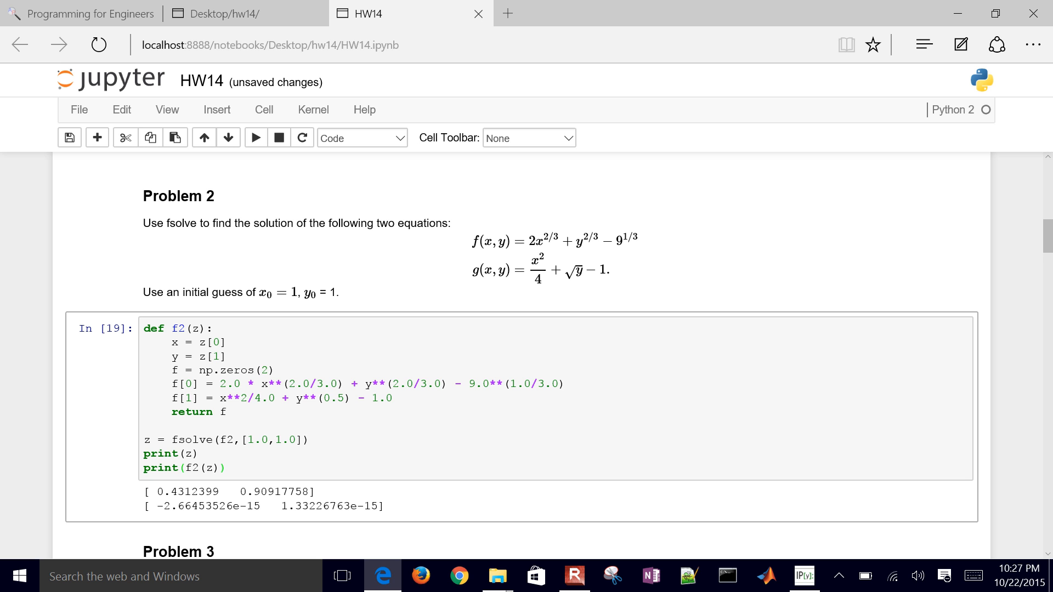
{"action": "scroll", "scroll_direction": "down", "scroll_amount": 3}
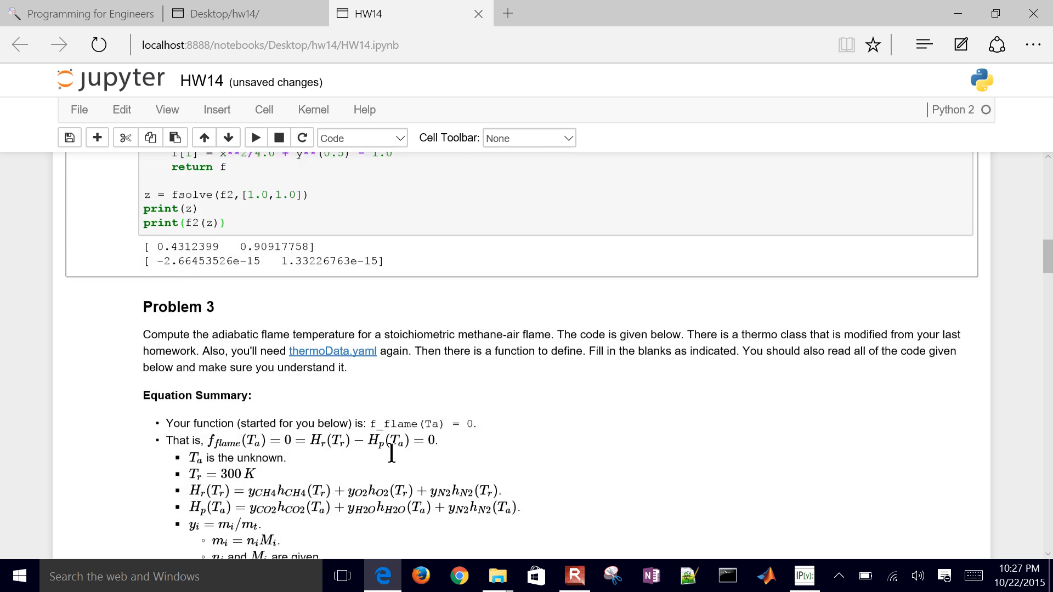
{"action": "scroll", "scroll_direction": "down", "scroll_amount": 3}
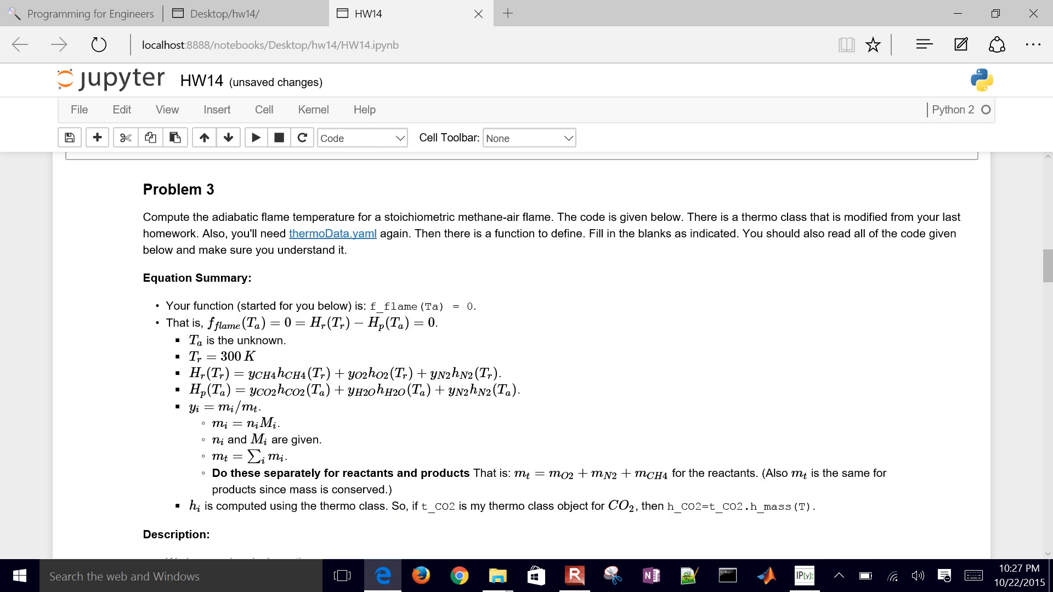
{"action": "scroll", "scroll_direction": "down", "scroll_amount": 3}
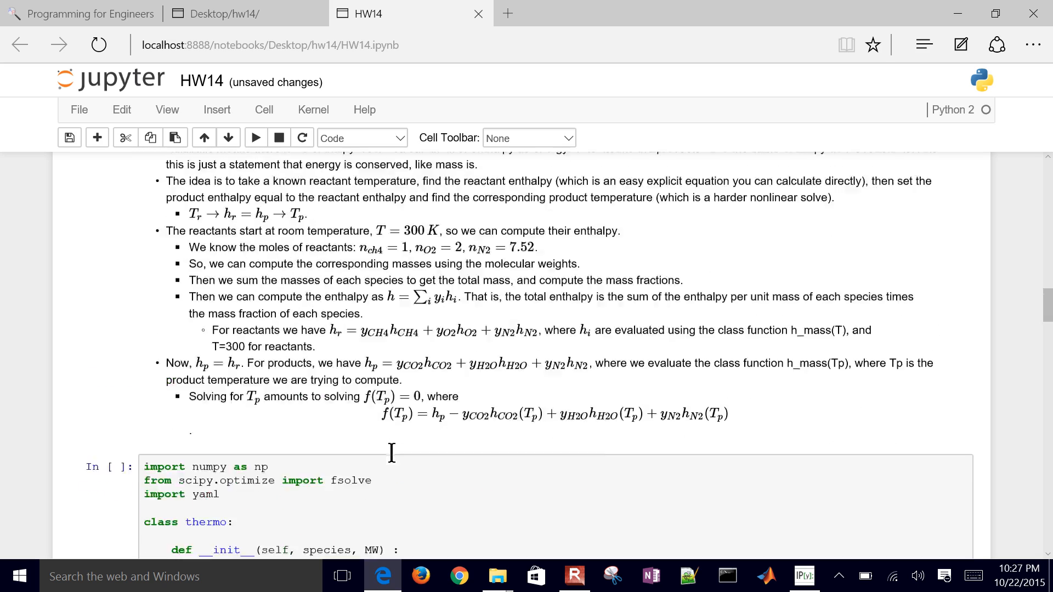
{"action": "scroll", "scroll_direction": "down", "scroll_amount": 3}
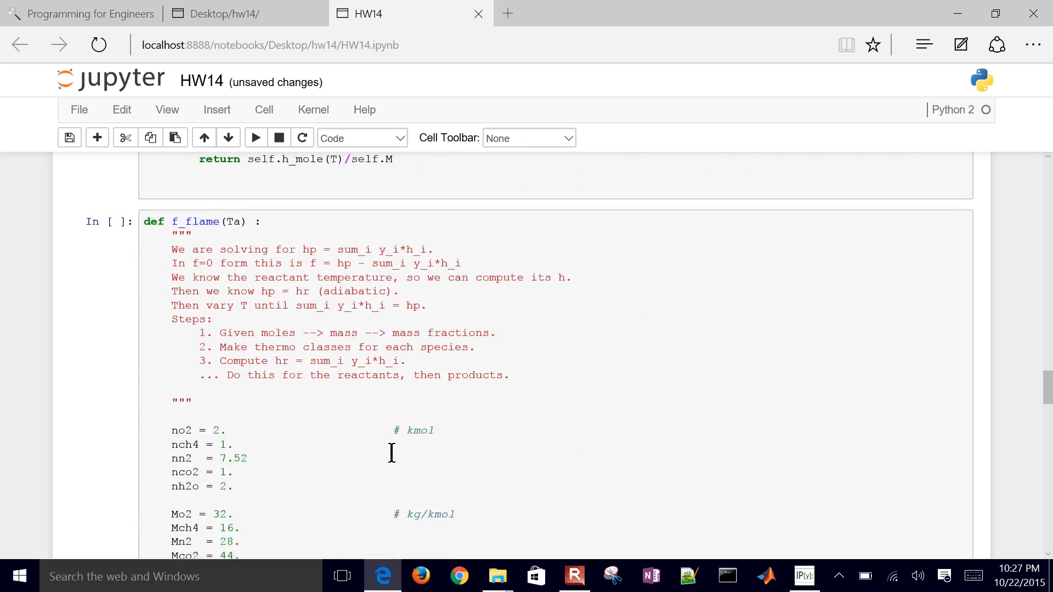
{"action": "scroll", "scroll_direction": "down", "scroll_amount": 3}
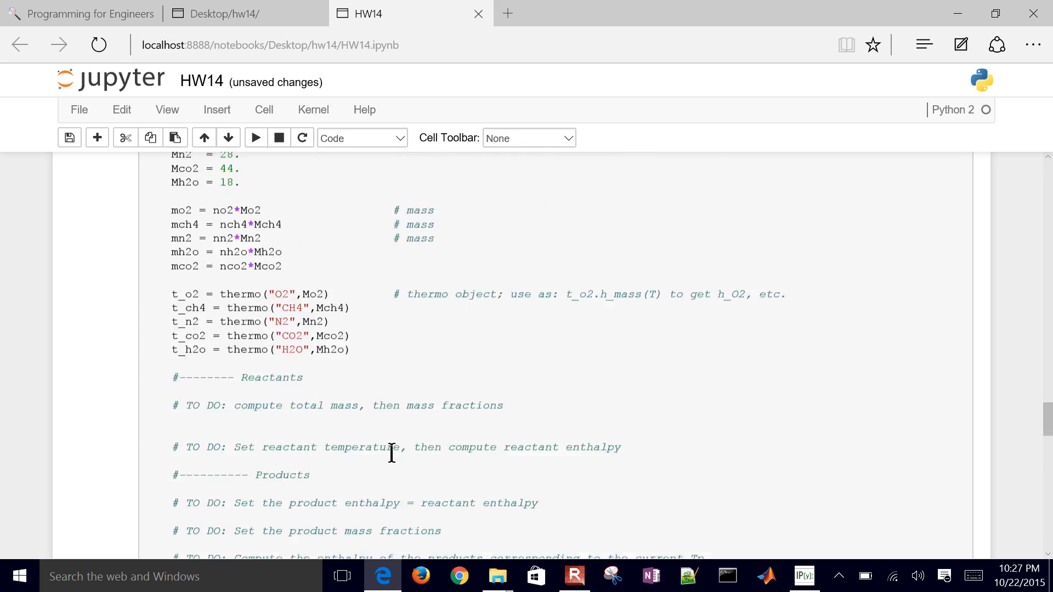
{"action": "scroll", "scroll_direction": "up", "scroll_amount": 3}
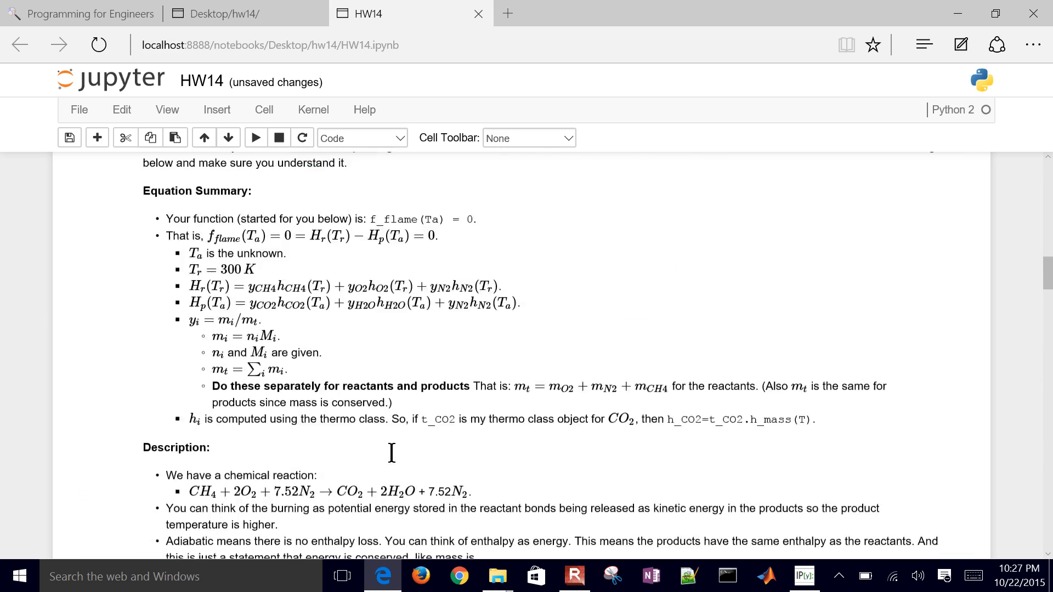
{"action": "scroll", "scroll_direction": "up", "scroll_amount": 3}
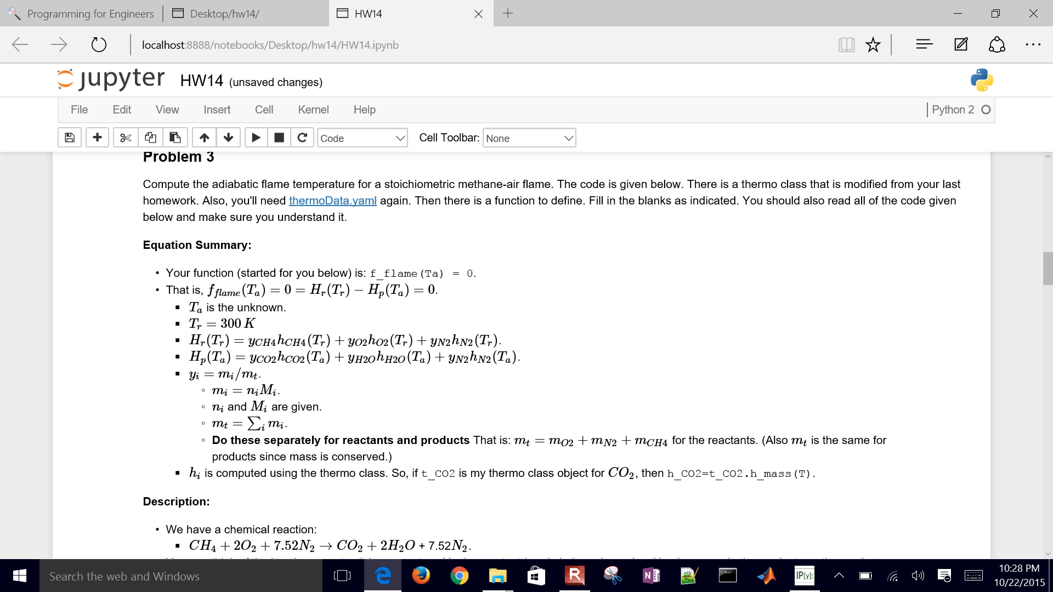
{"action": "scroll", "scroll_direction": "up", "scroll_amount": 3}
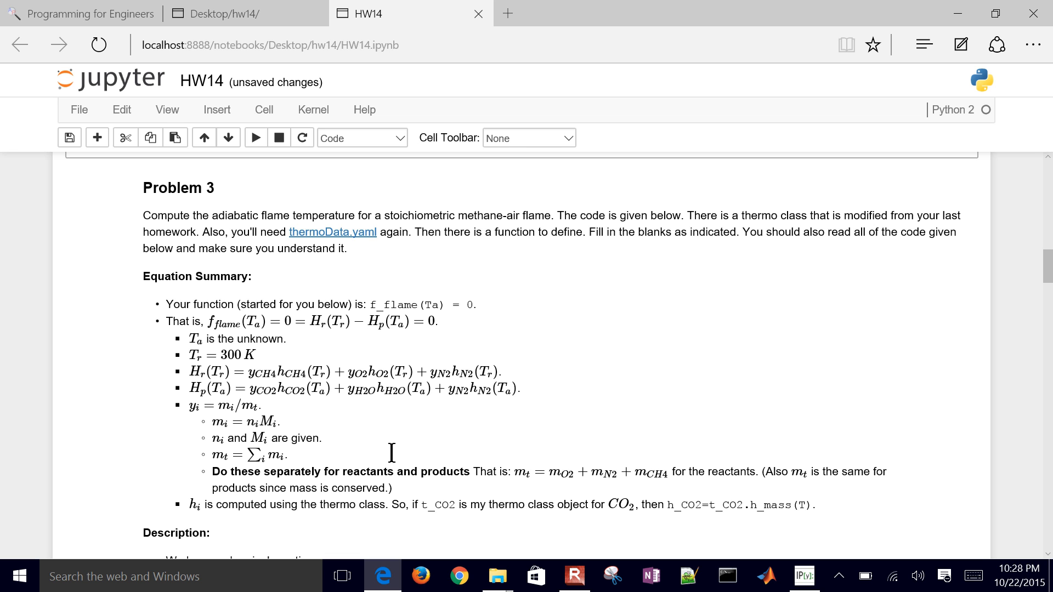
{"action": "scroll", "scroll_direction": "down", "scroll_amount": 3}
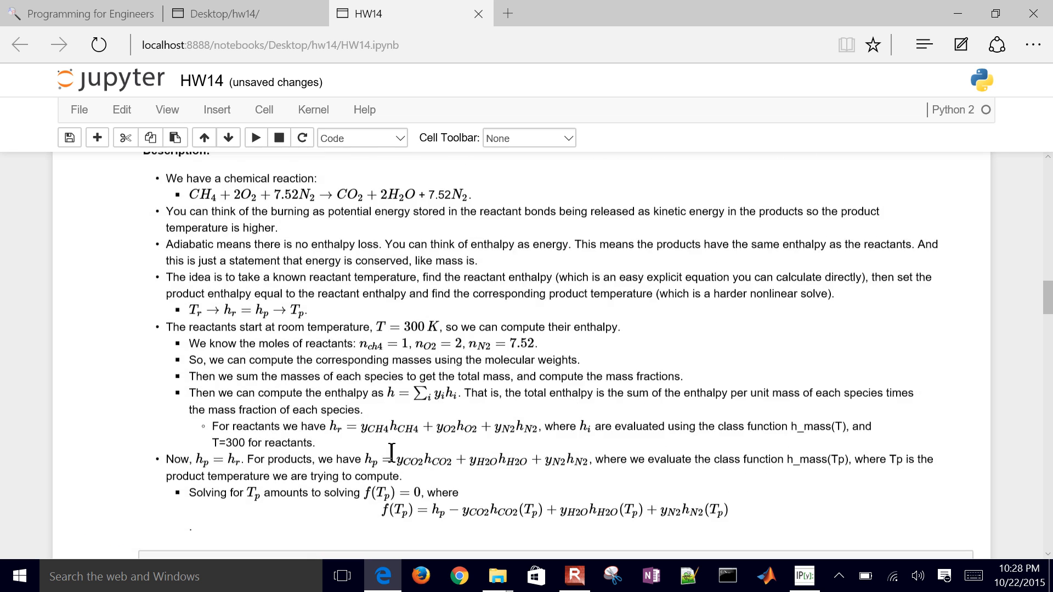
{"action": "scroll", "scroll_direction": "down", "scroll_amount": 3}
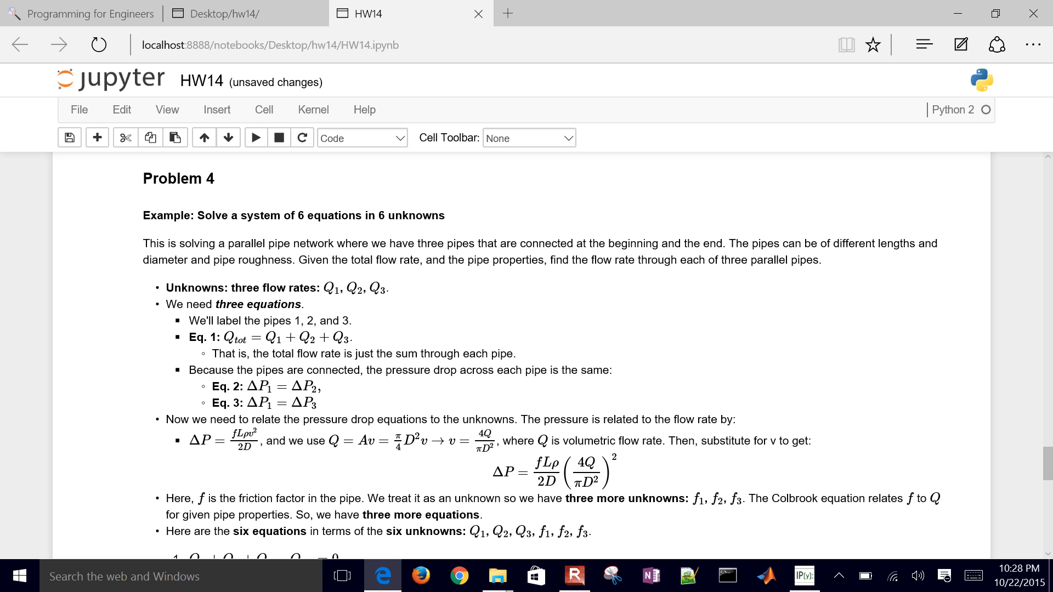
Scroll back to Problem 1 and place the cursor after its second fsolve call
{"action": "scroll", "scroll_direction": "down", "scroll_amount": 3}
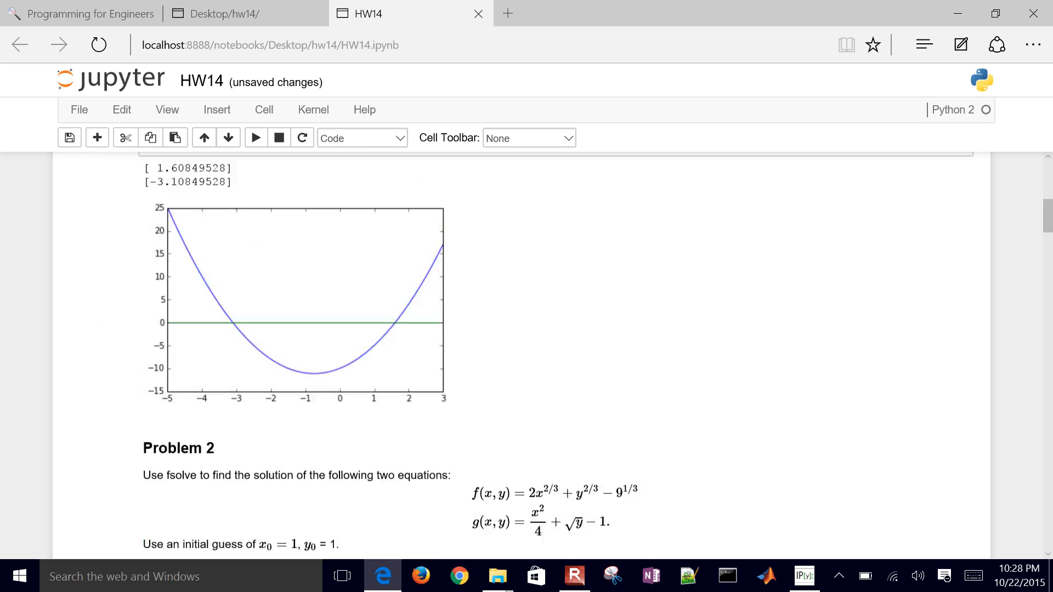
{"action": "scroll", "scroll_direction": "up", "scroll_amount": 3}
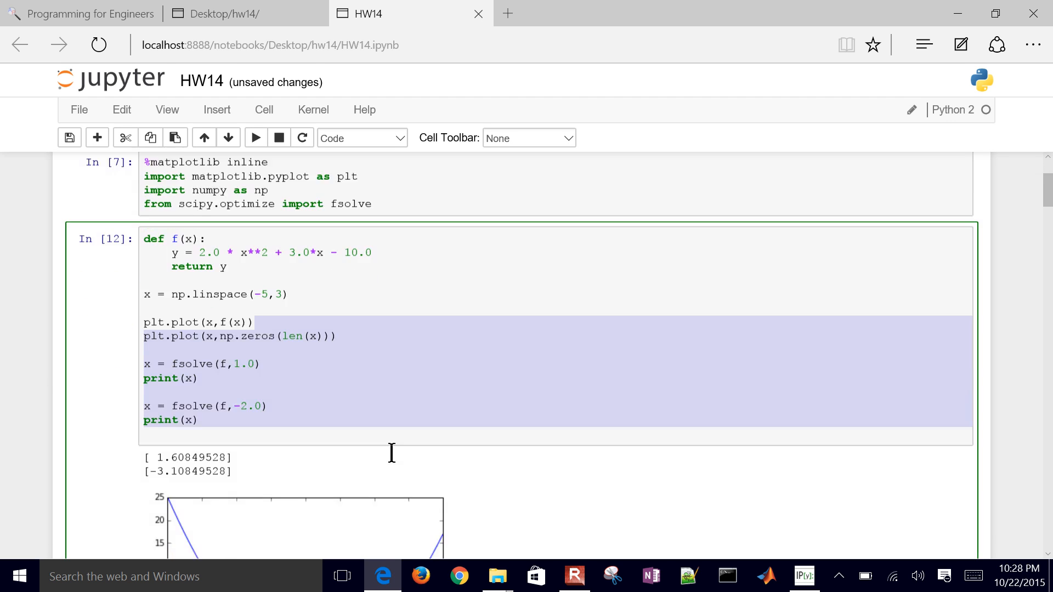
{"action": "scroll", "scroll_direction": "down", "scroll_amount": 3}
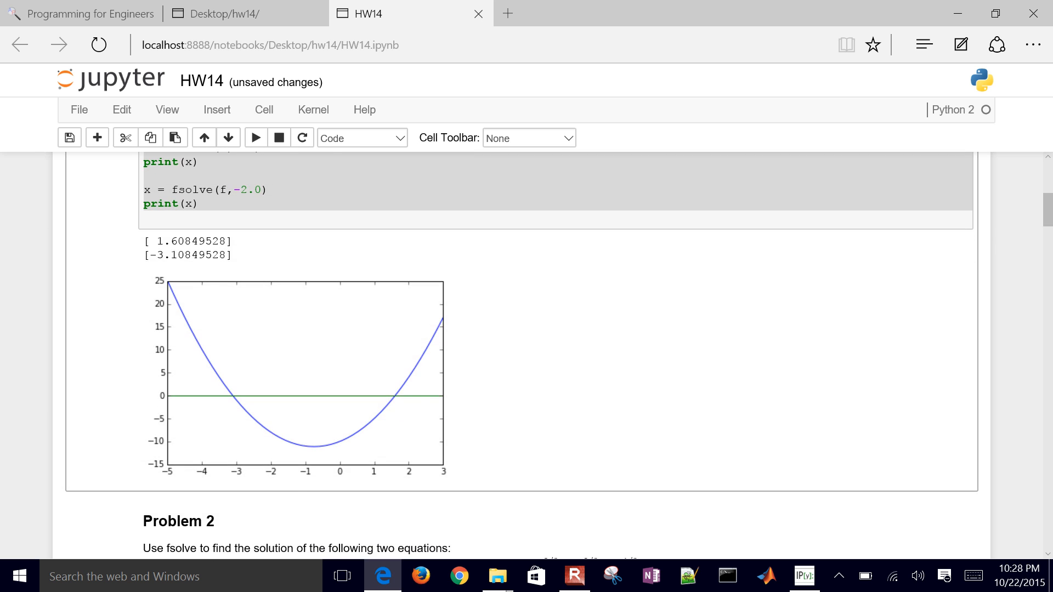
{"action": "scroll", "scroll_direction": "up", "scroll_amount": 3}
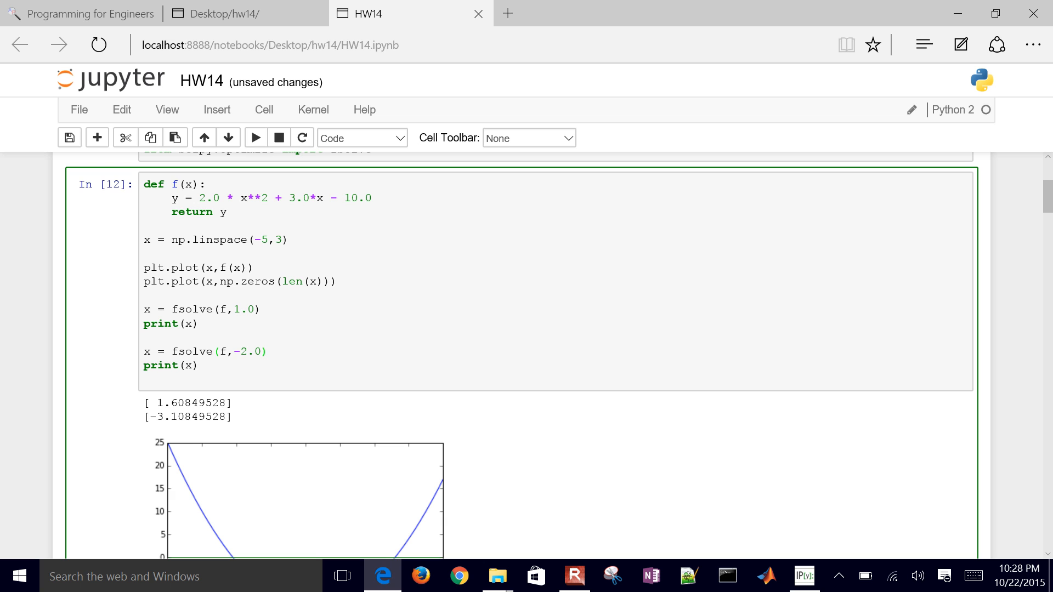
{"action": "left_click", "coordinate": [267, 351]}
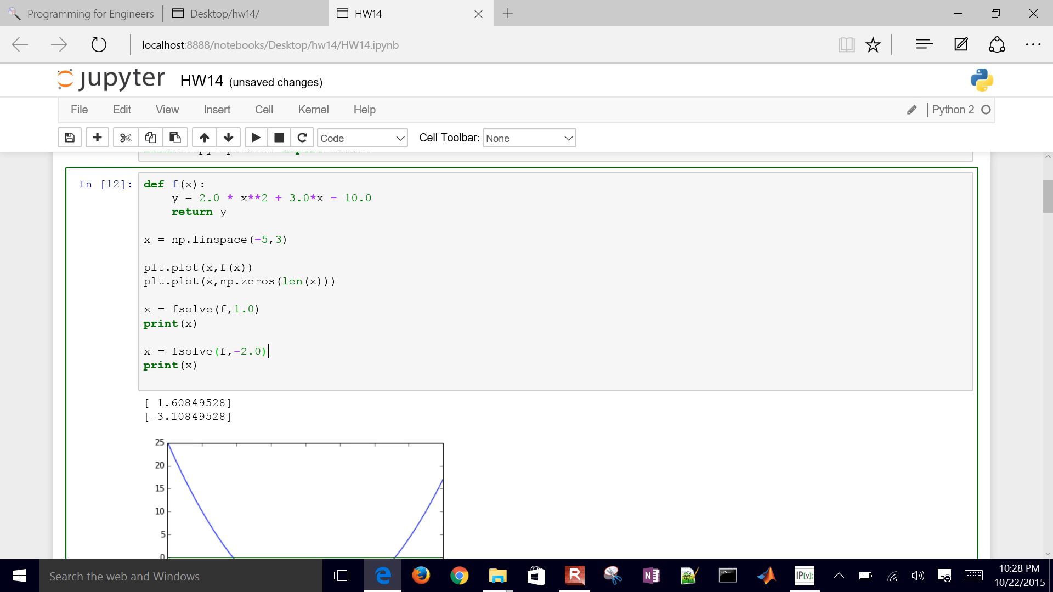